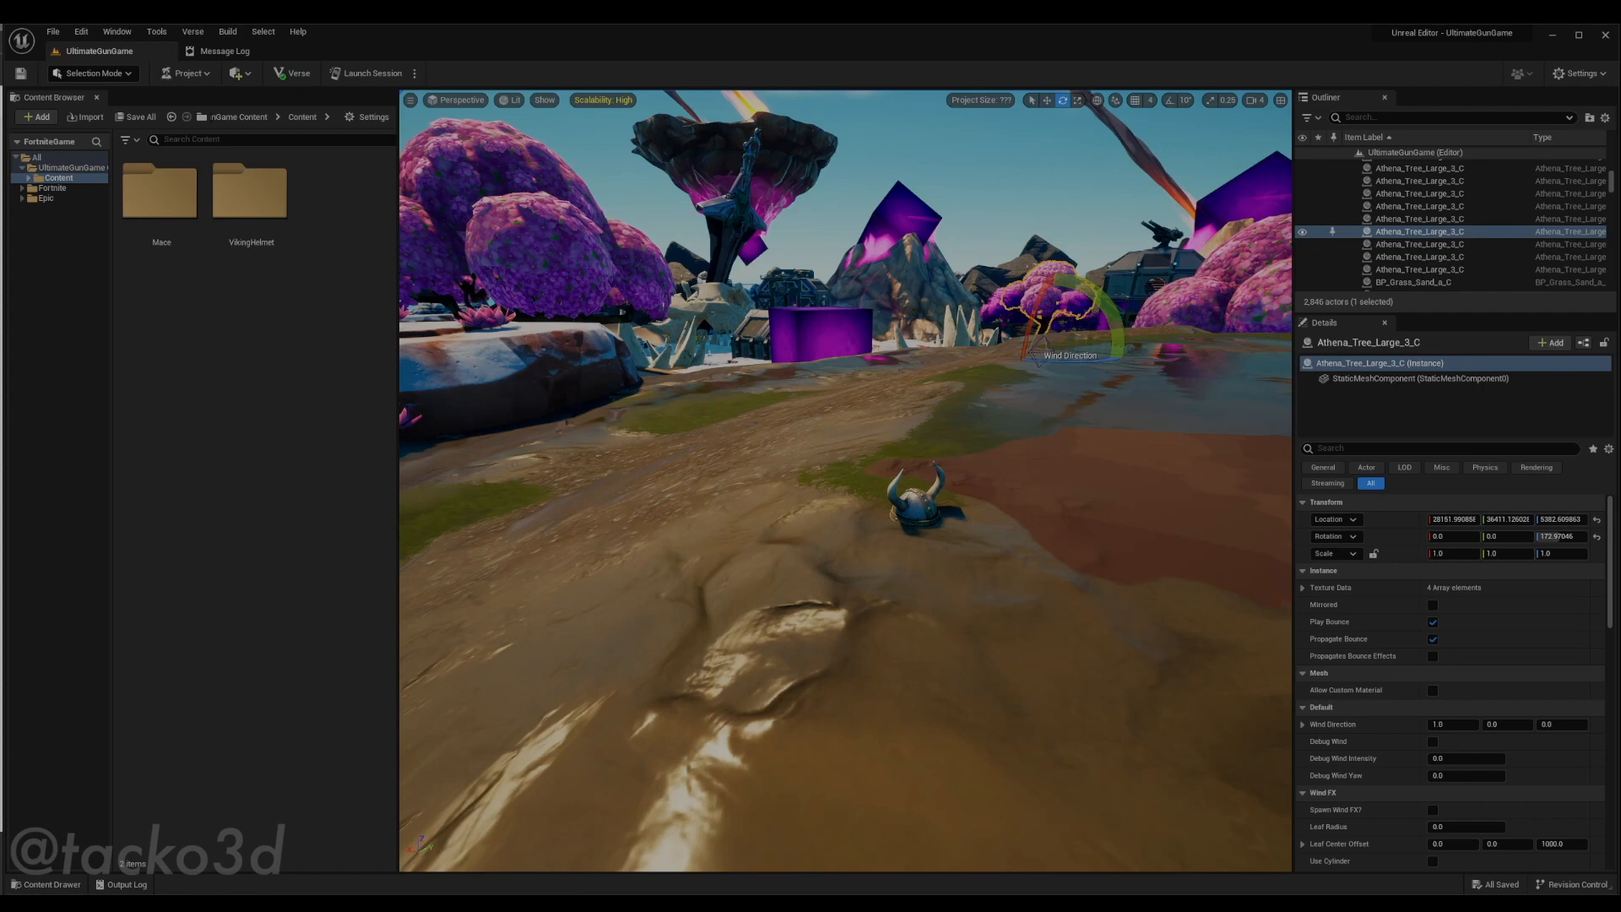
mouse_move(747, 34)
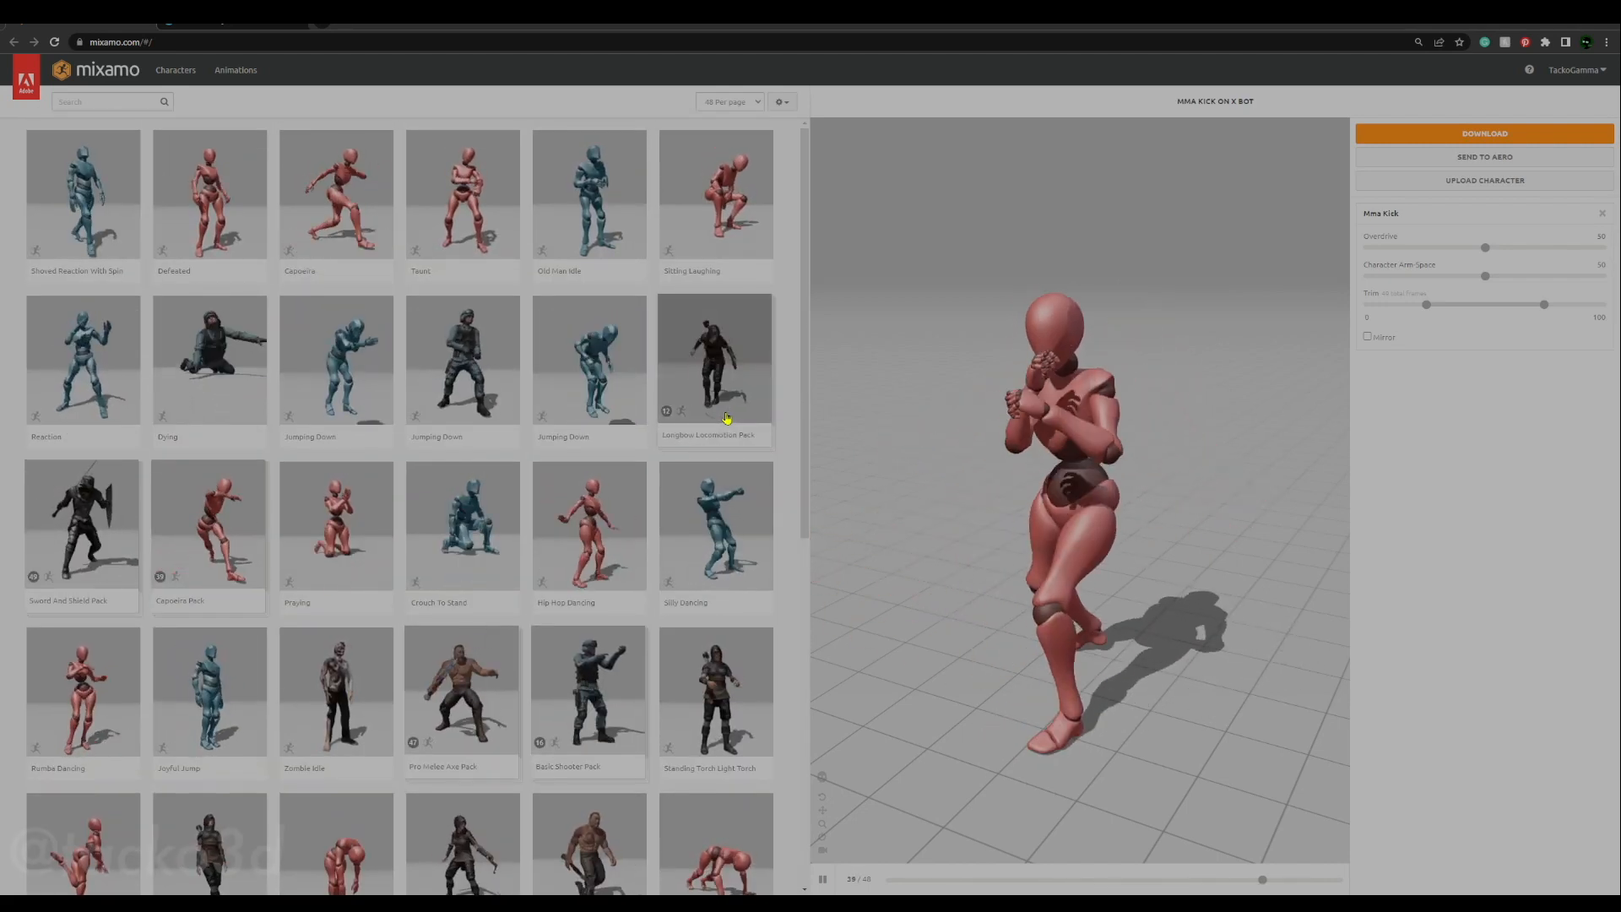
Create a new MixamoMannequin folder in the Content Browser
left_click(174, 69)
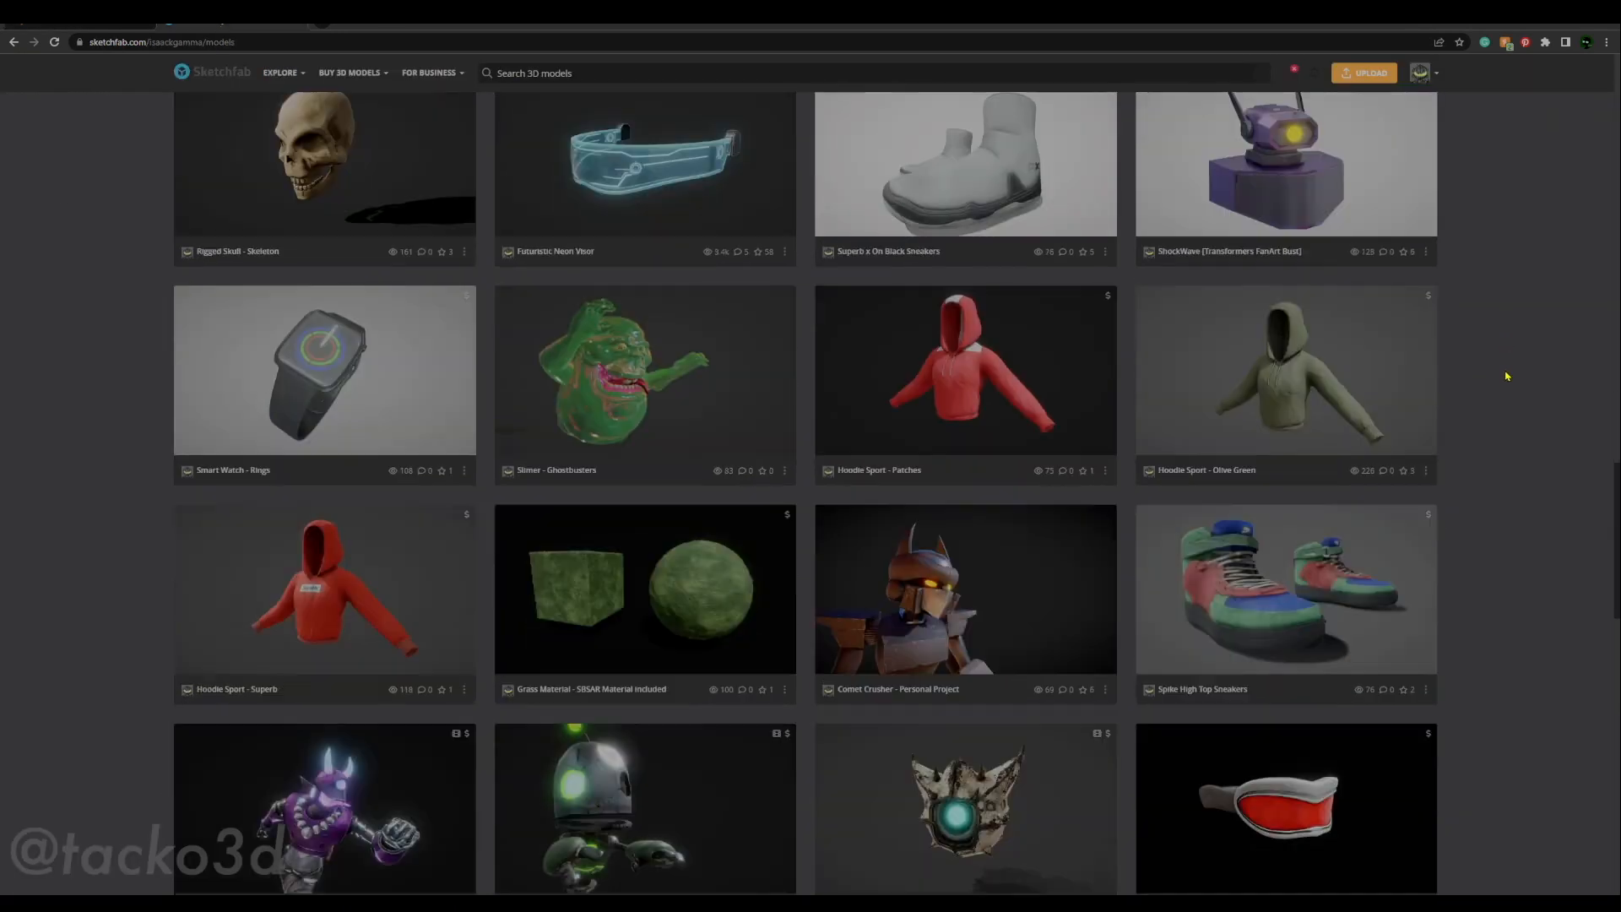
scroll("down", 3)
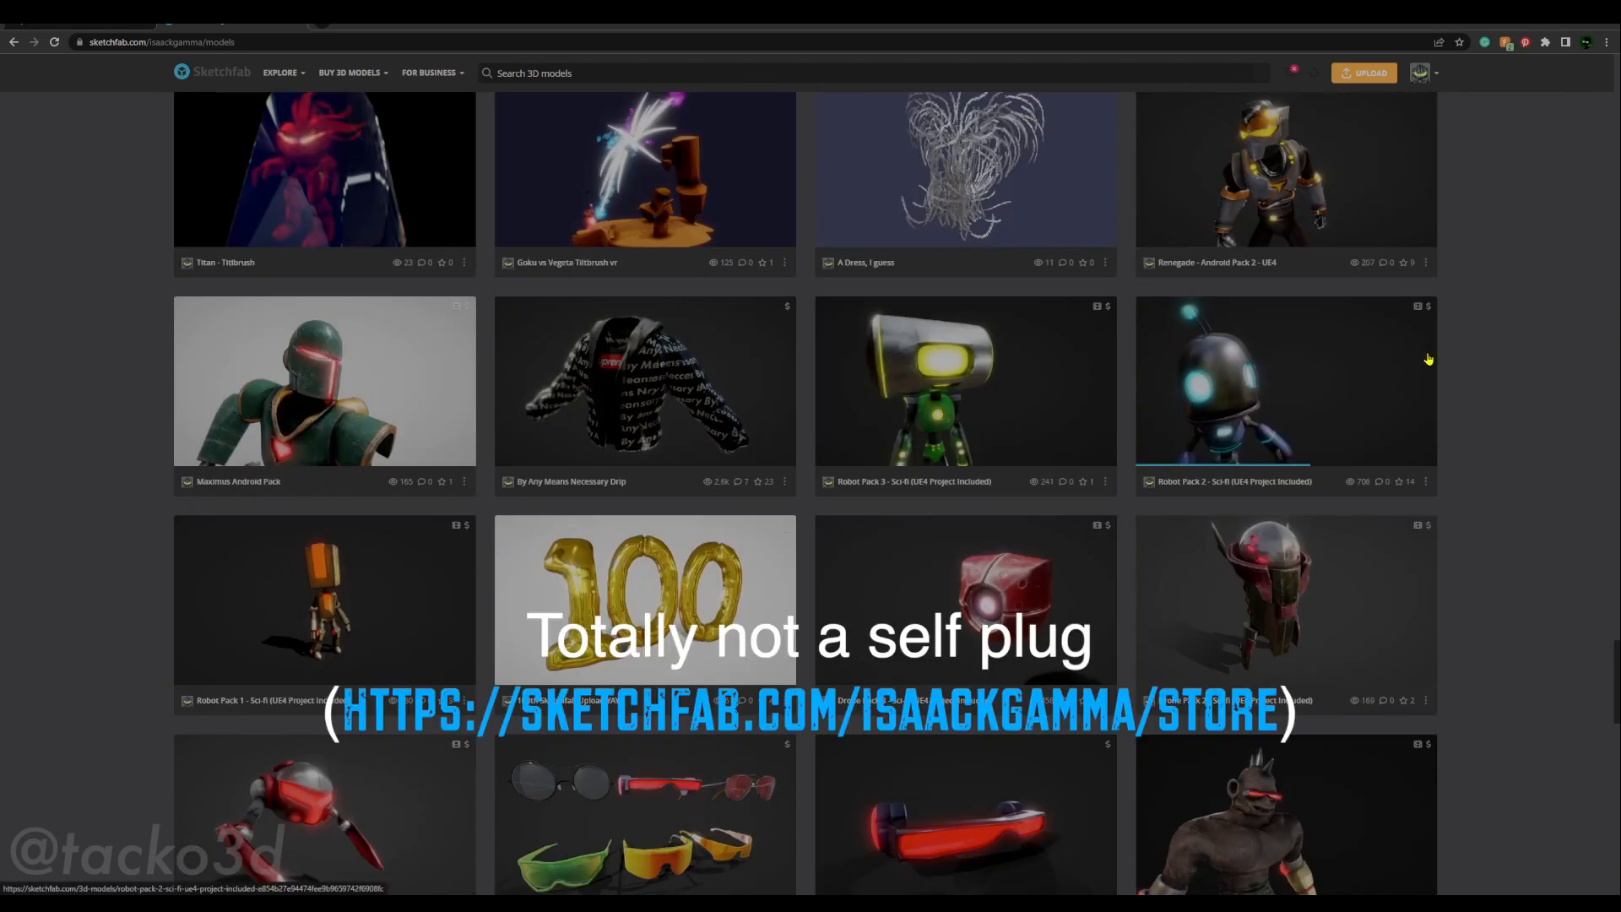
mouse_move(1475, 533)
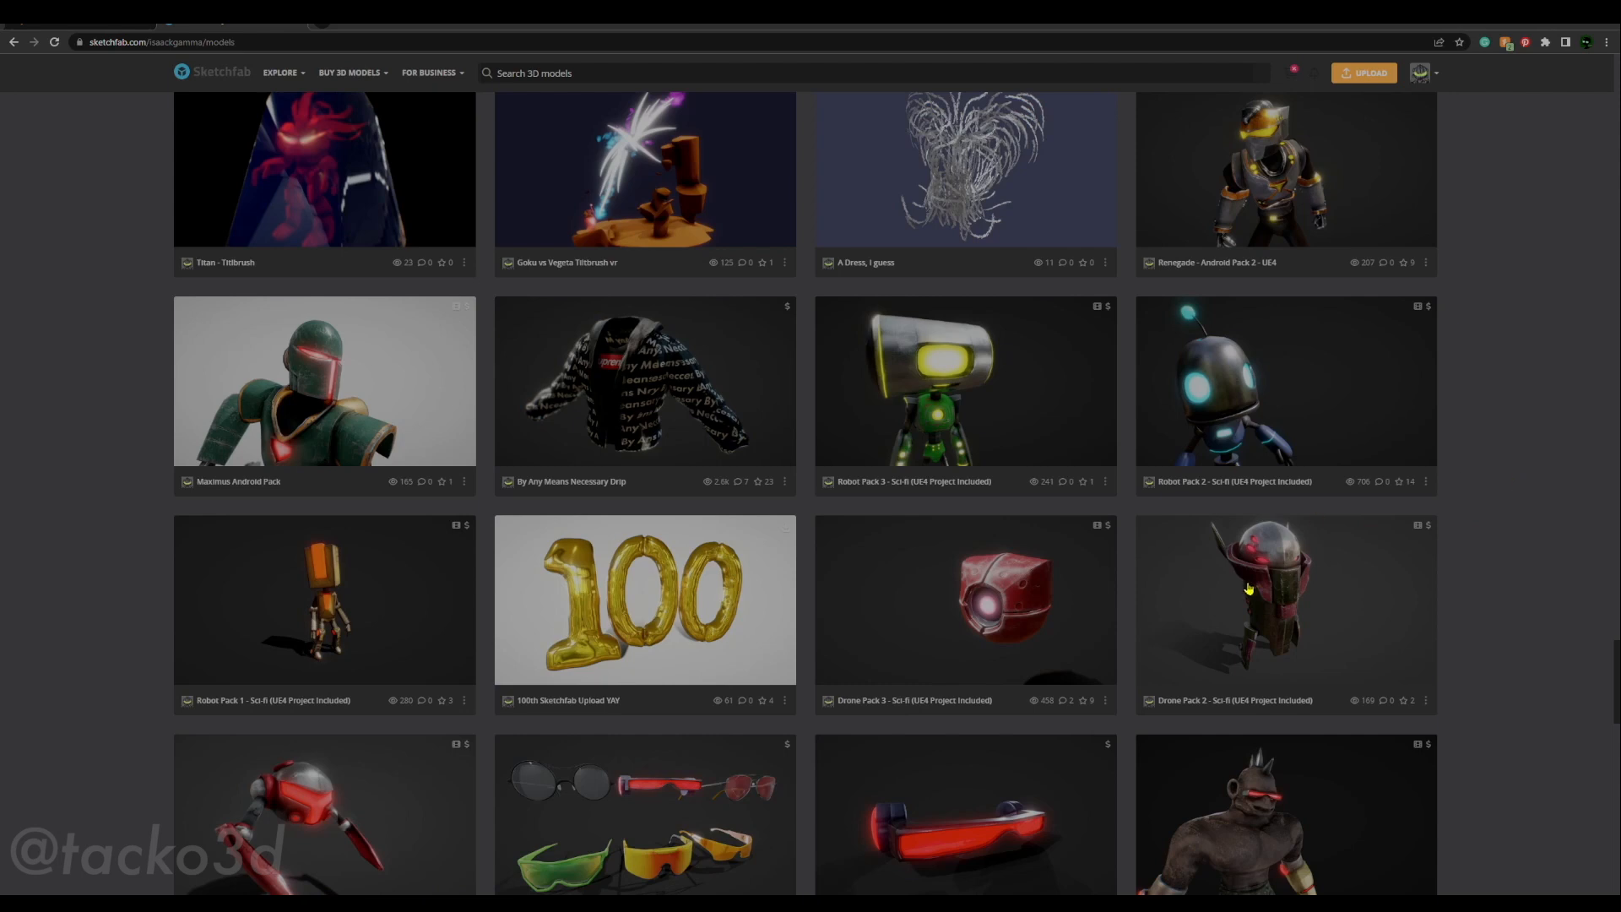
mouse_move(1425, 527)
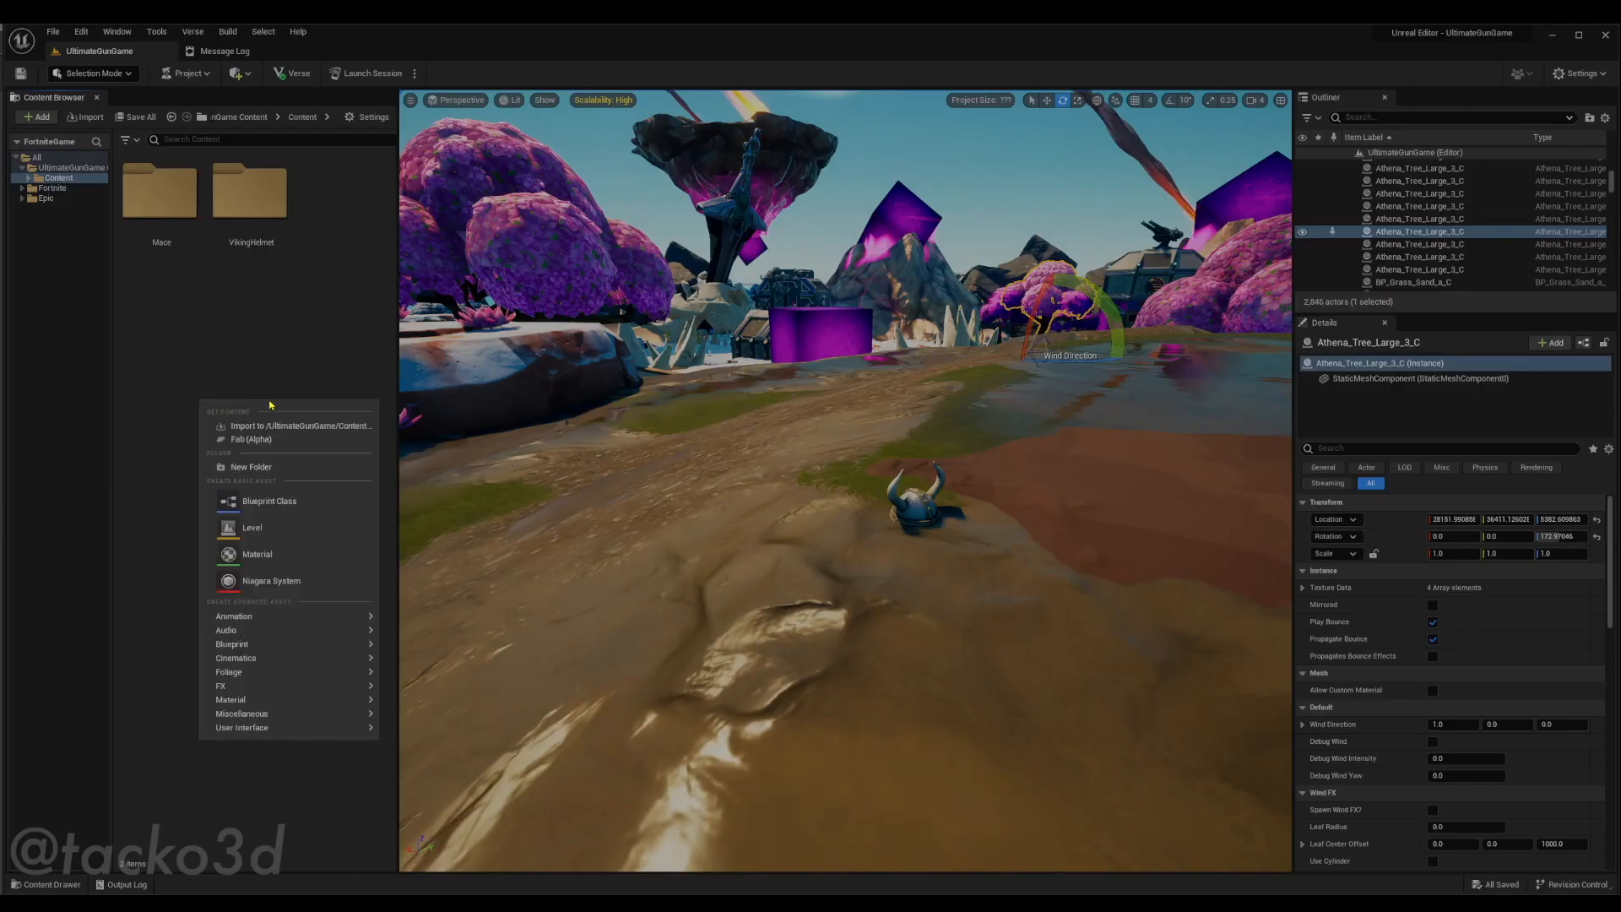
left_click(252, 466)
type("MixamoMannequin")
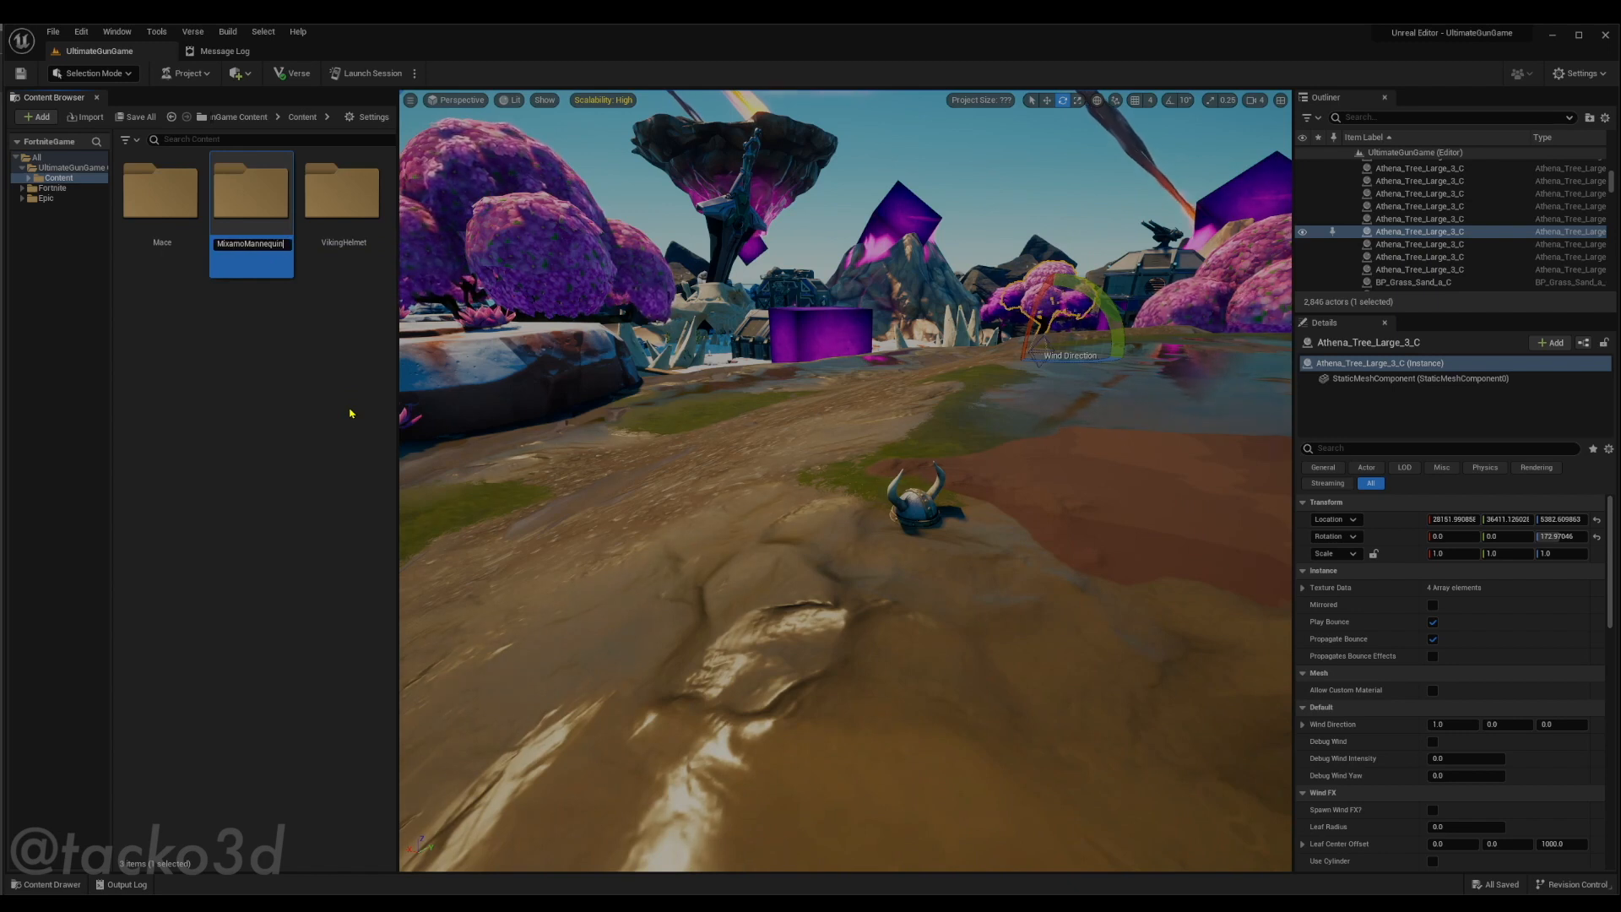
mouse_move(250, 191)
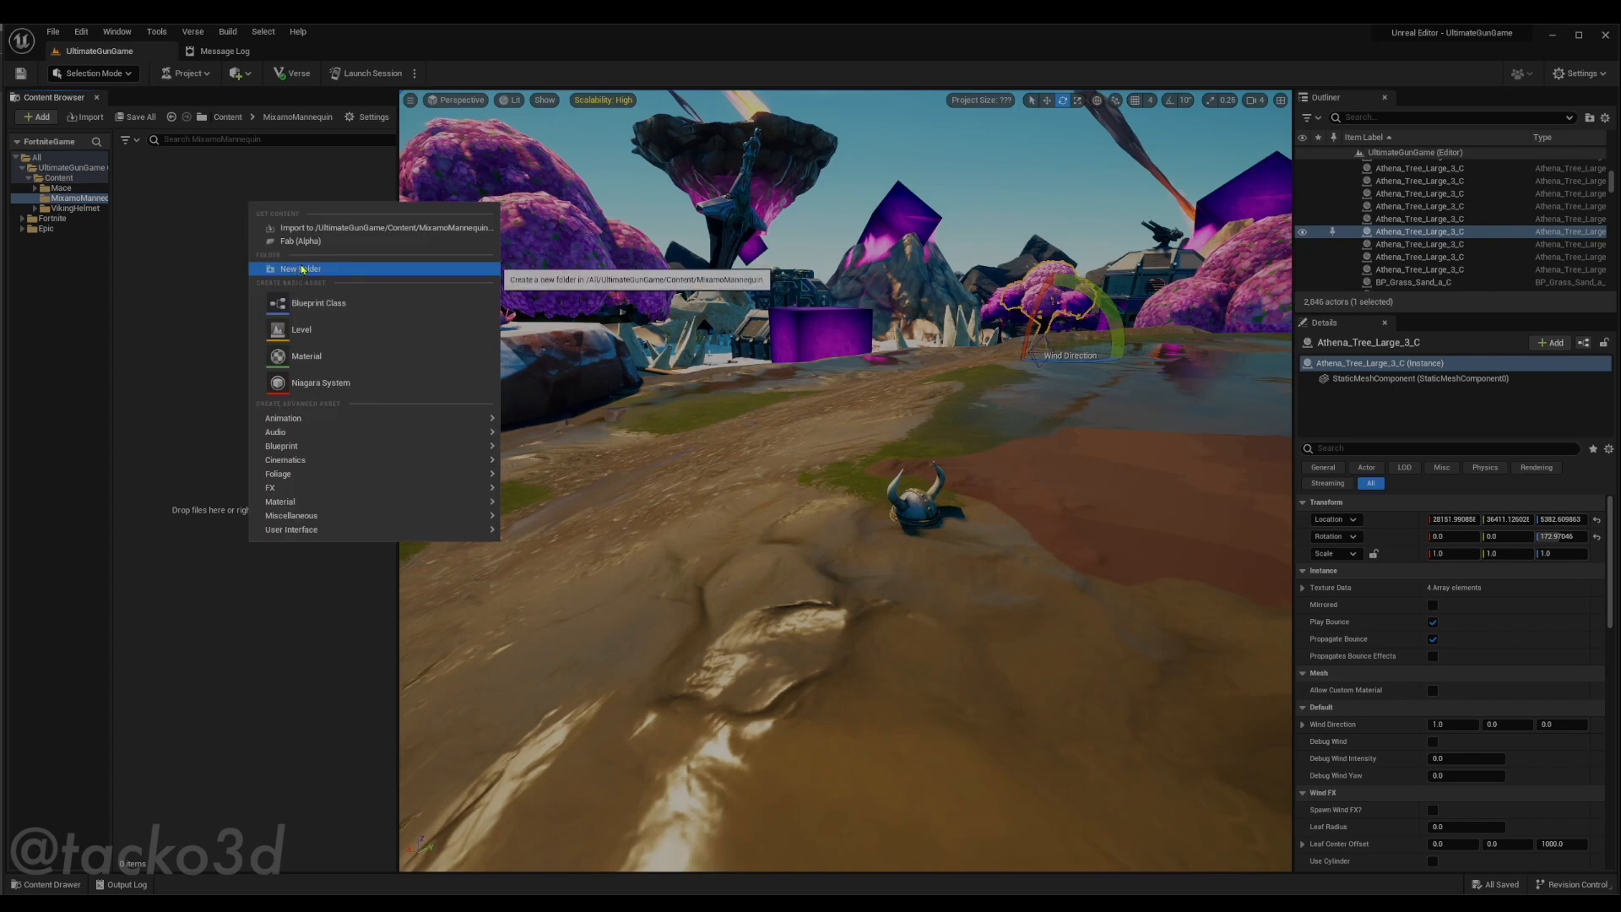
Add Animations, Mesh and Textures subfolders inside MixamoMannequin
left_click(302, 268)
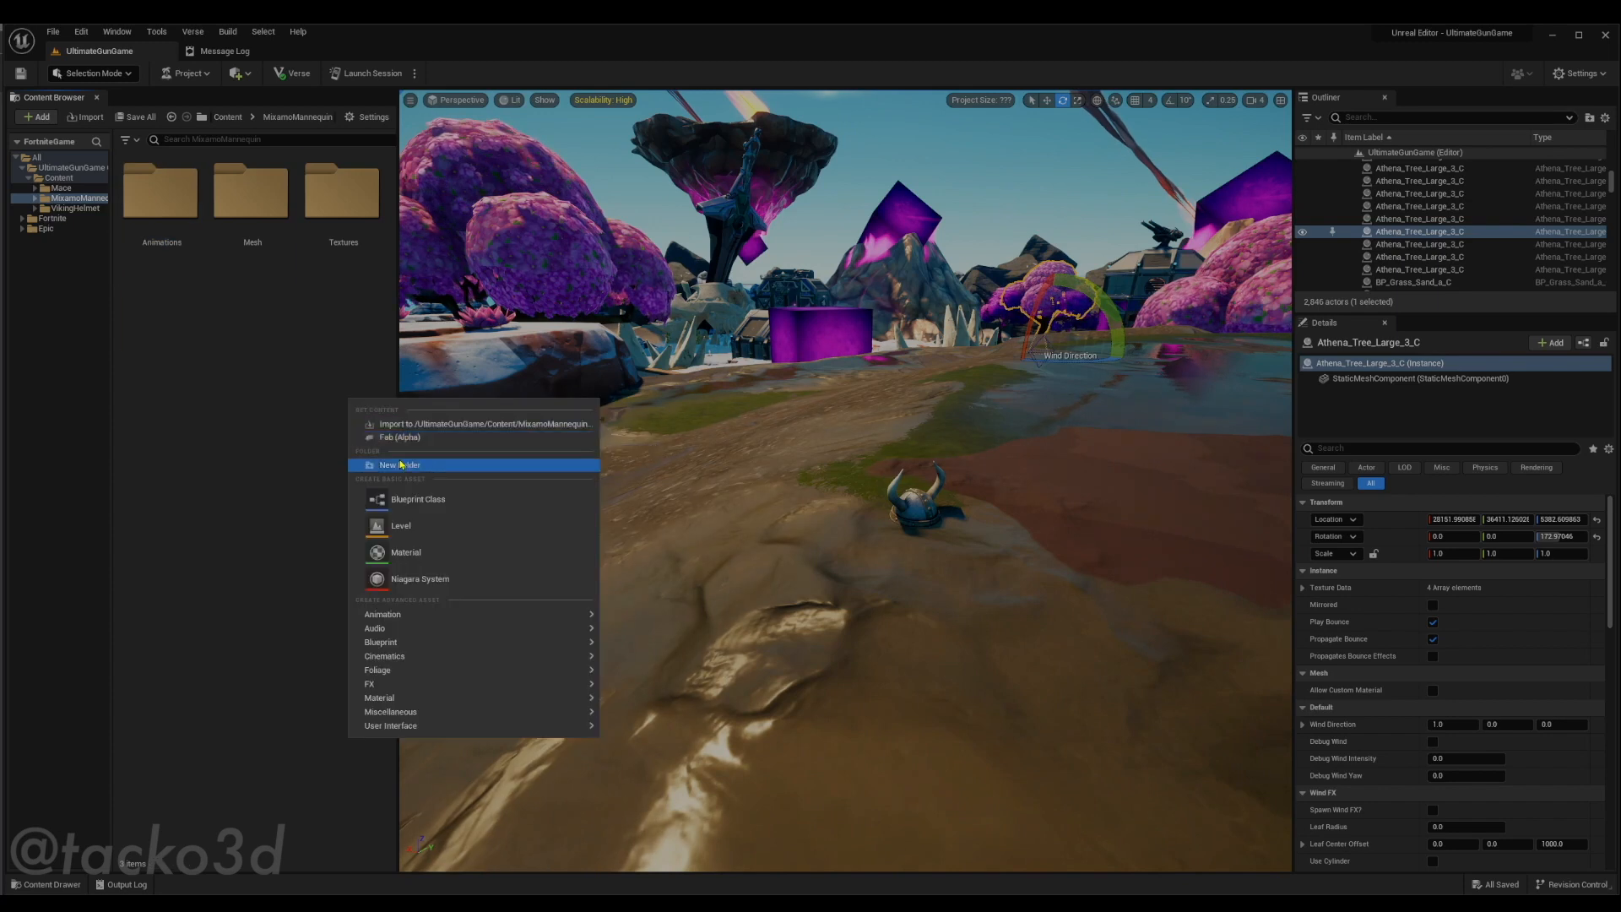
left_click(399, 464)
type("Materials")
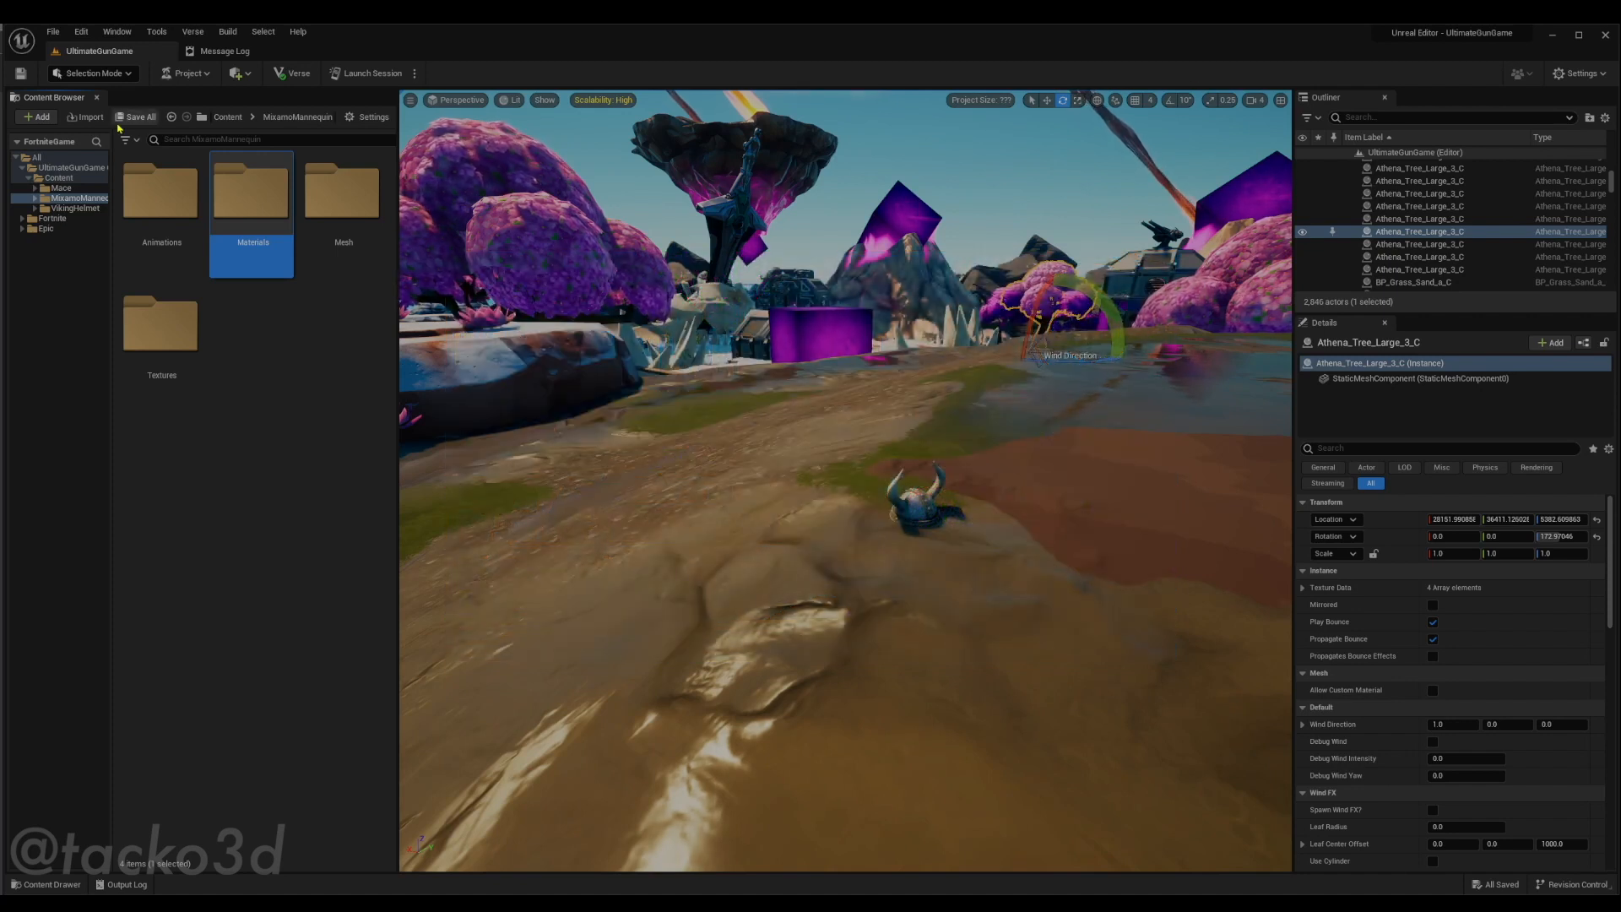
mouse_move(91, 117)
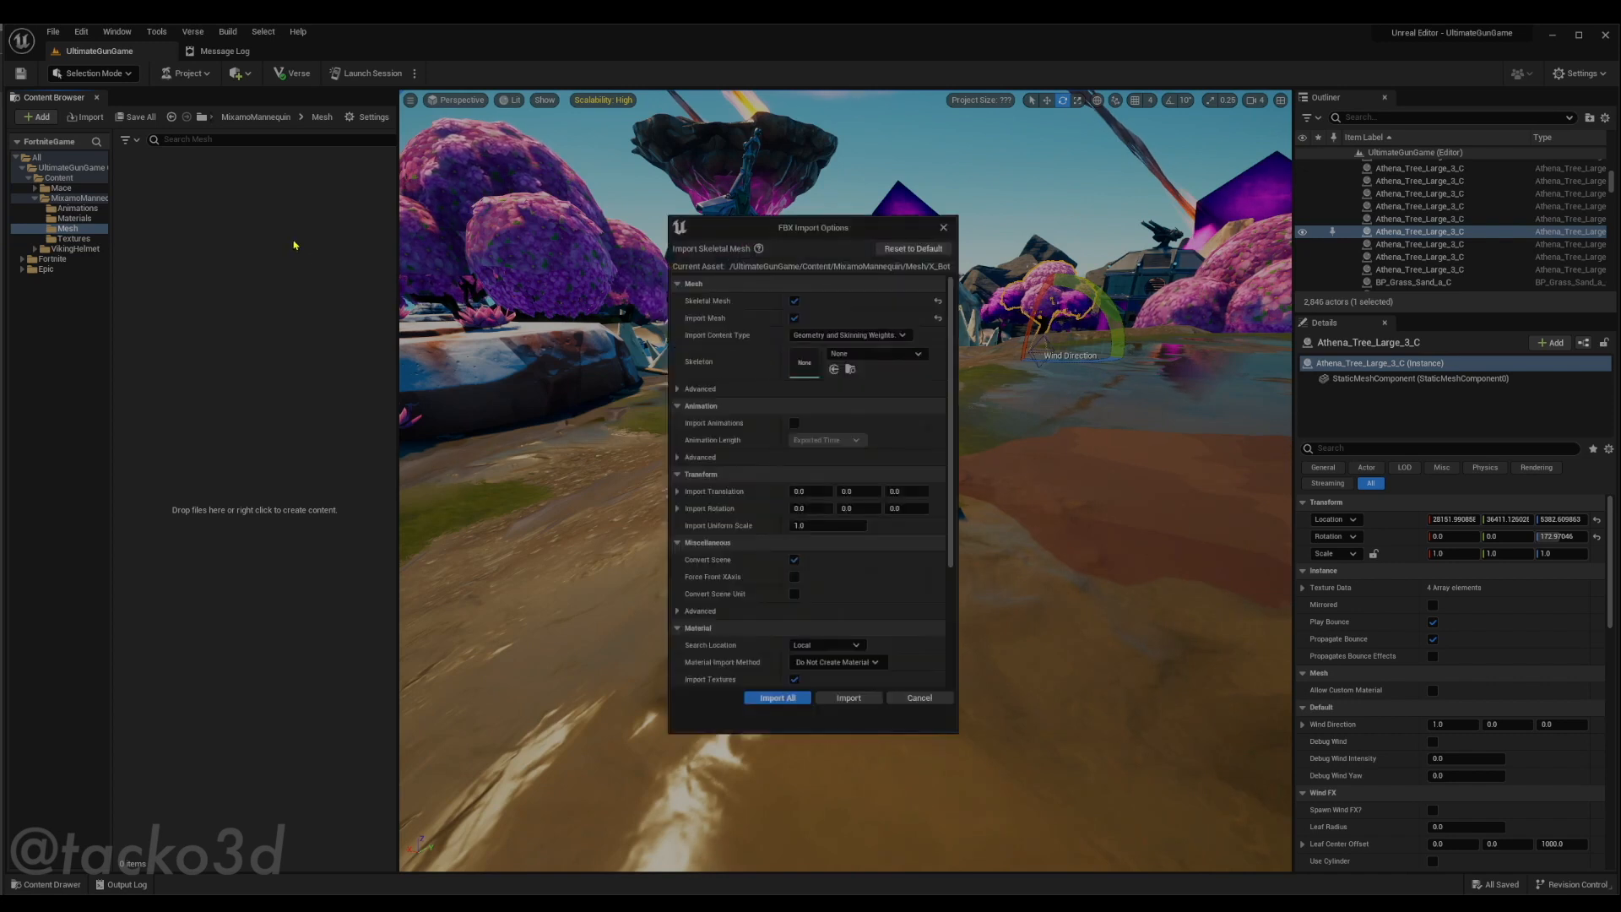
mouse_move(948, 346)
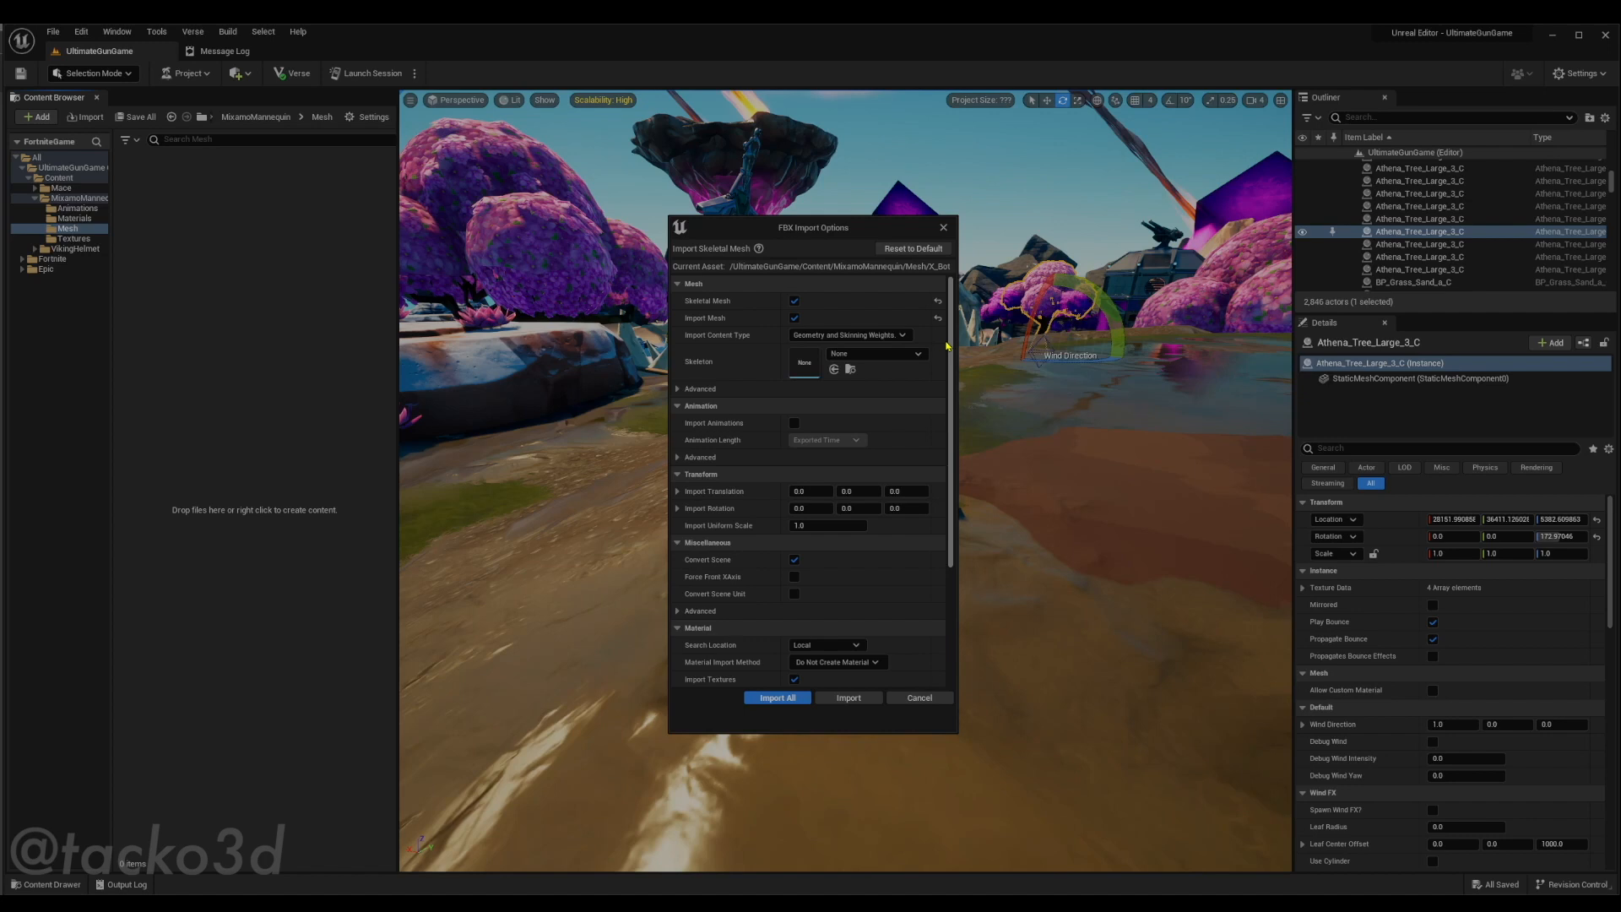
mouse_move(872, 274)
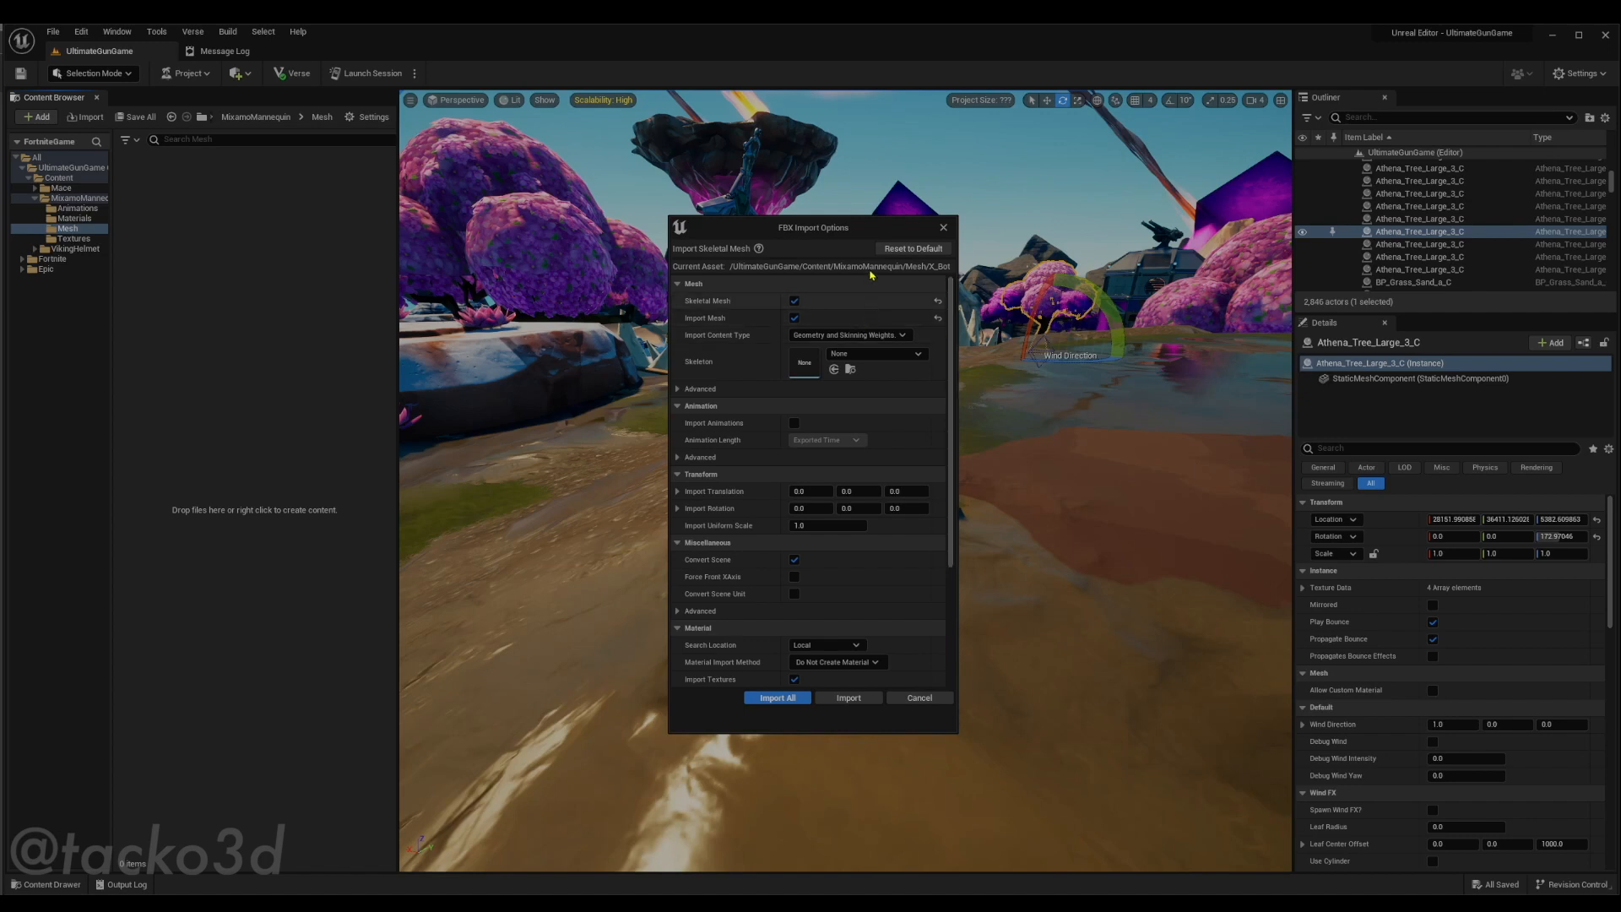
mouse_move(794, 311)
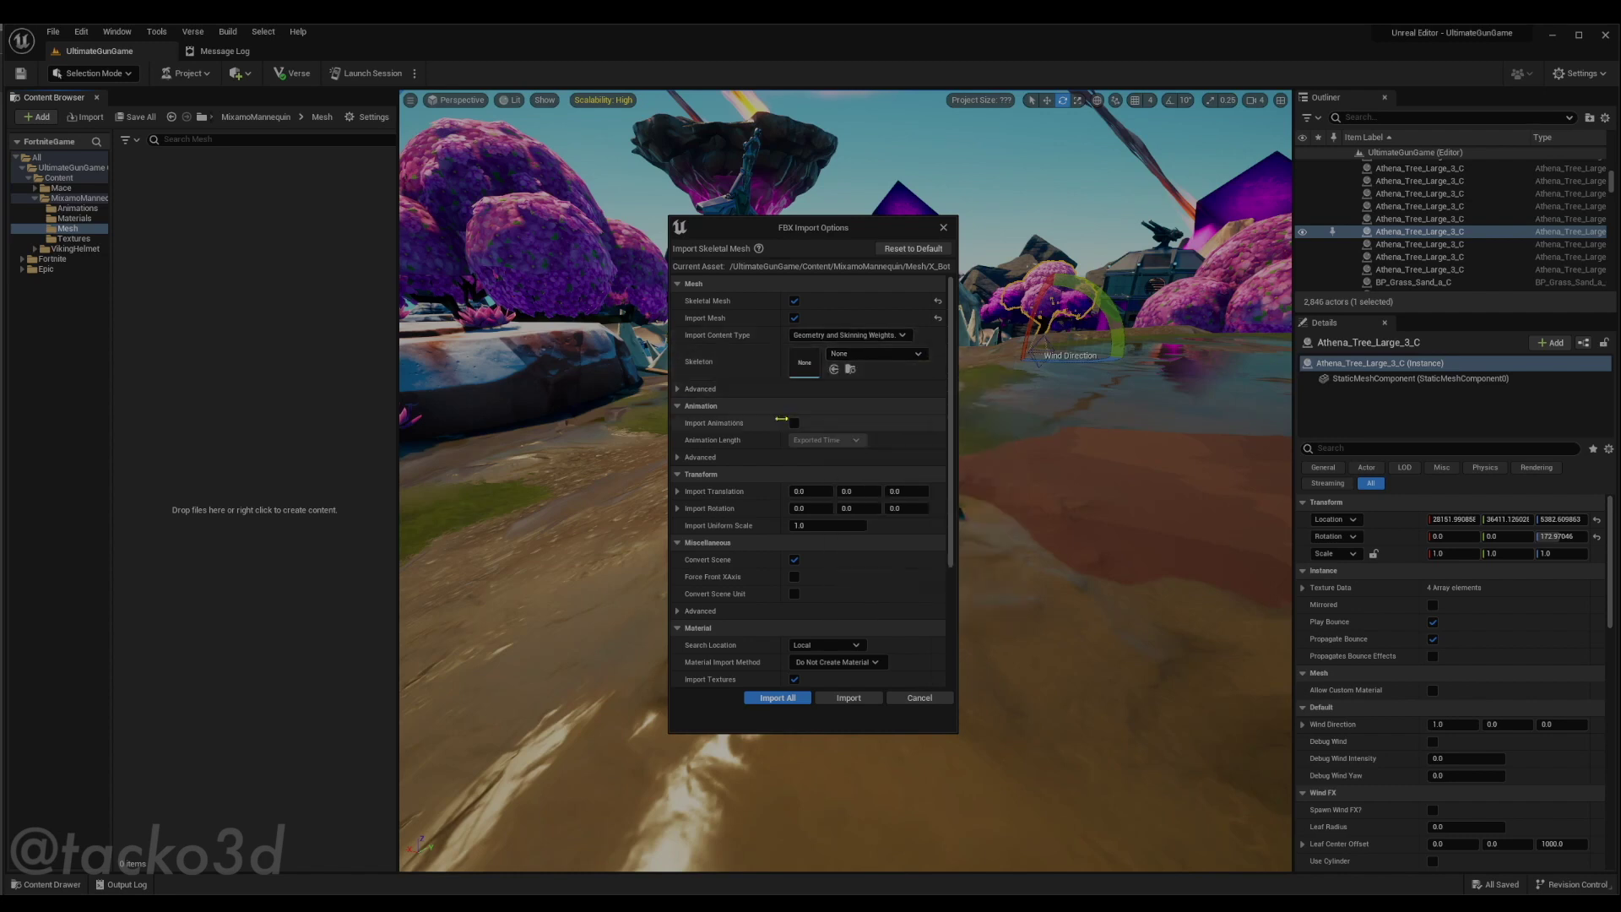
Import the X Bot FBX with Material Import Method set to Create New Materials
left_click(794, 422)
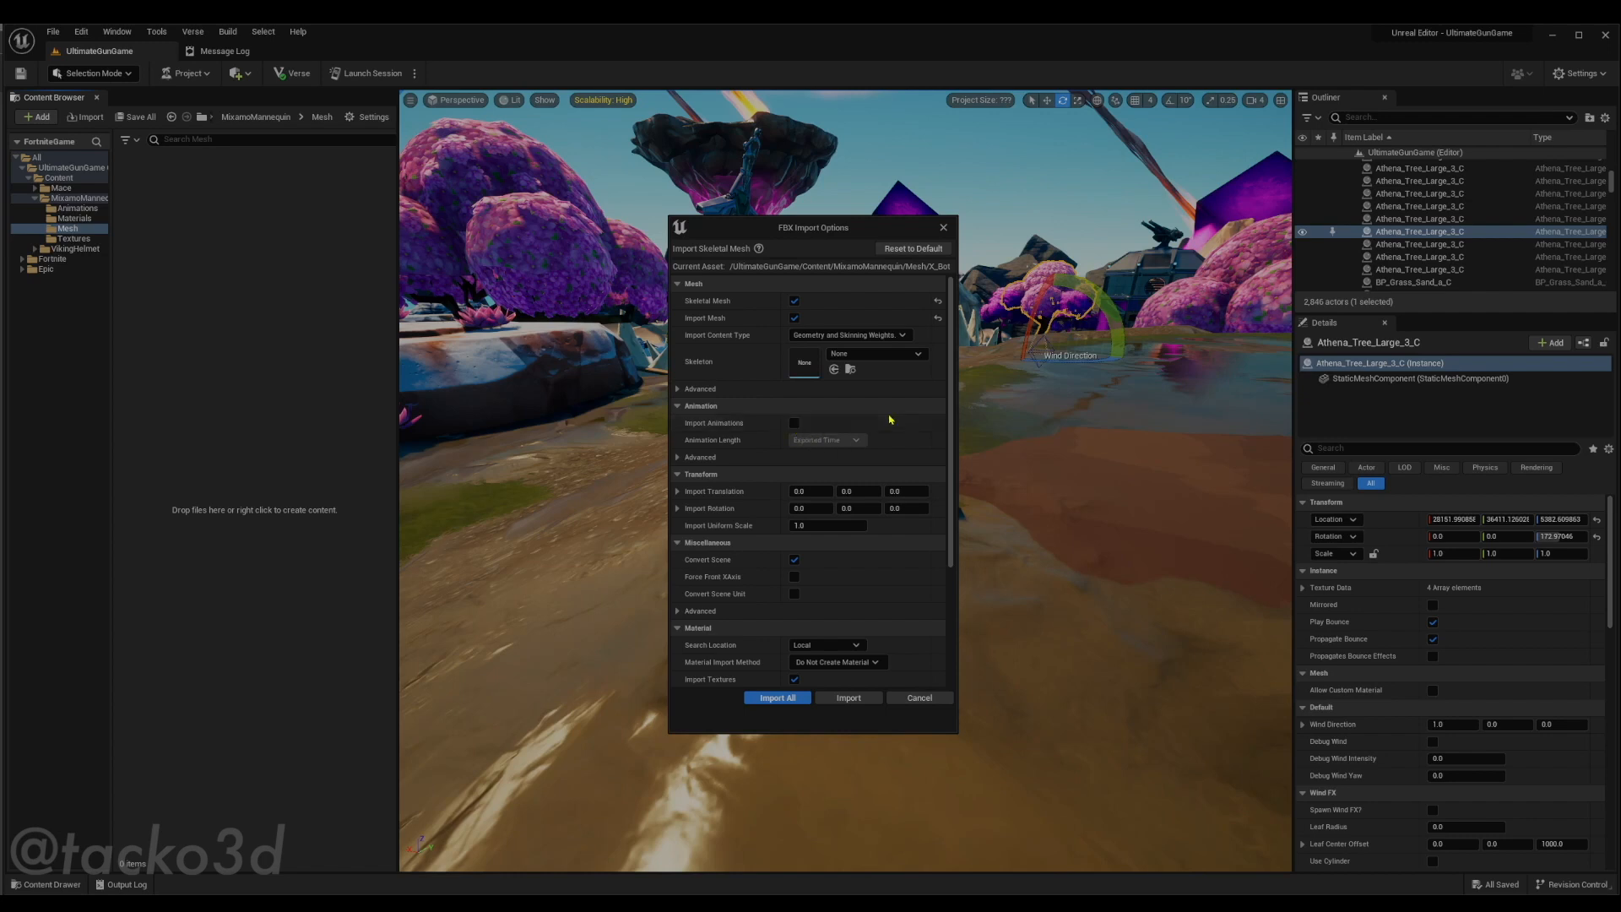
mouse_move(814, 434)
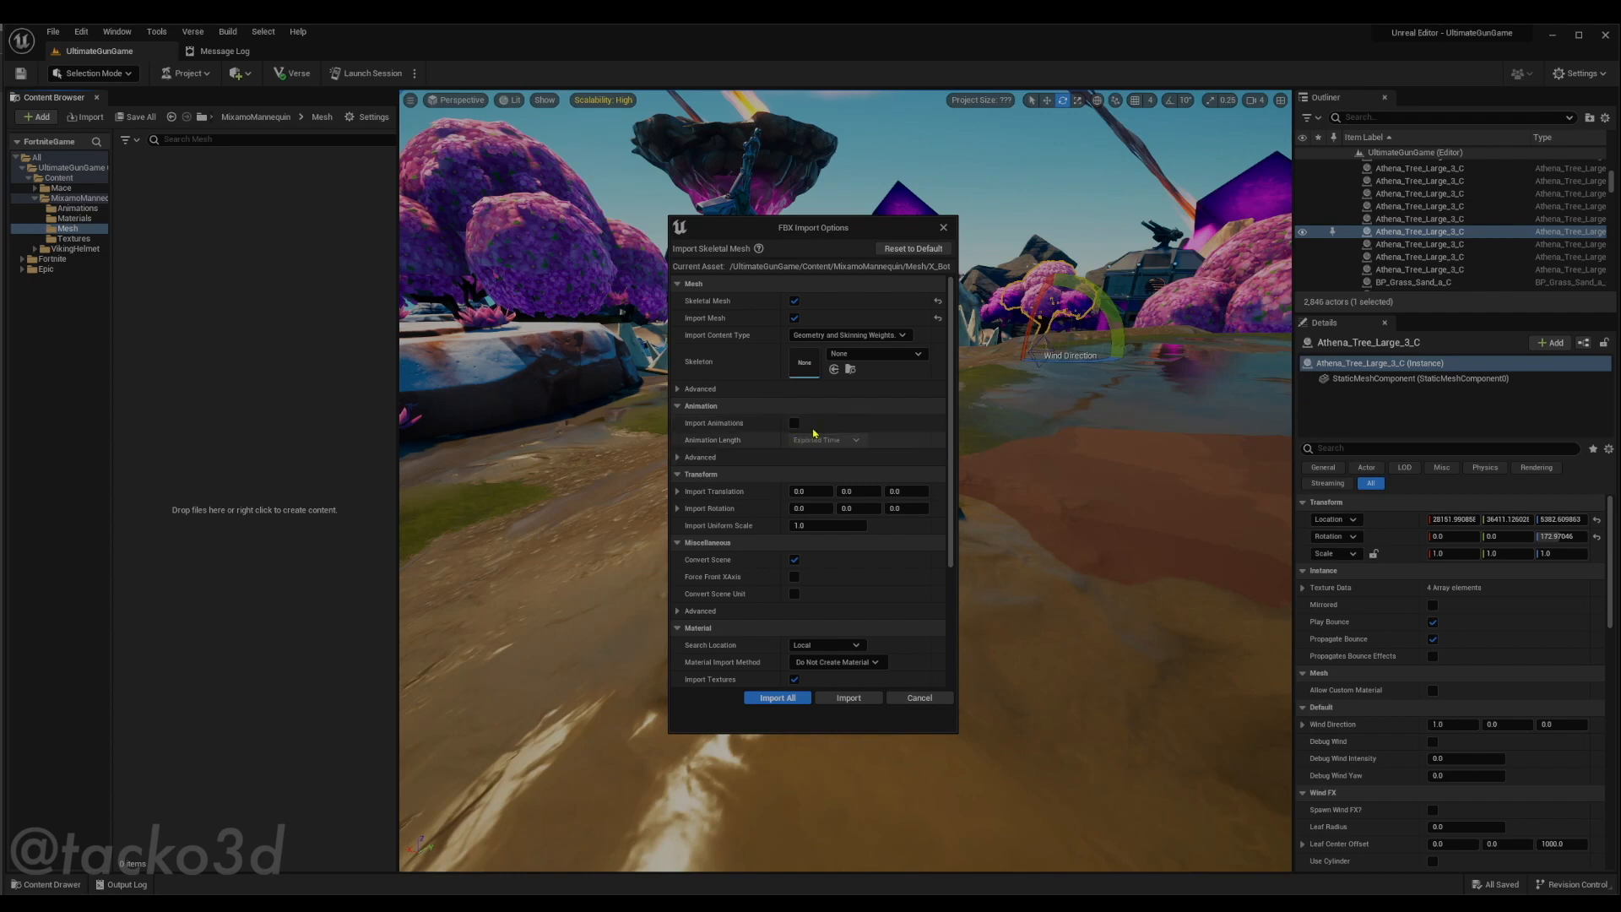
scroll("down", 3)
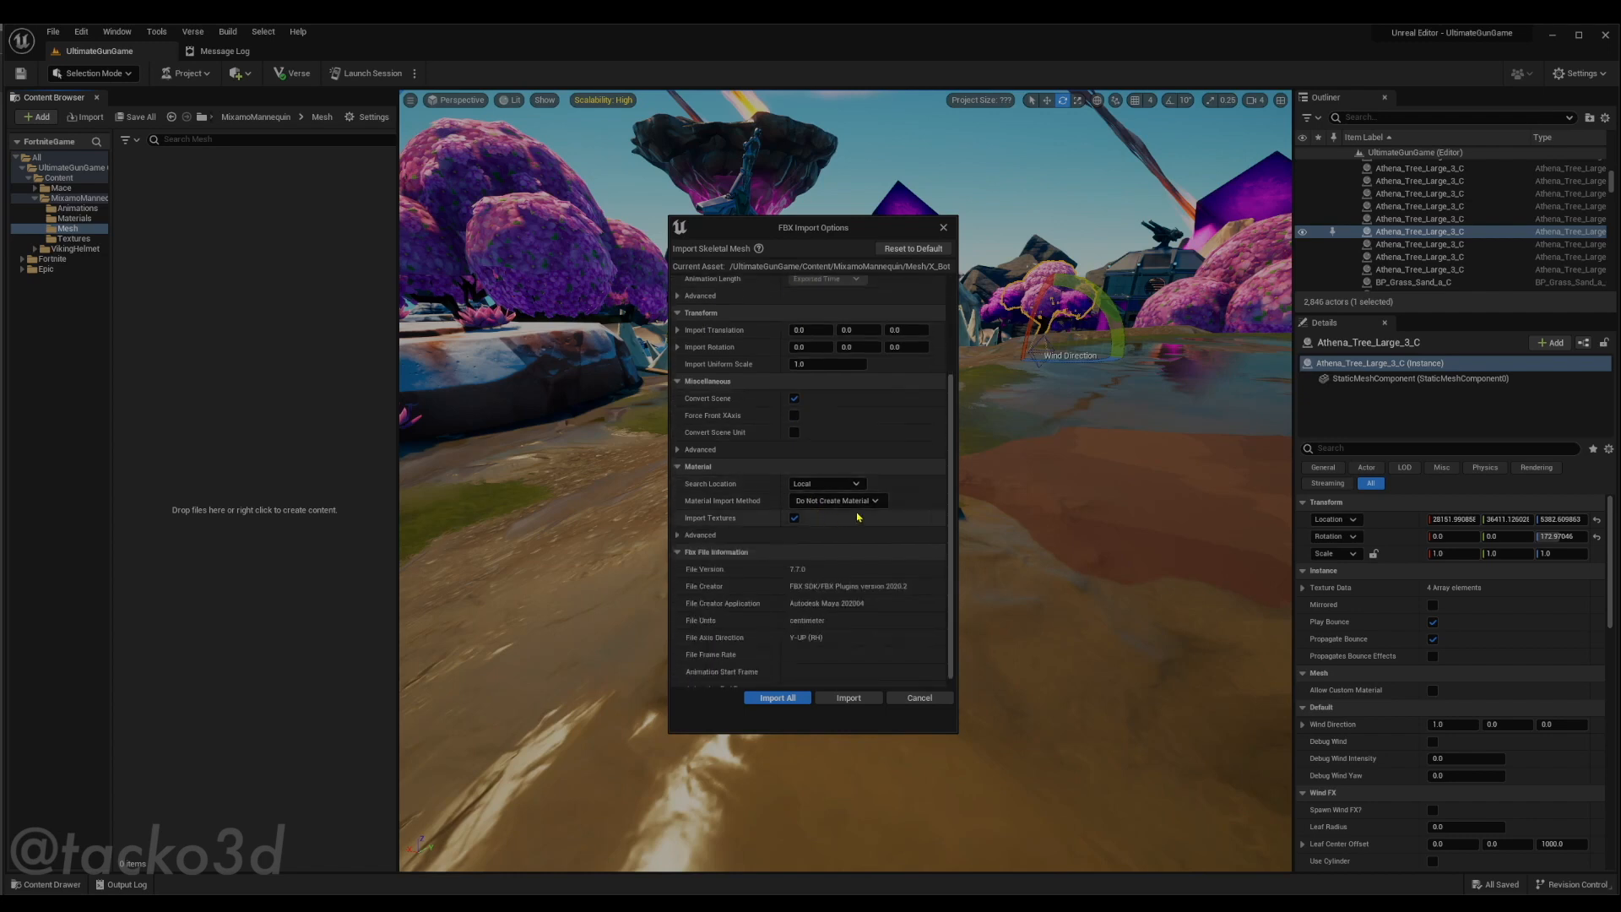
left_click(836, 500)
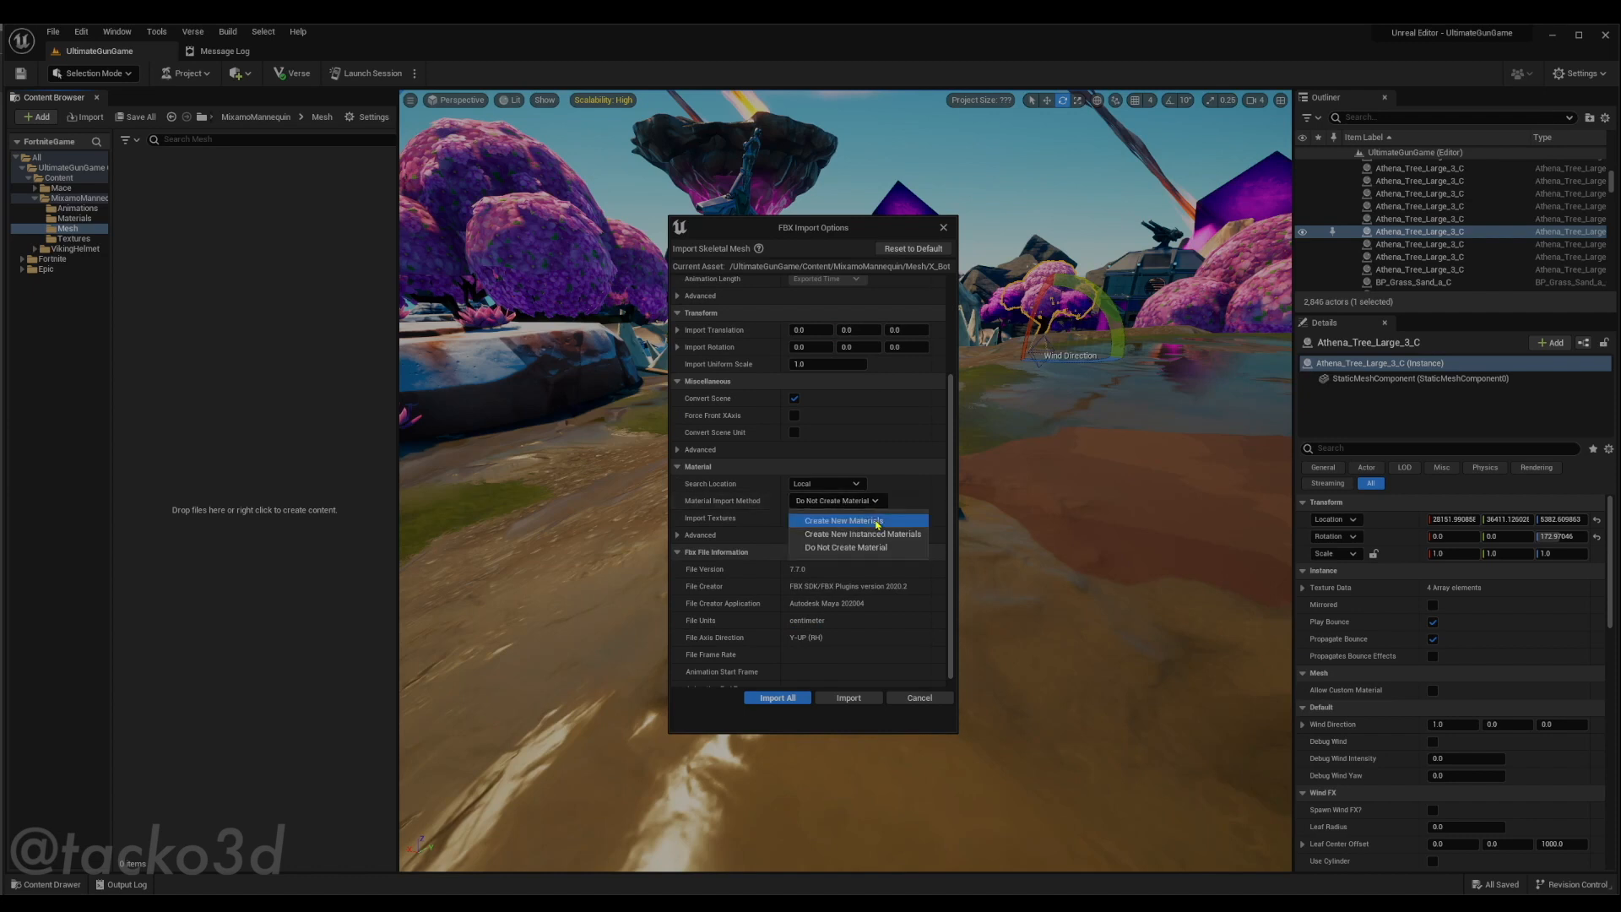
left_click(841, 520)
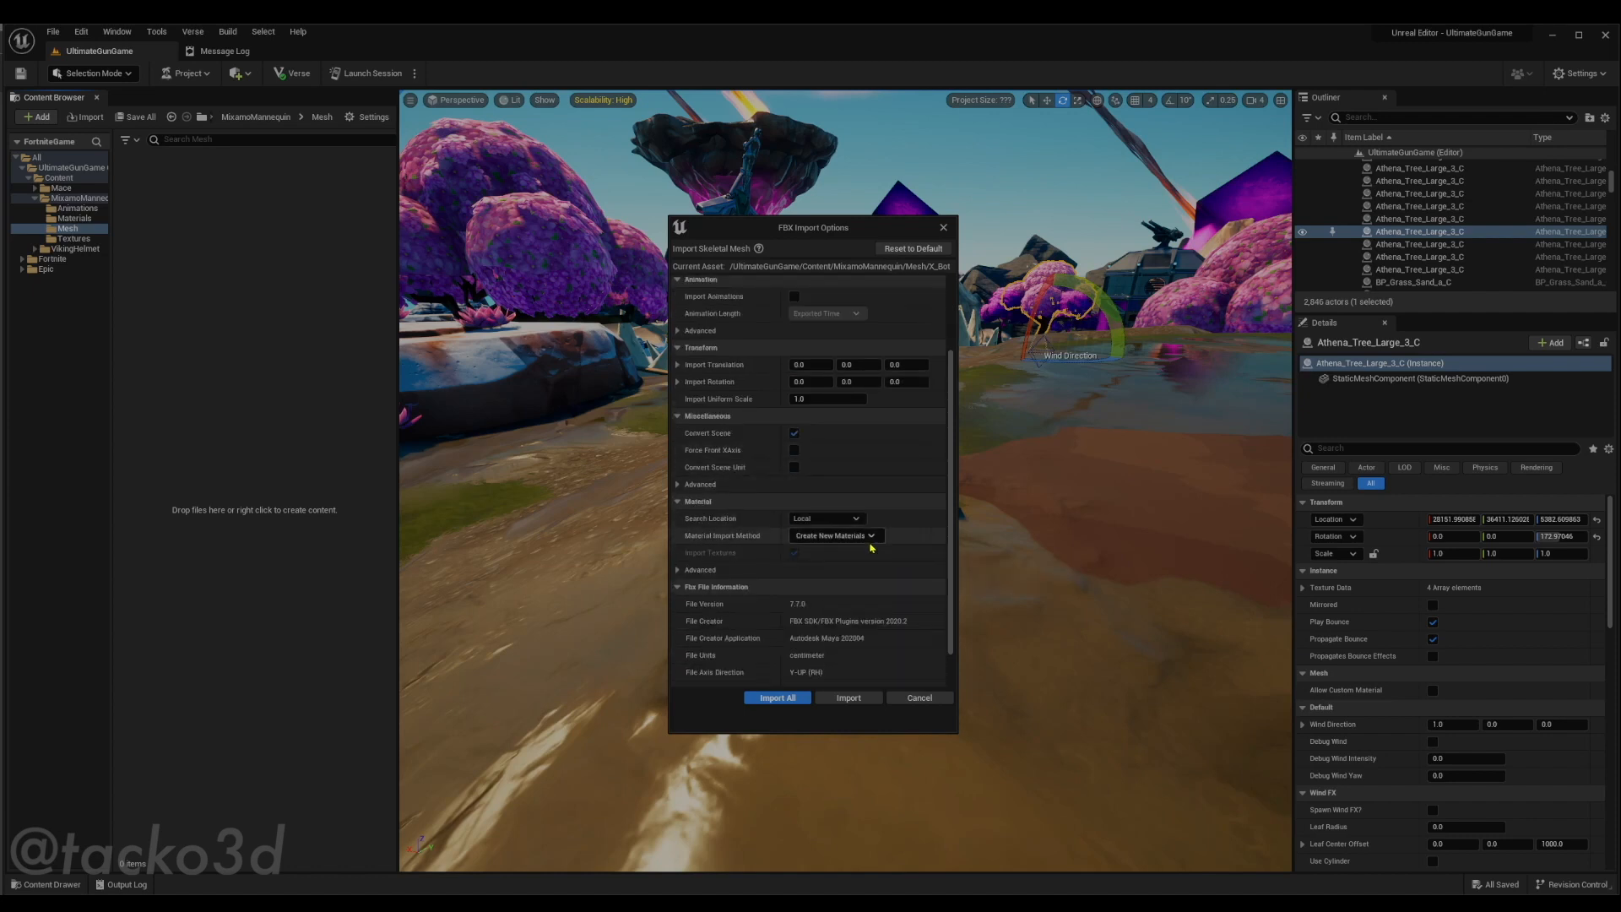
mouse_move(936, 596)
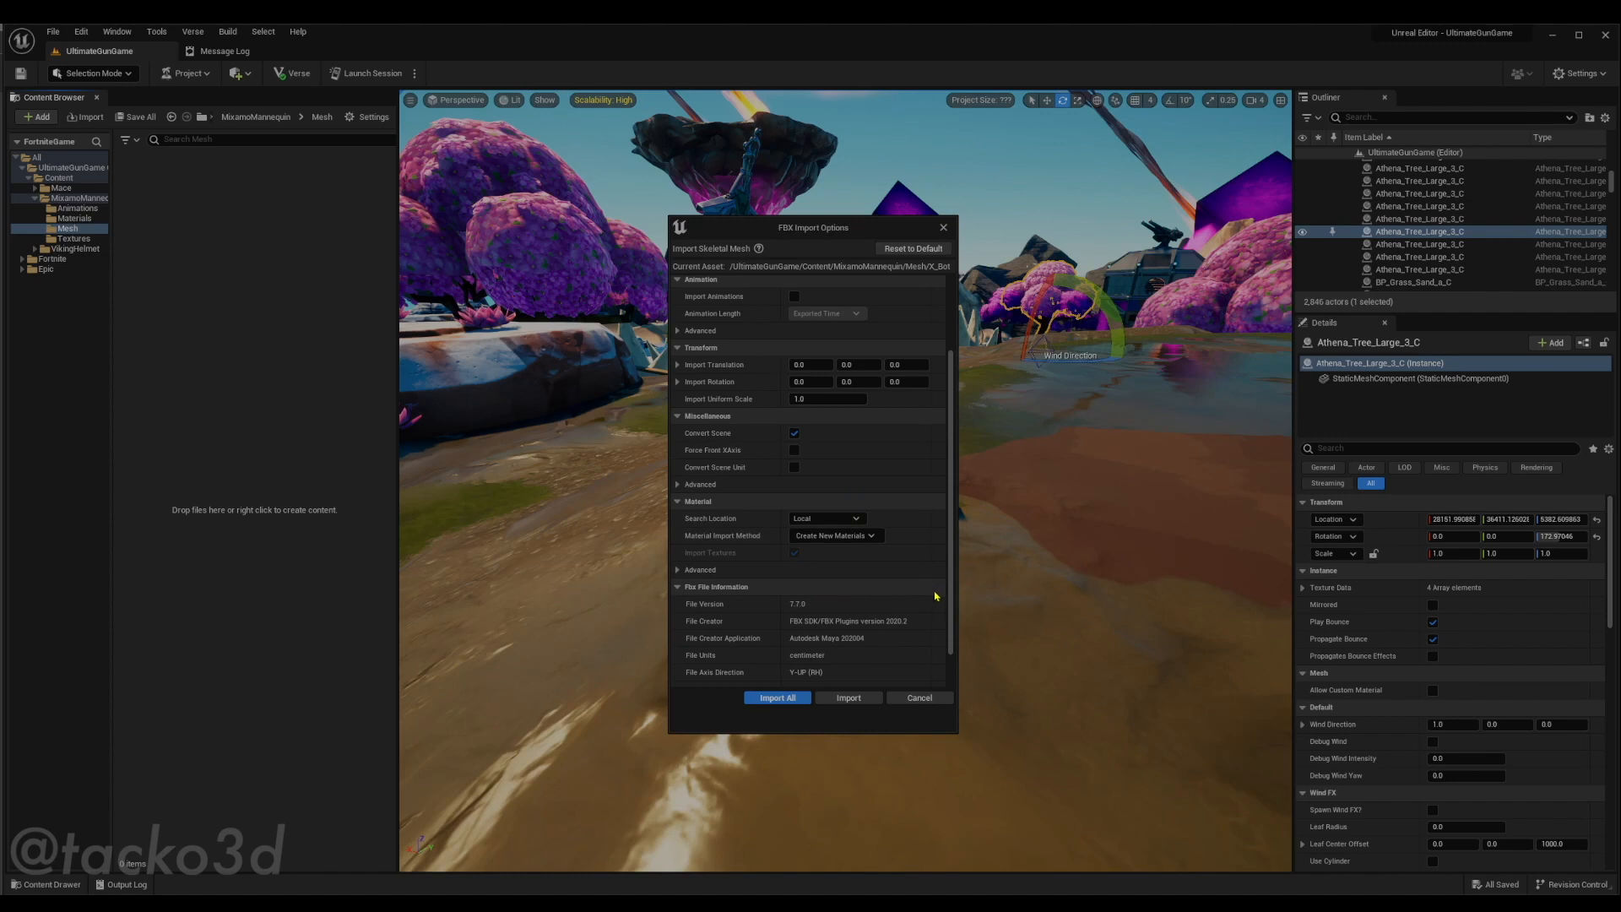
mouse_move(855, 555)
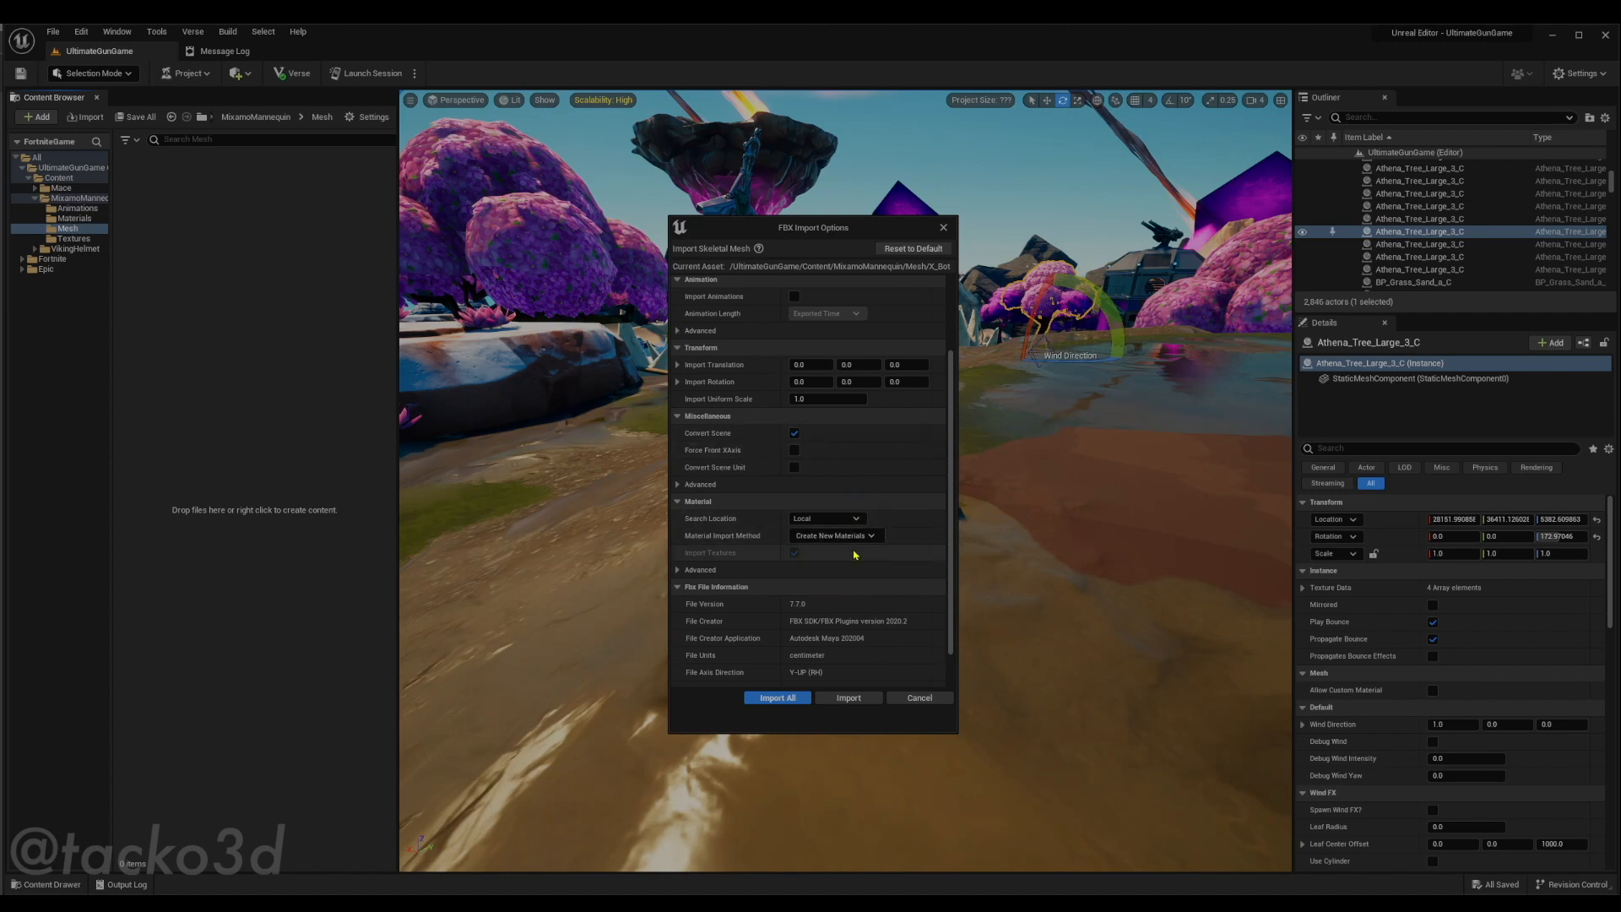
mouse_move(827, 524)
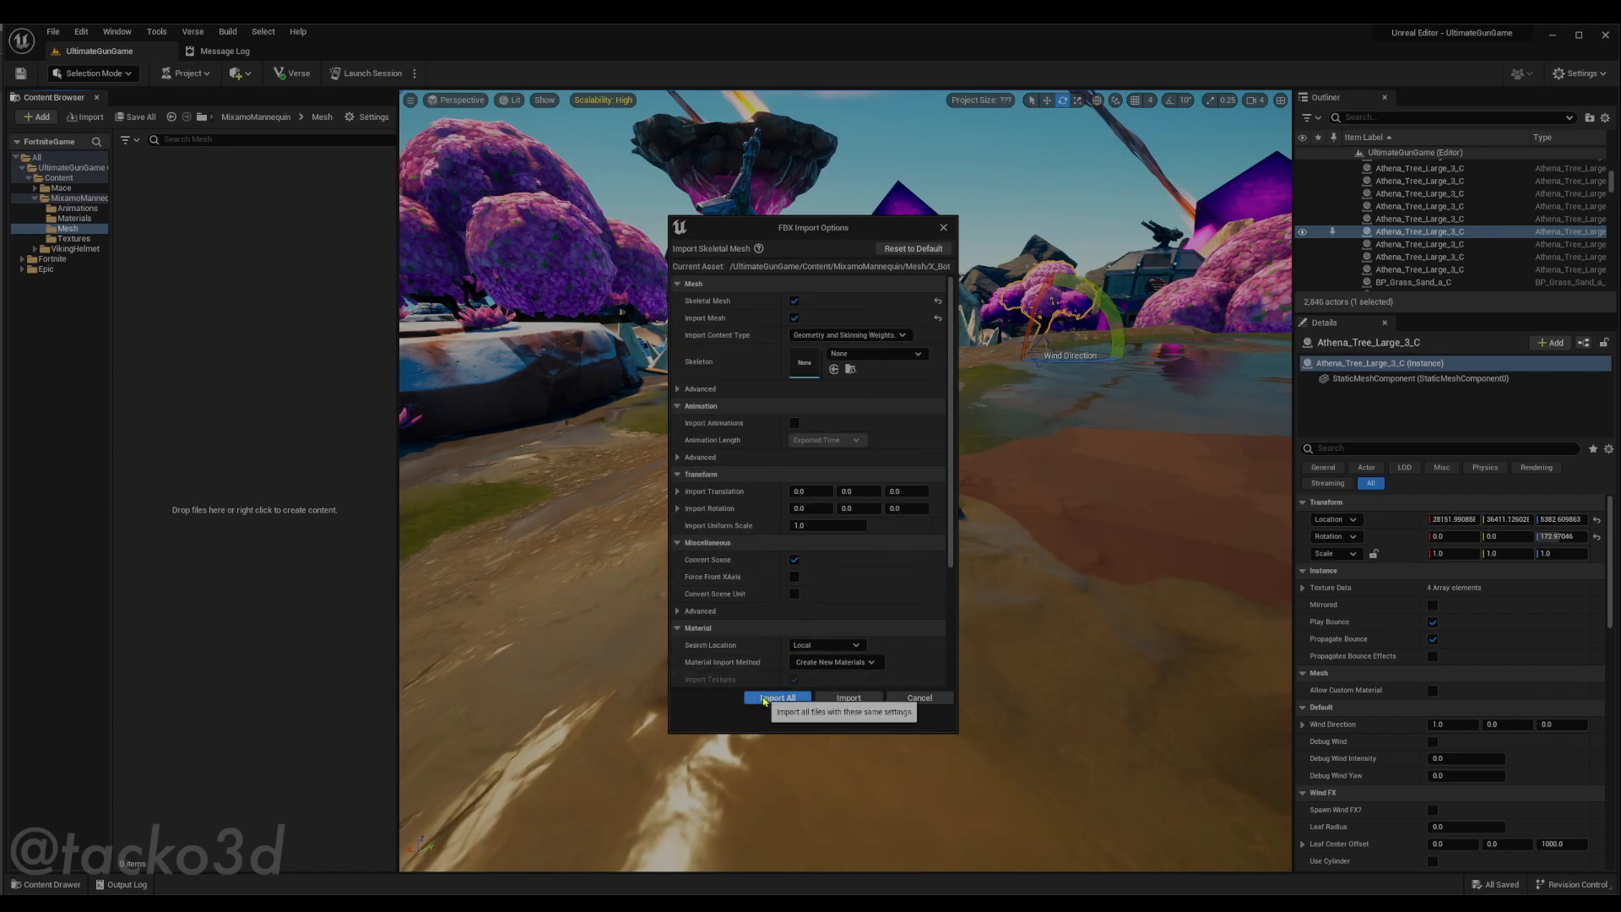
left_click(777, 697)
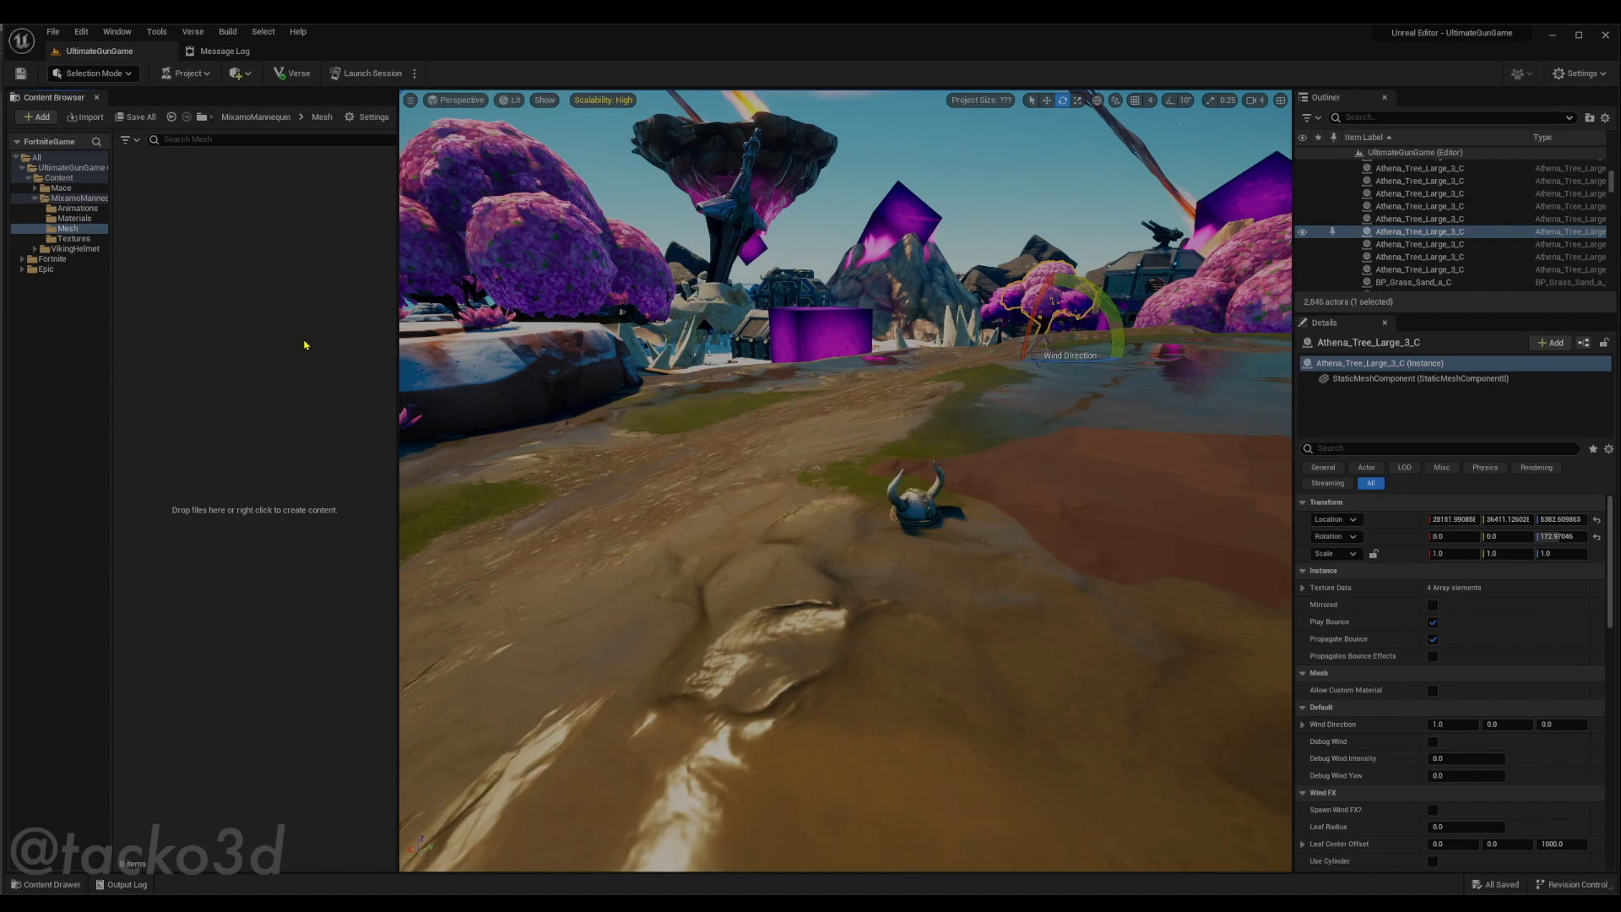
View the imported X_Bot mesh and X_Bot_Skeleton in the Mesh folder
left_click(66, 228)
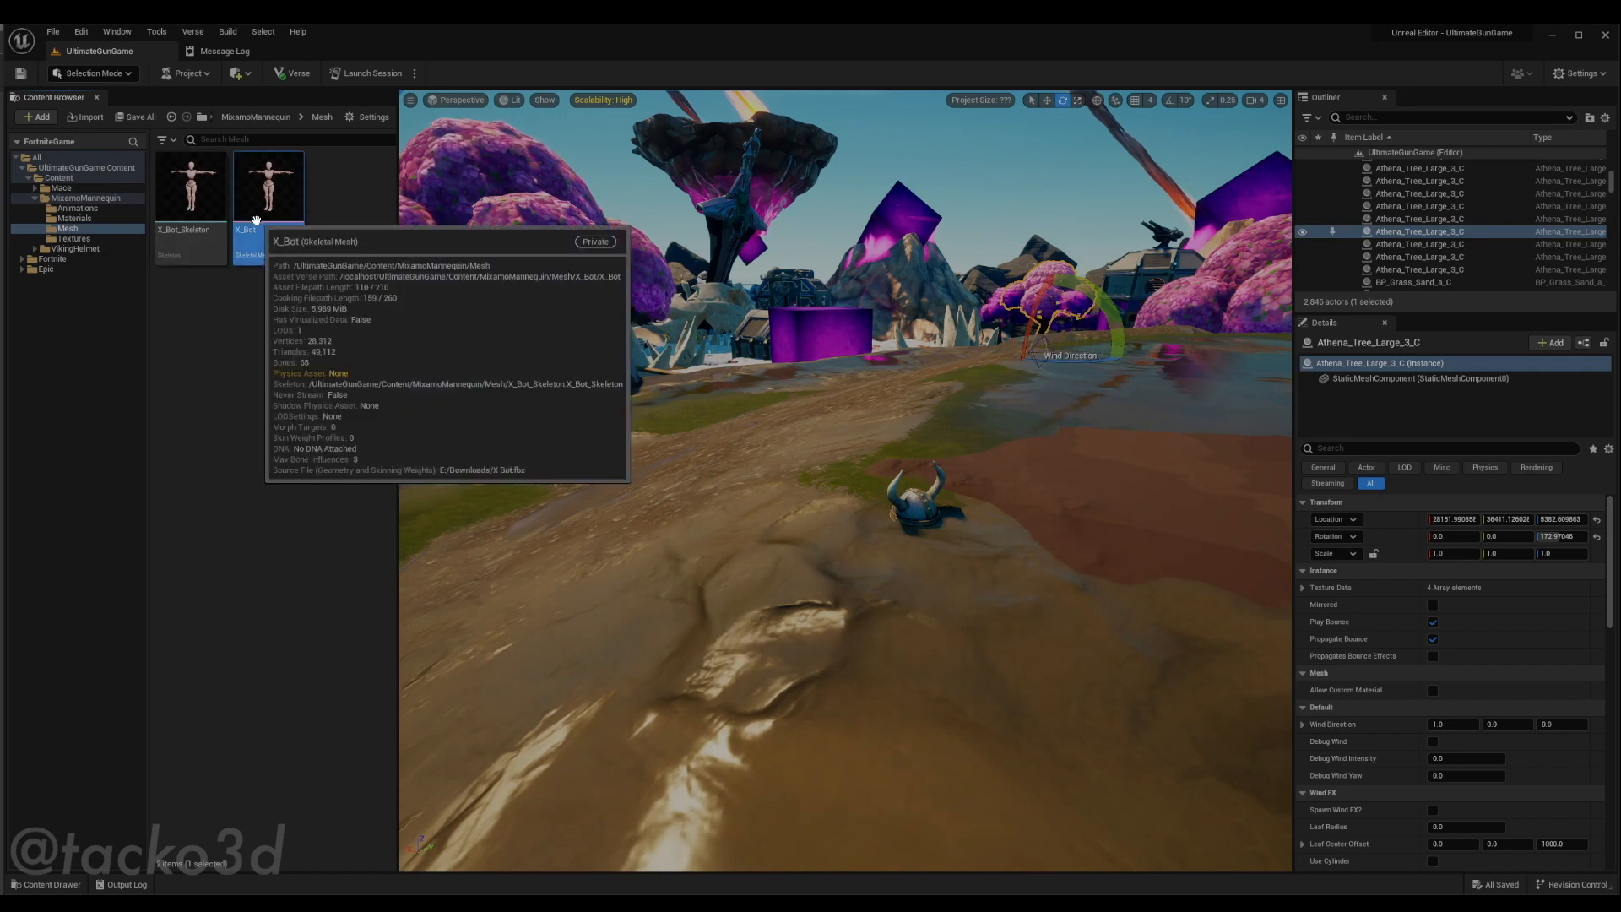
double_click(268, 186)
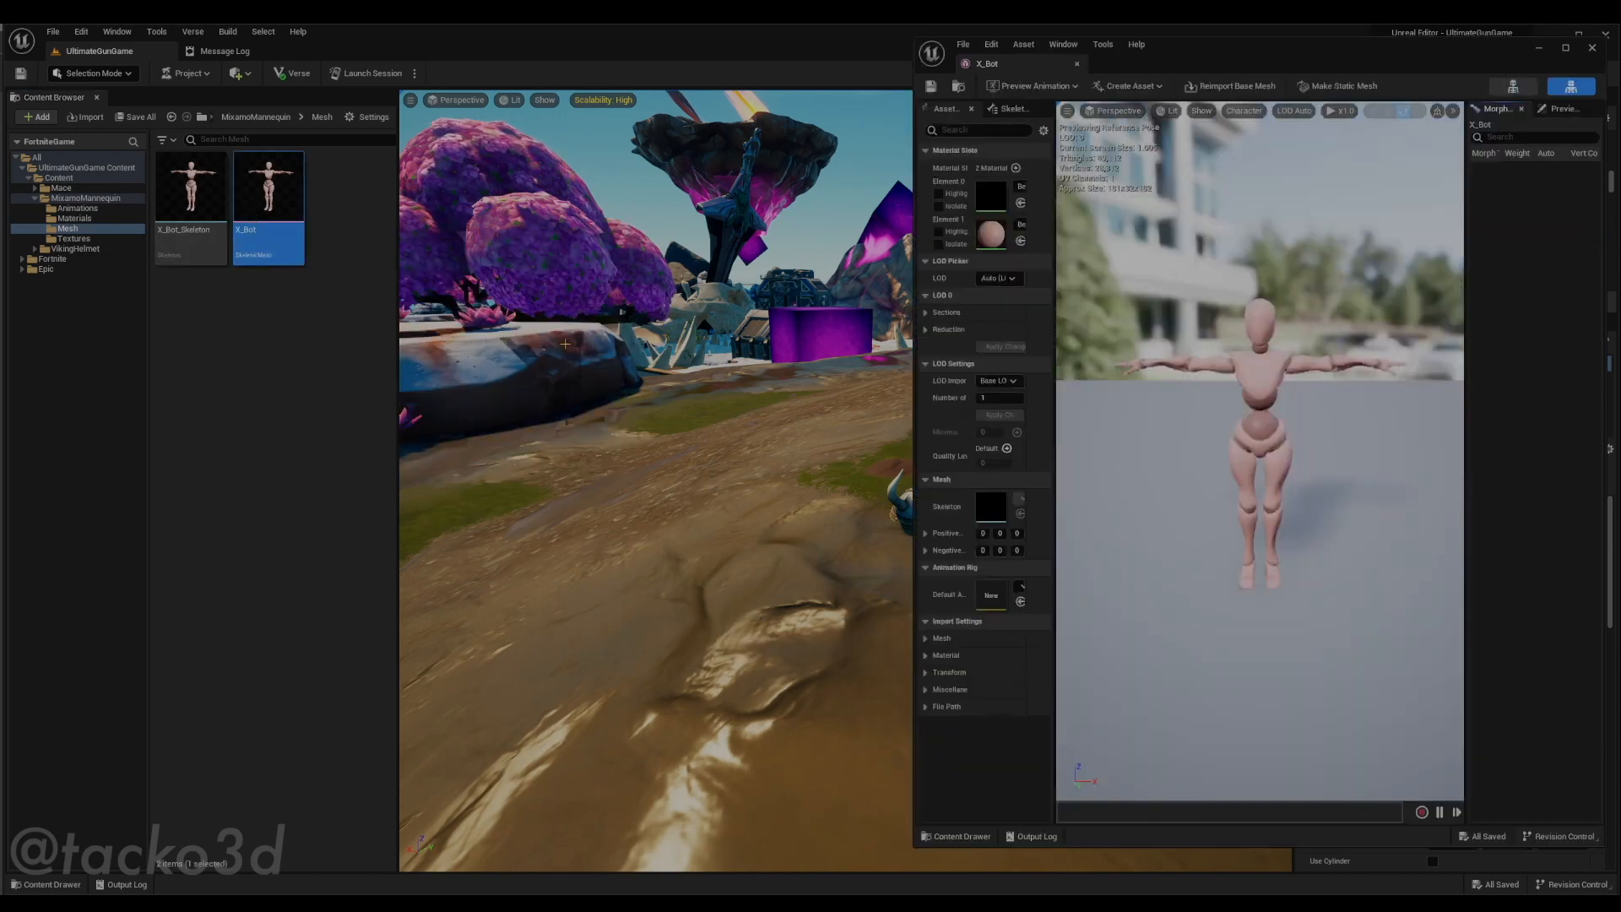
left_click(190, 186)
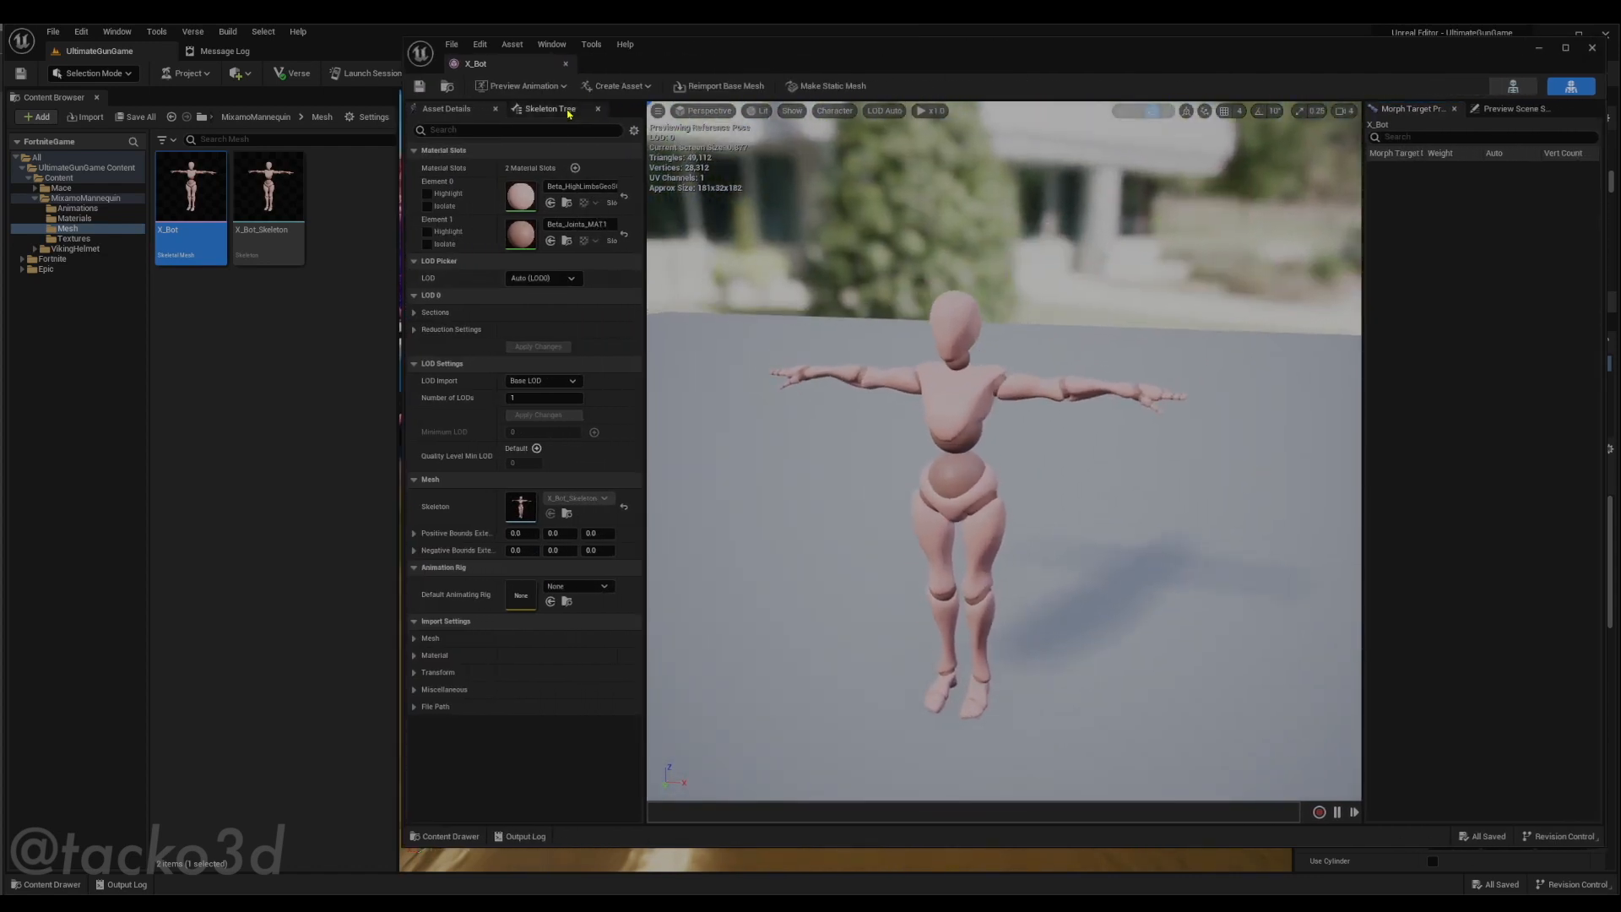
left_click(550, 108)
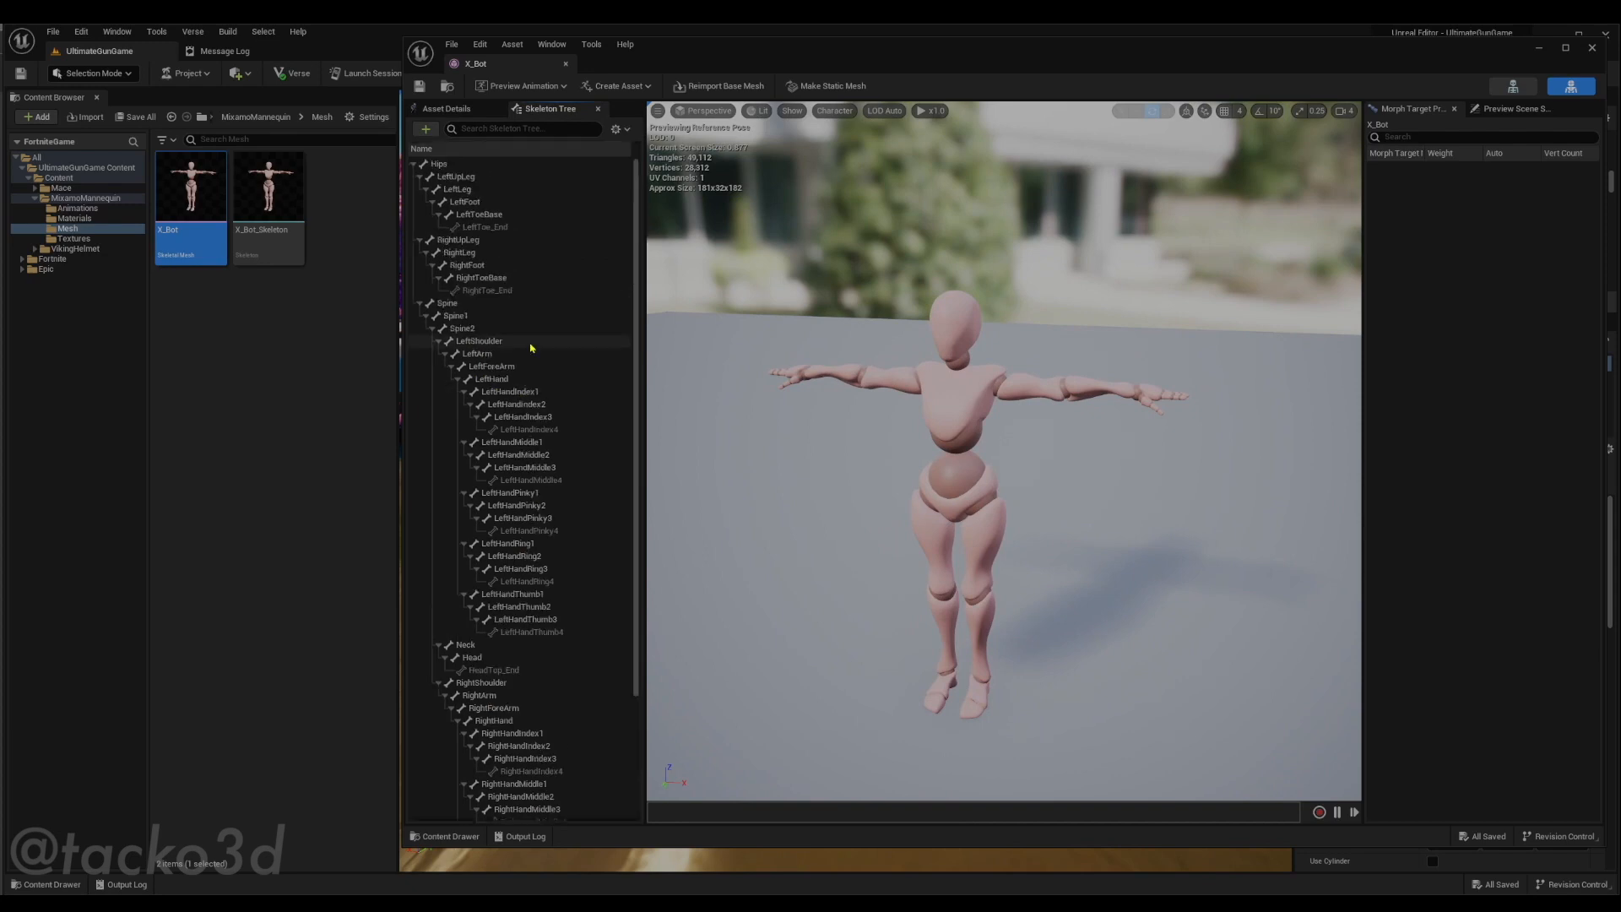
left_click(491, 378)
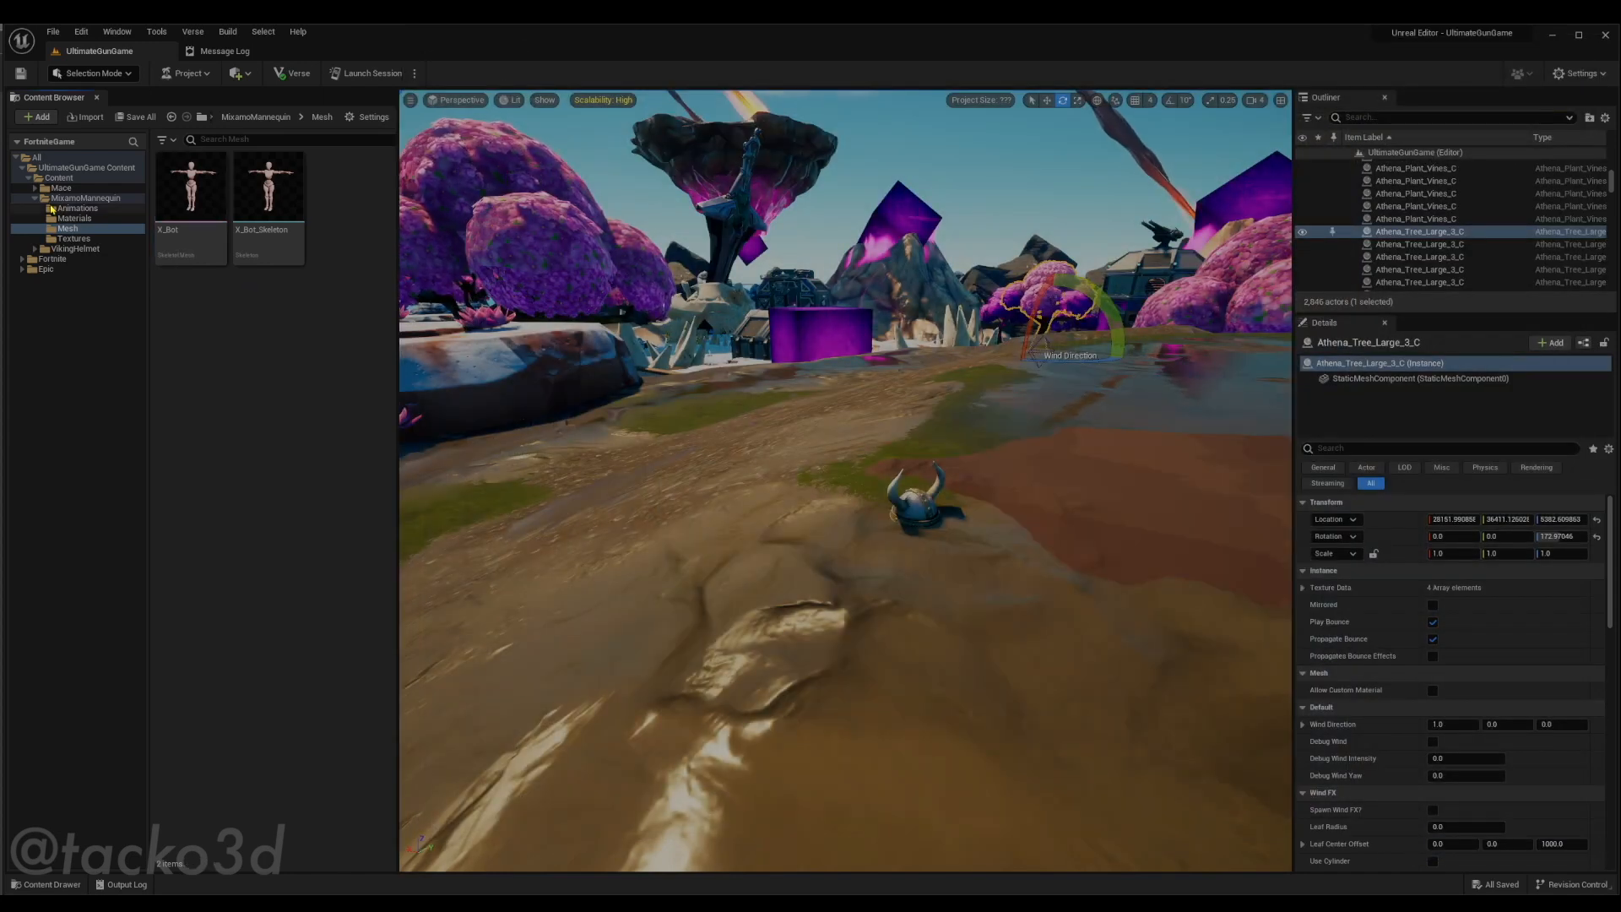
Place the X_Bot mannequin in the level beside the helmet and show the Animations folder
left_click(191, 186)
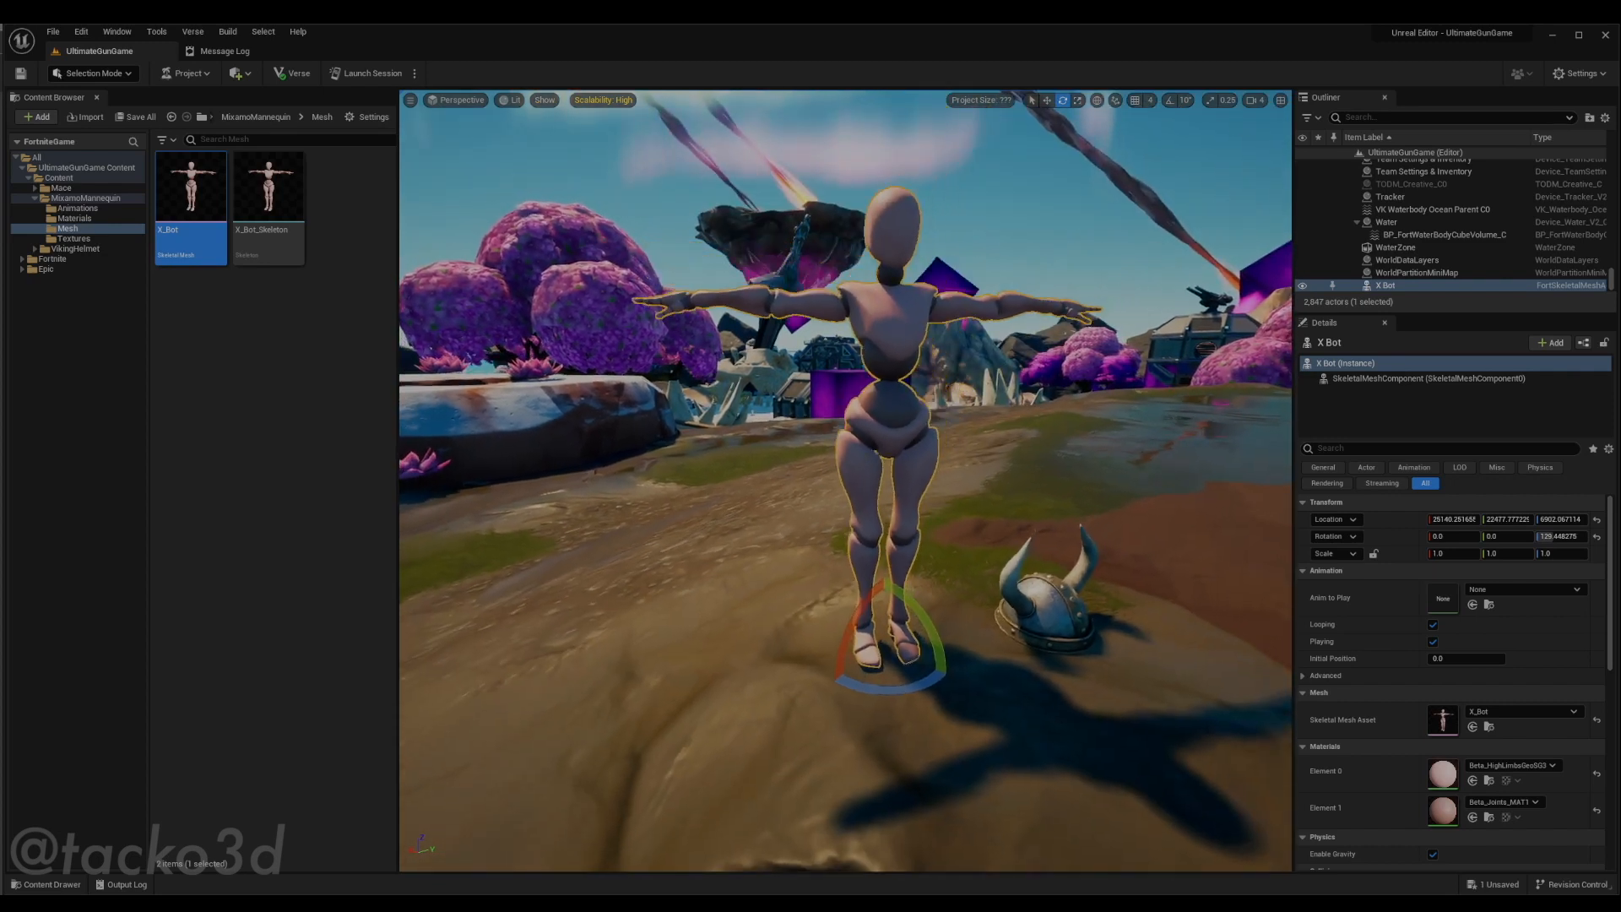
left_click(76, 206)
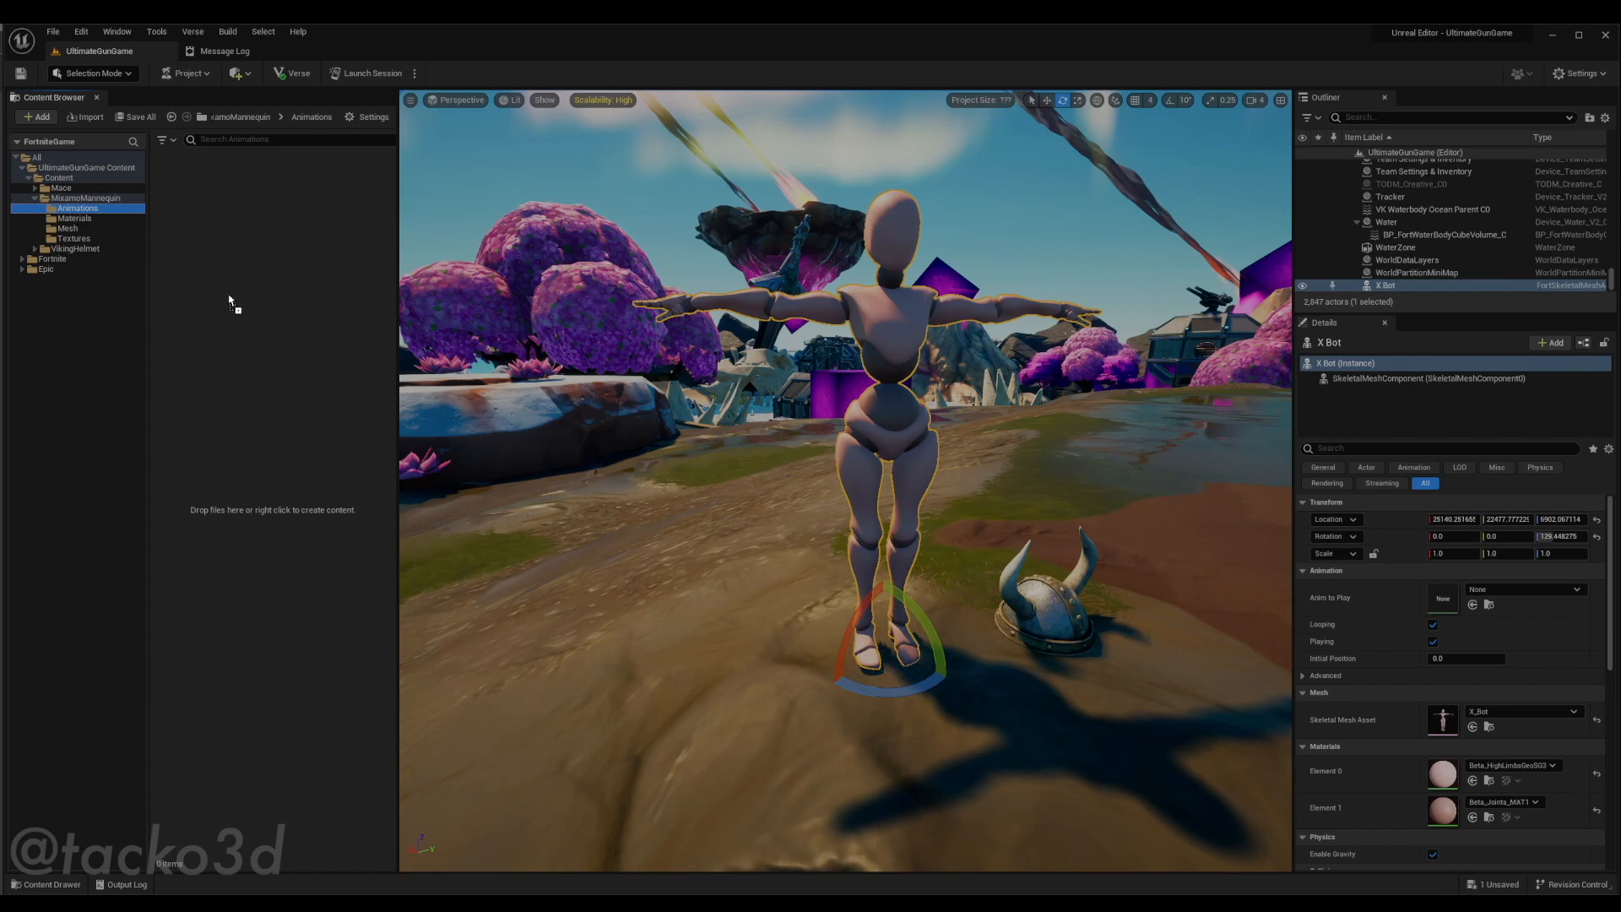
Drop the Mixamo animation files in, targeting X_Bot_Skeleton with Import Mesh unchecked
left_click(84, 117)
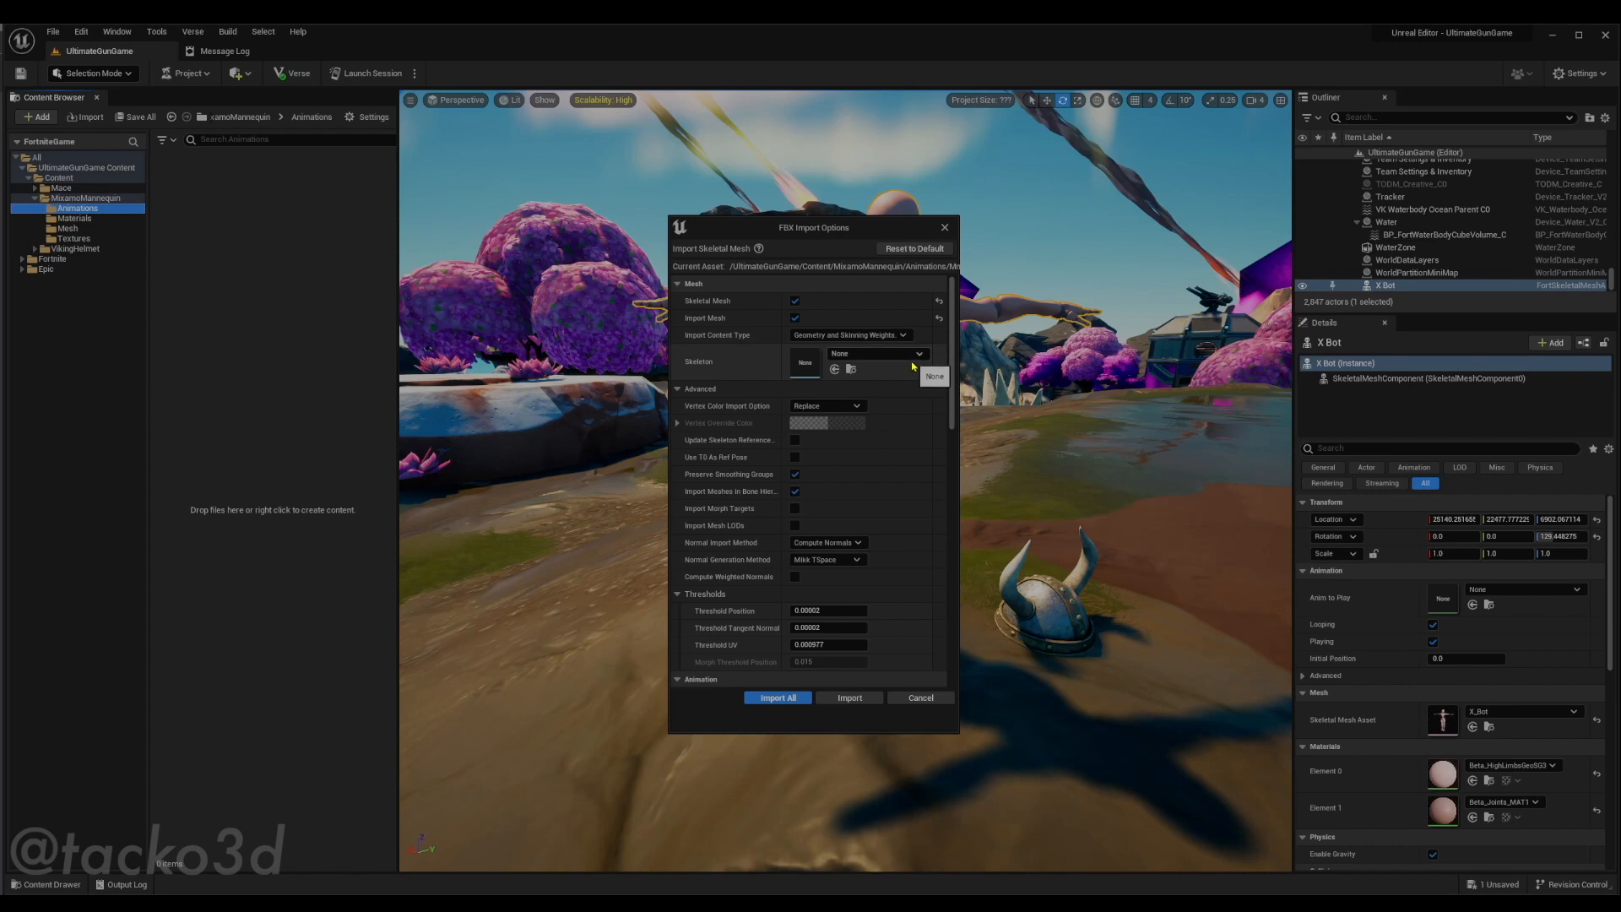
left_click(915, 353)
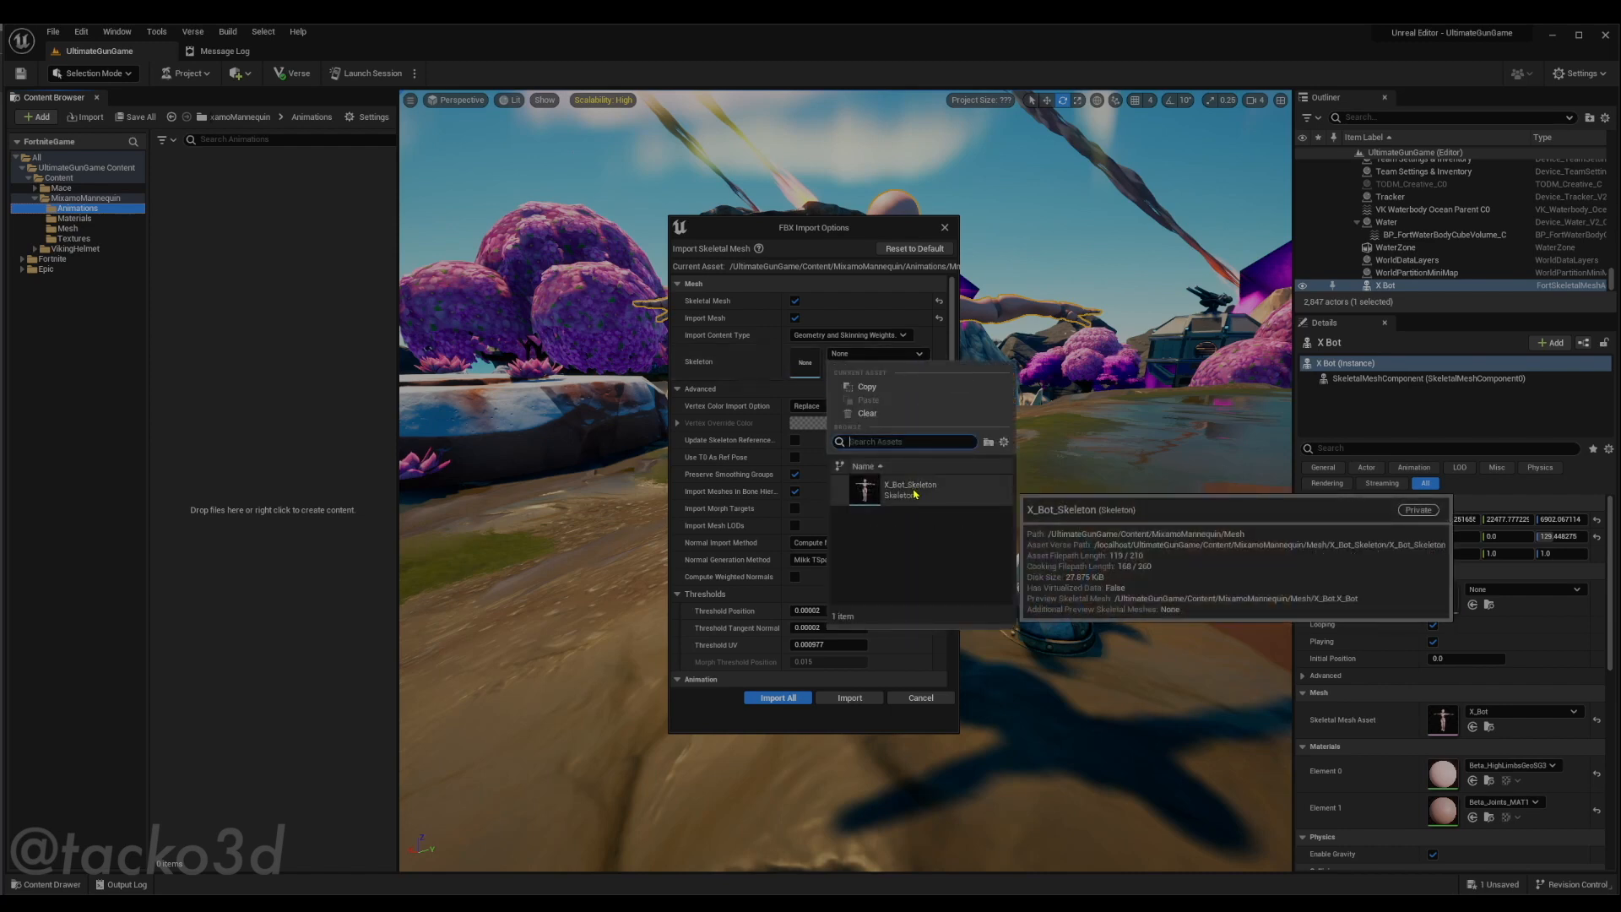
left_click(909, 490)
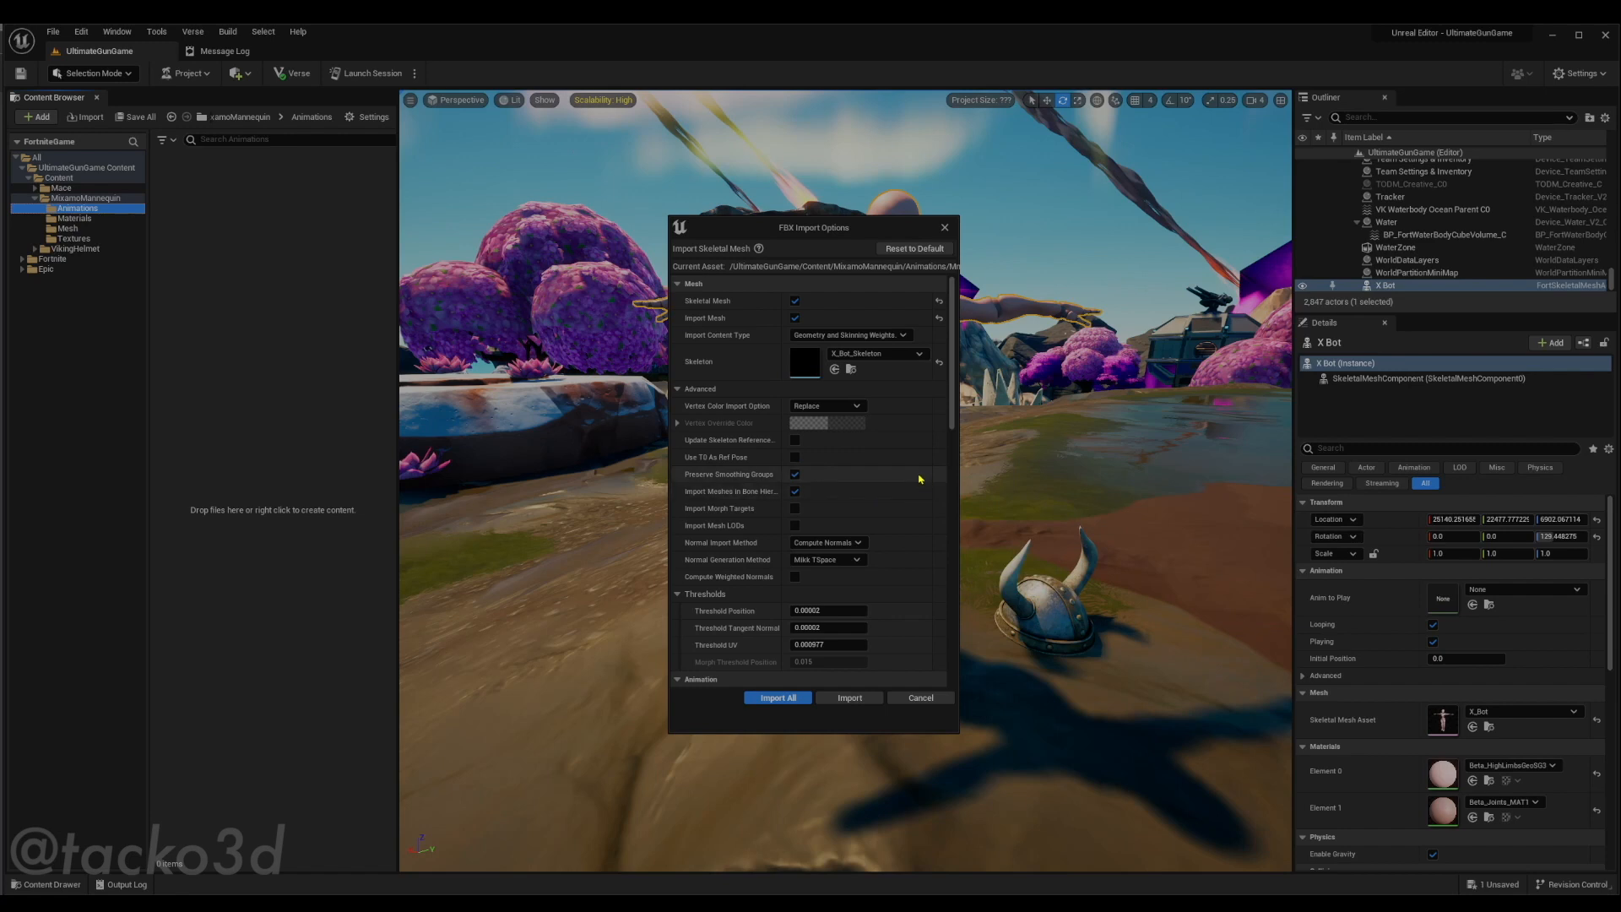
mouse_move(775, 298)
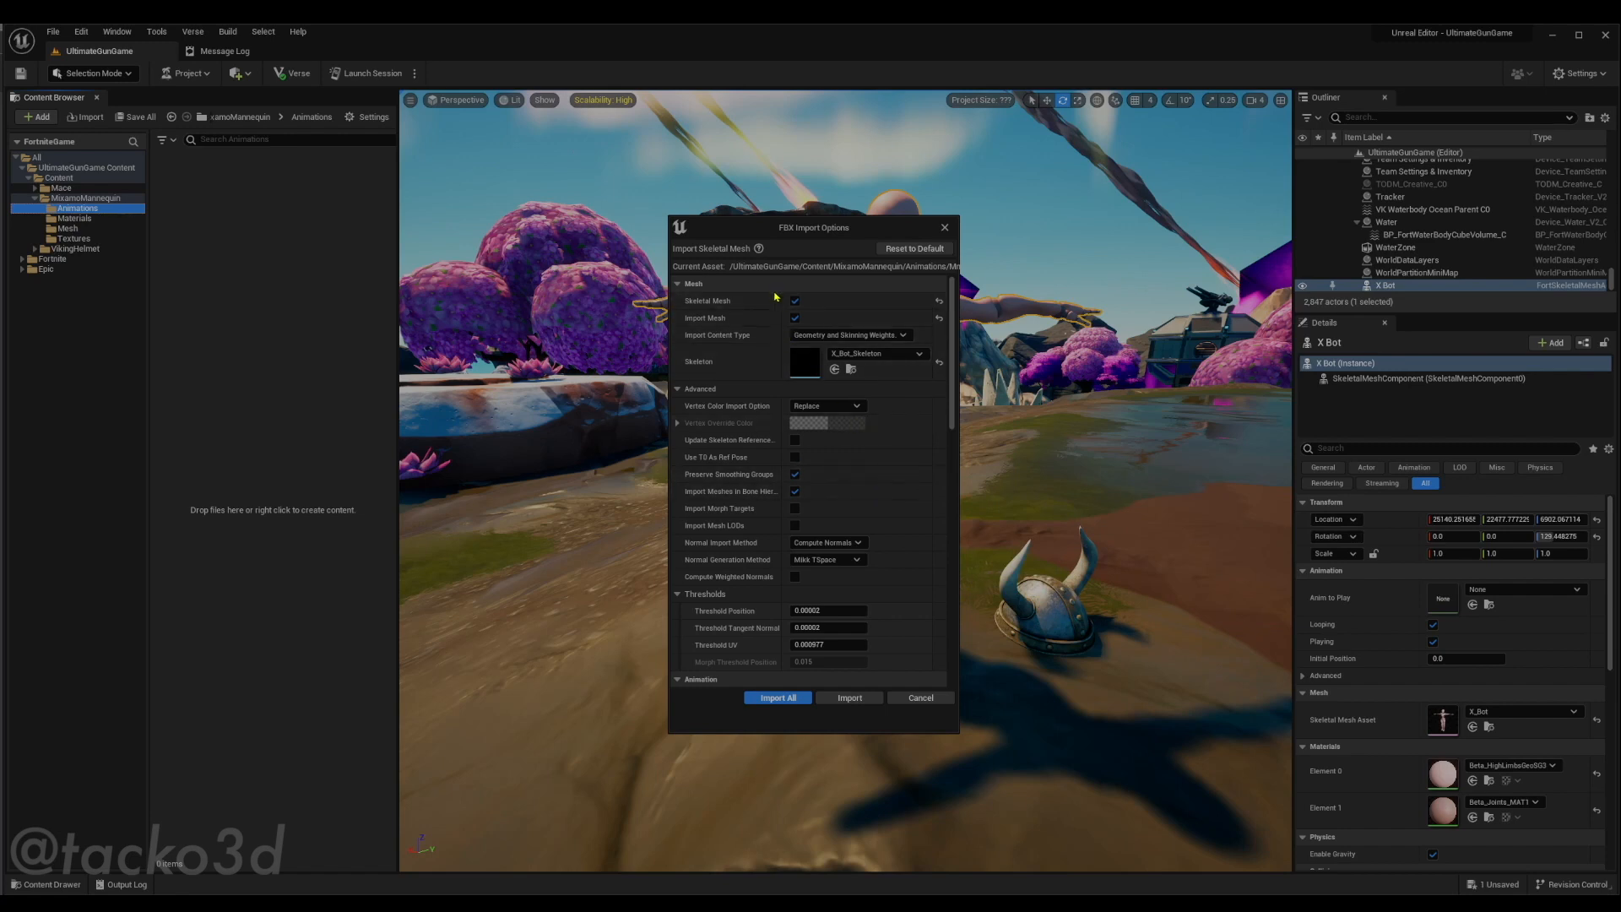
left_click(795, 300)
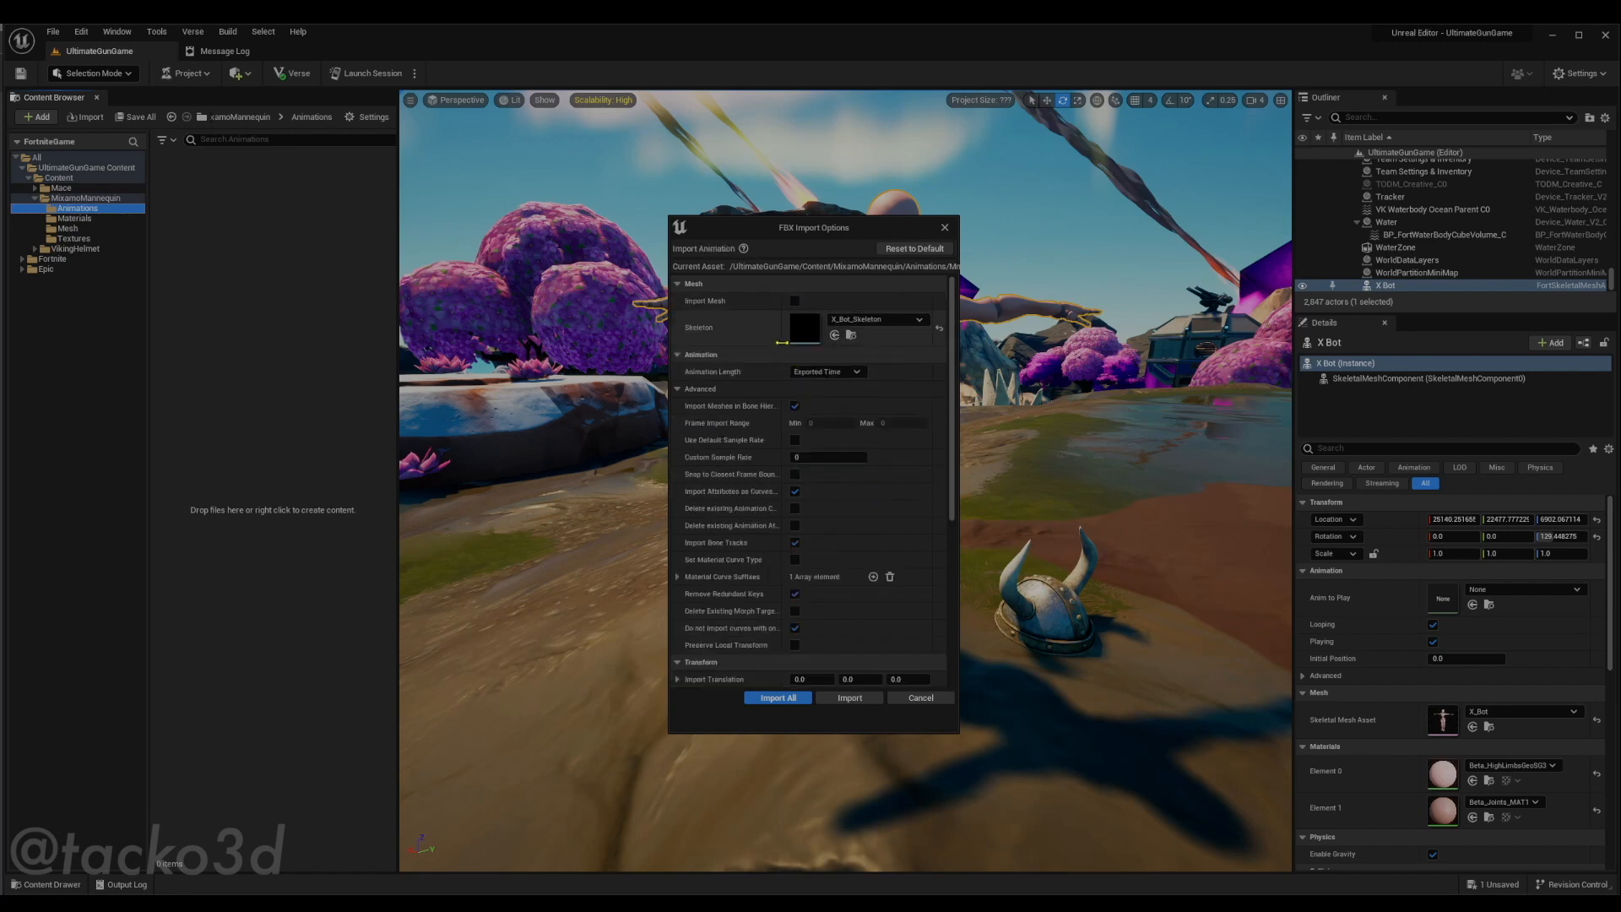
Import all four animation sequences into the Animations folder
scroll("down", 3)
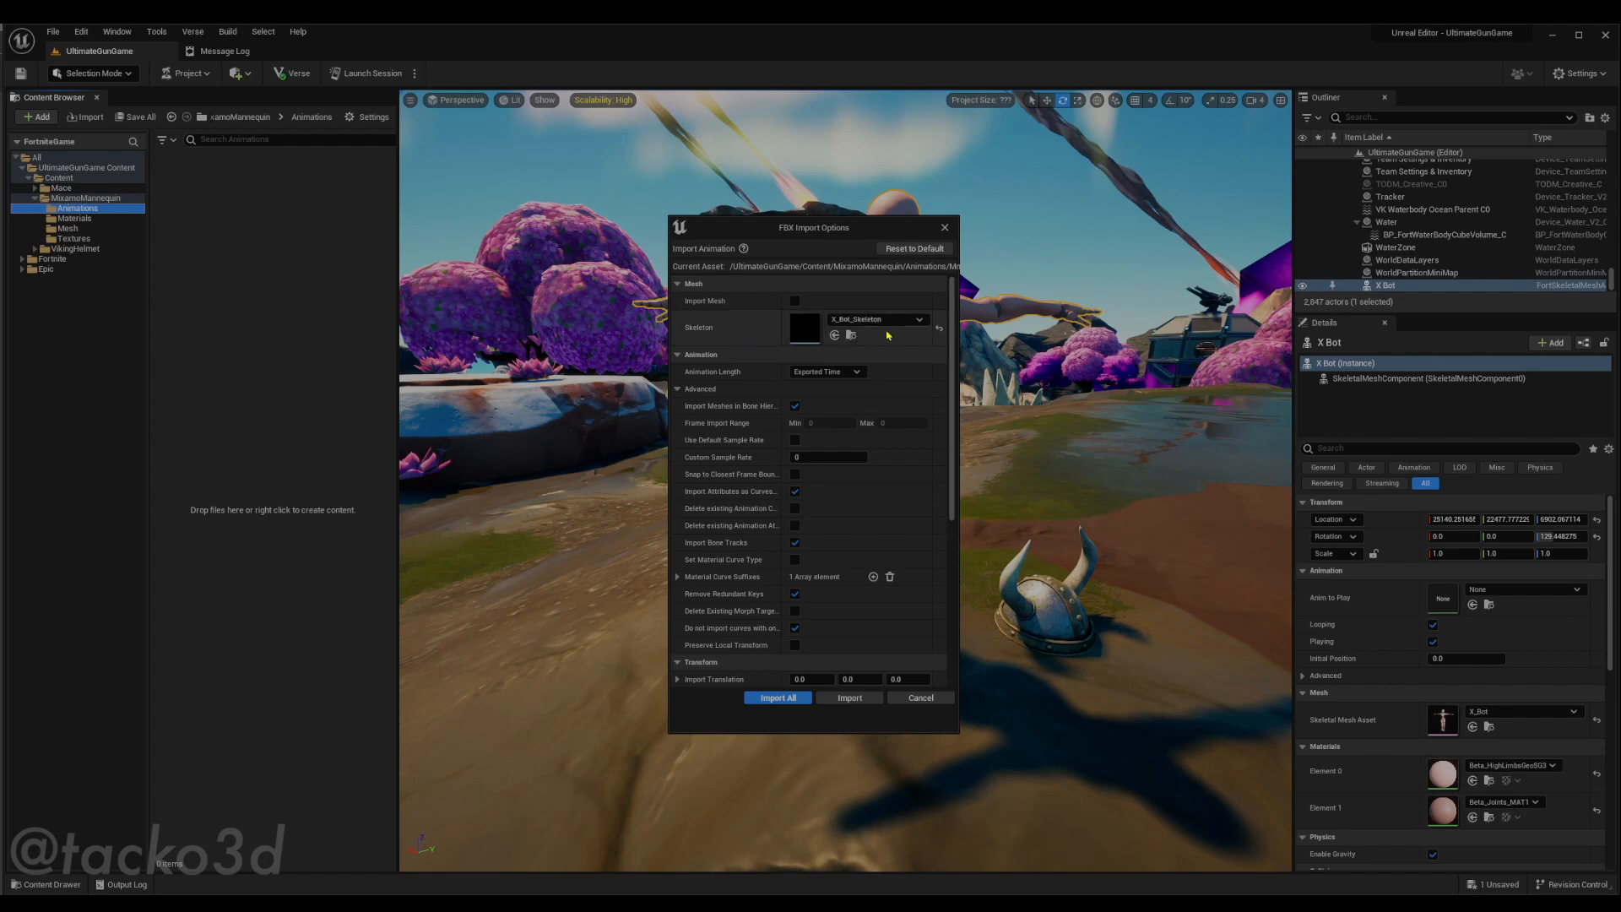
mouse_move(883, 321)
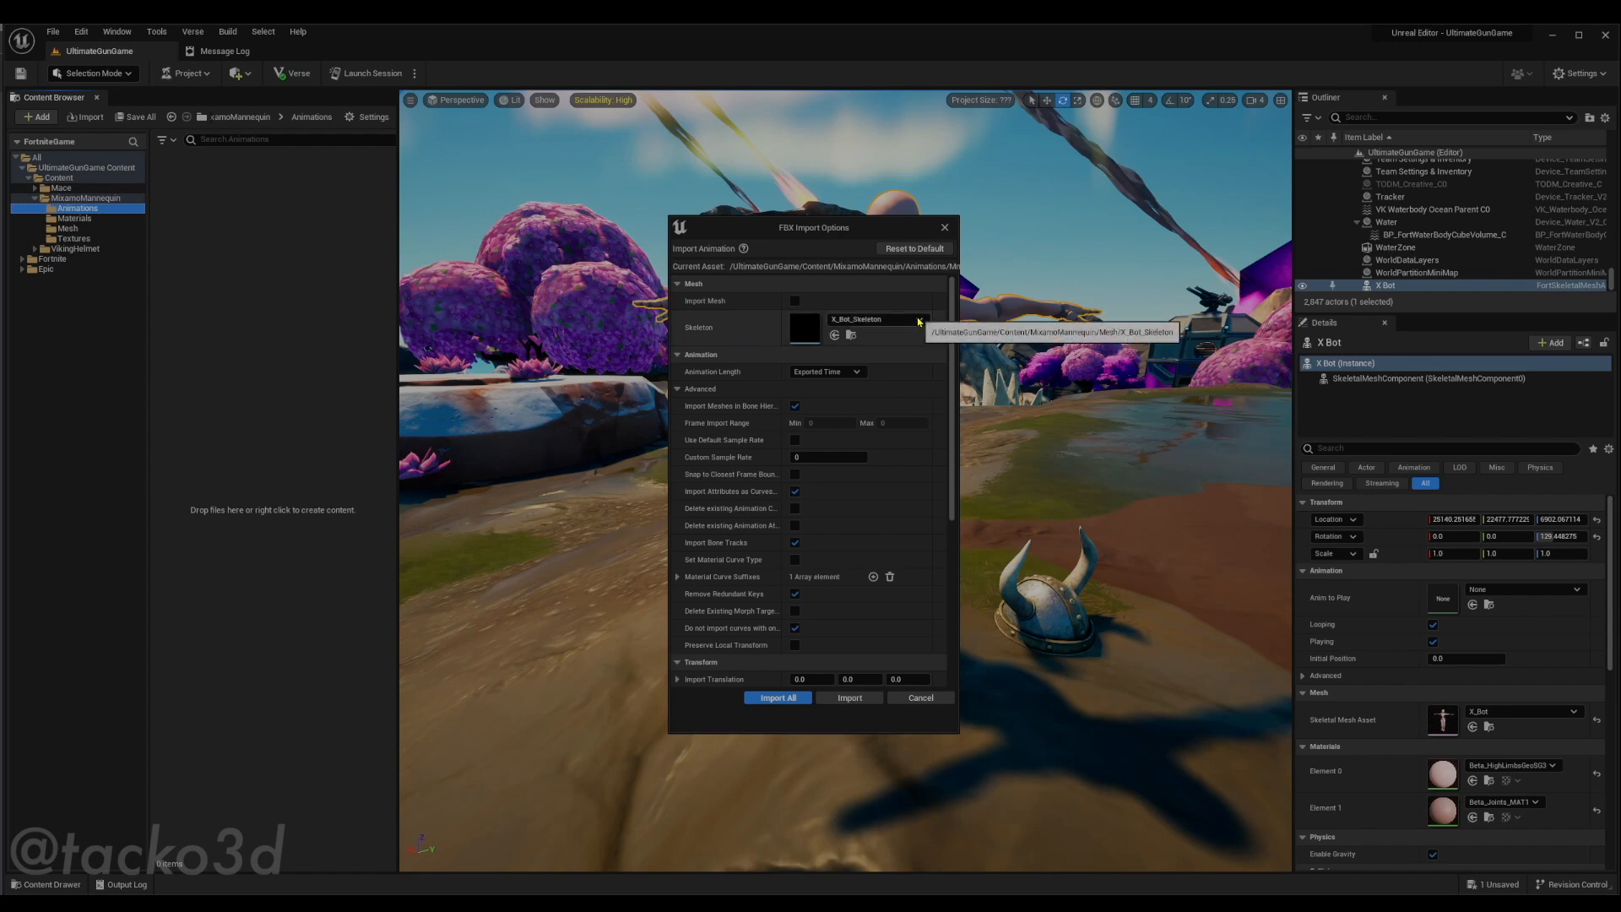
scroll("down", 3)
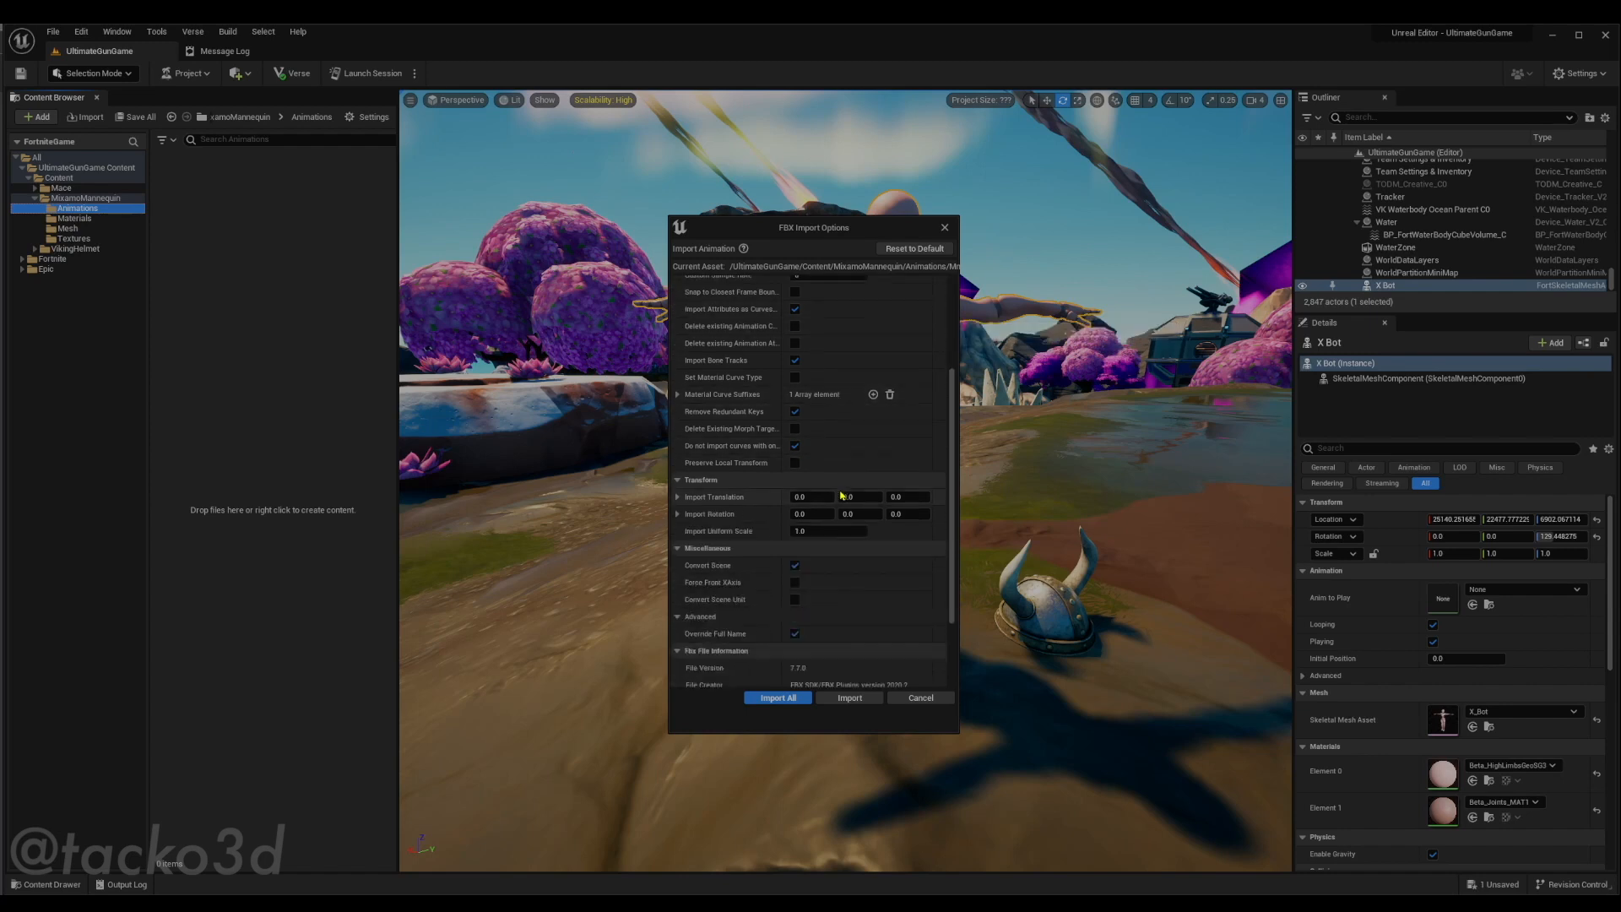
scroll("up", 3)
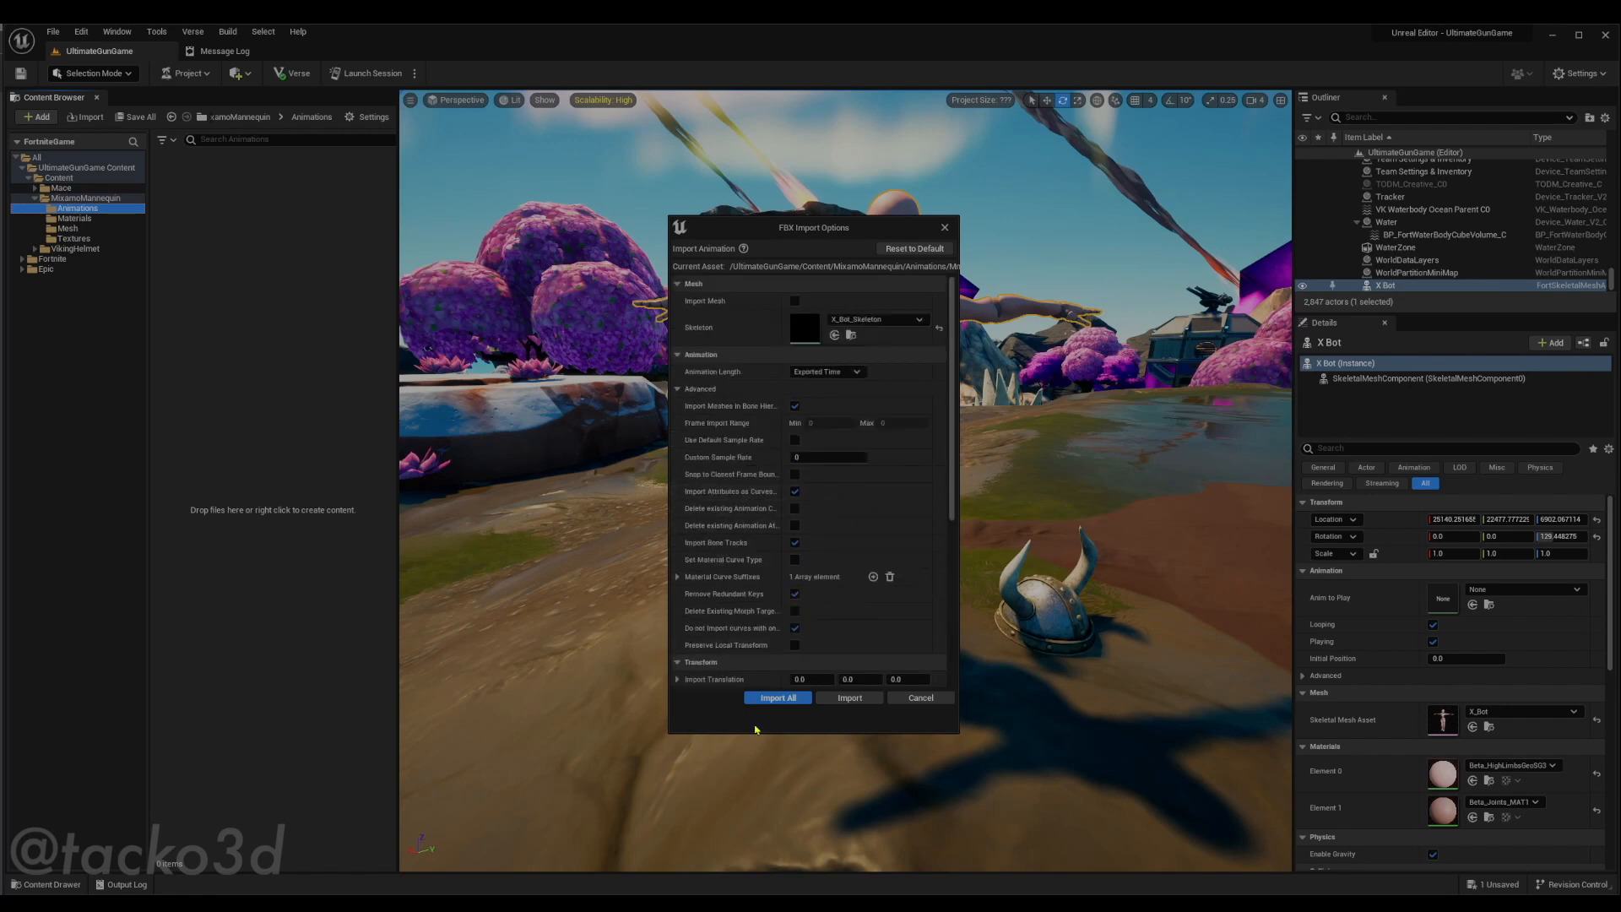
left_click(777, 697)
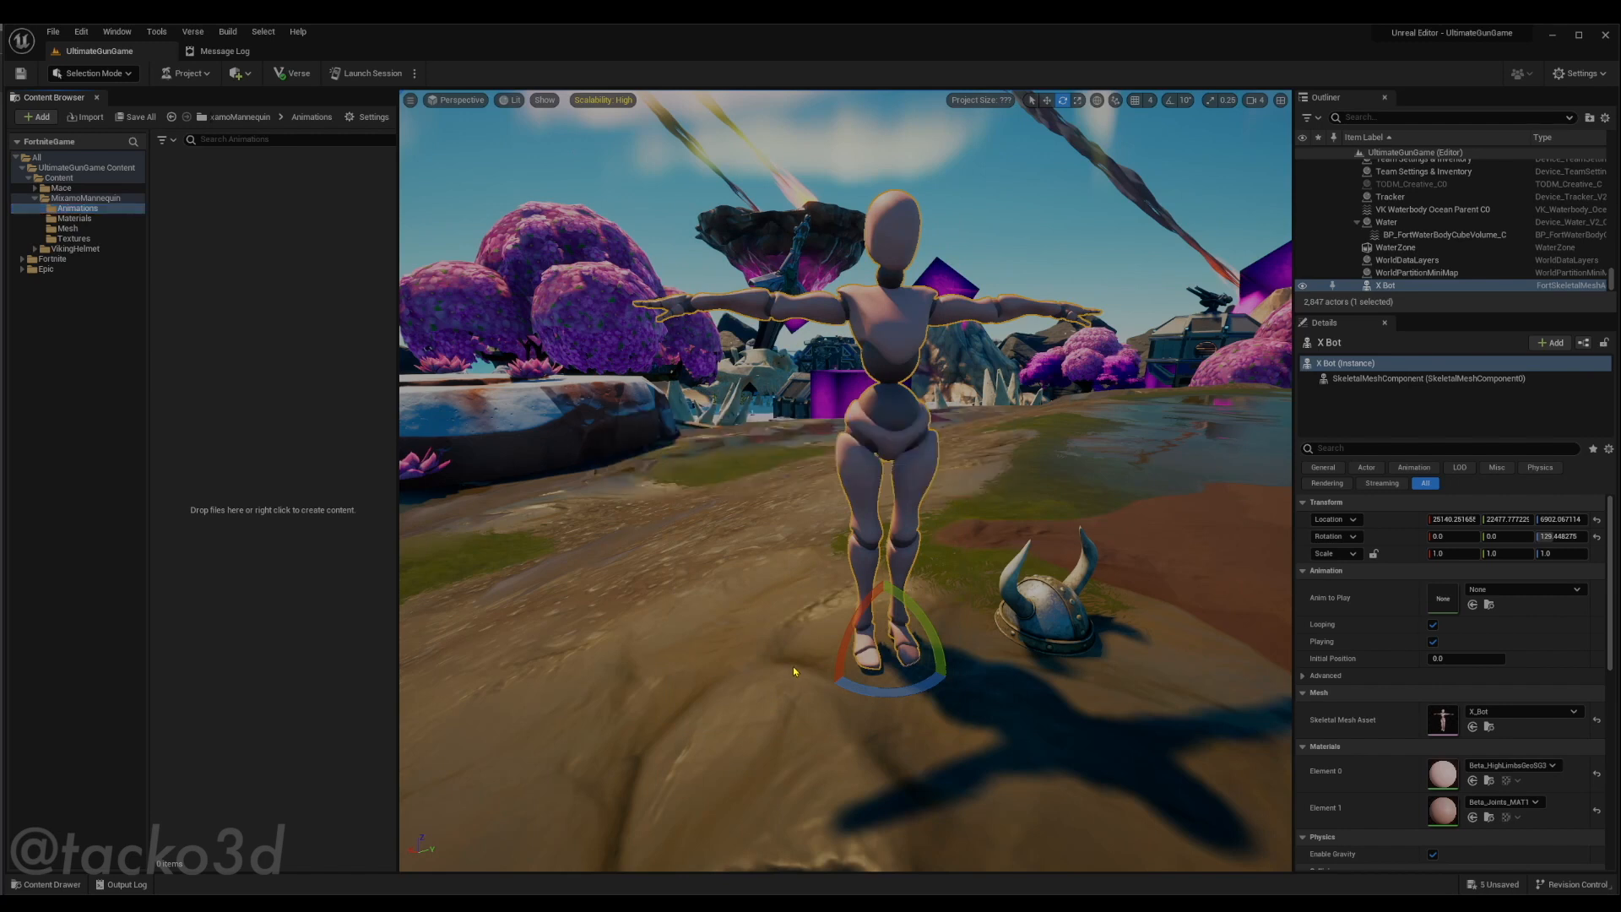
left_click(76, 208)
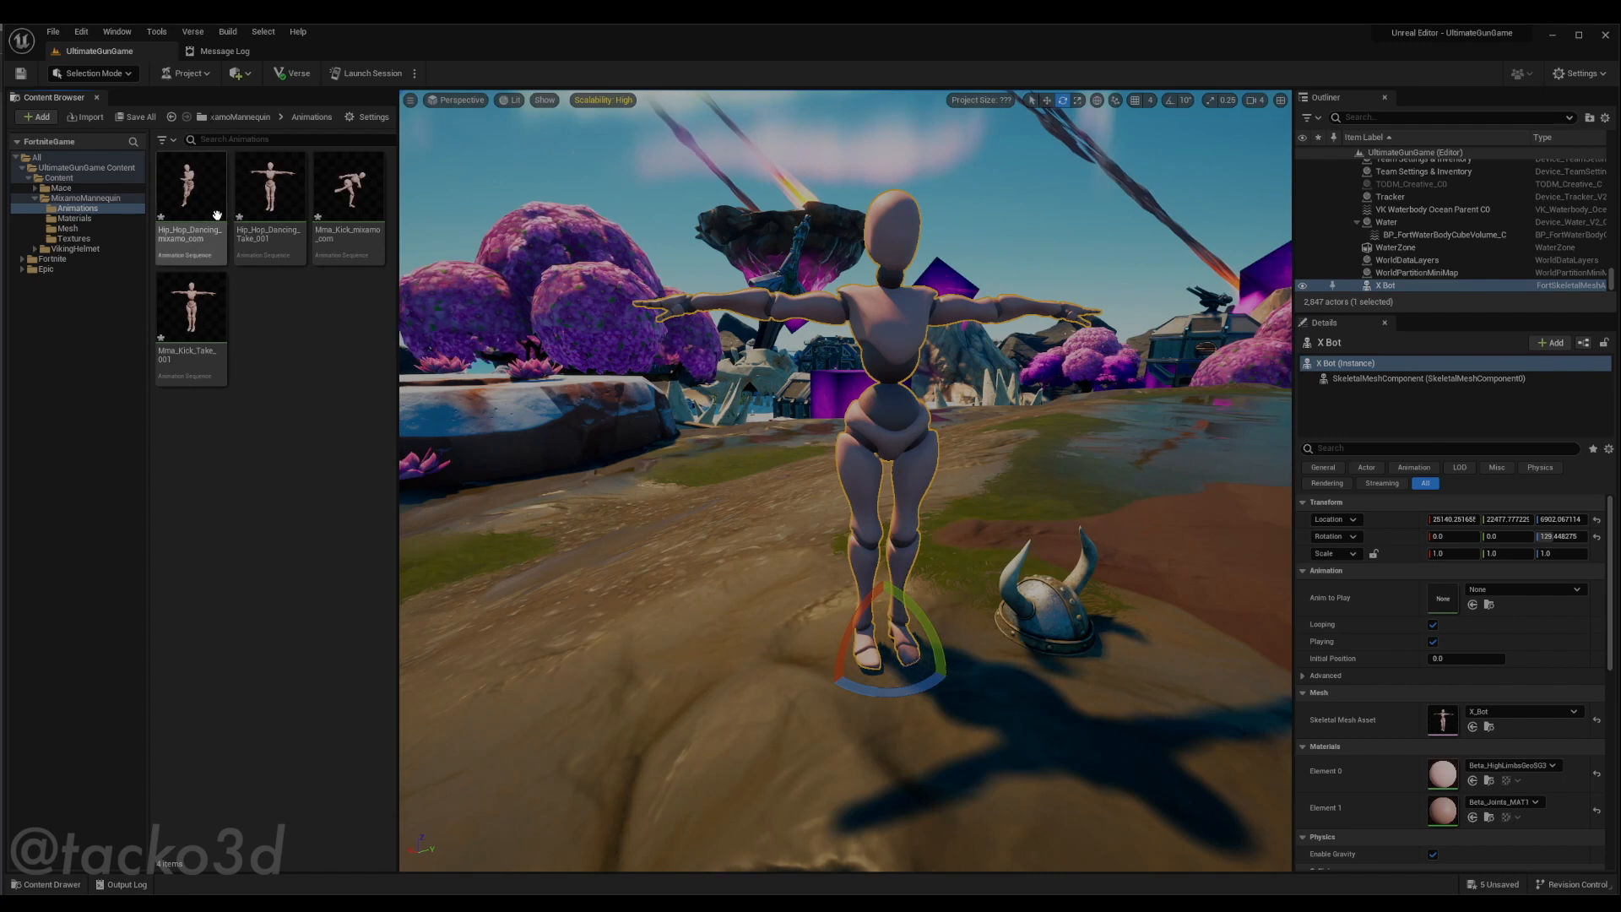
Preview a Take_001 animation and delete both duplicate Take_001 assets
double_click(189, 186)
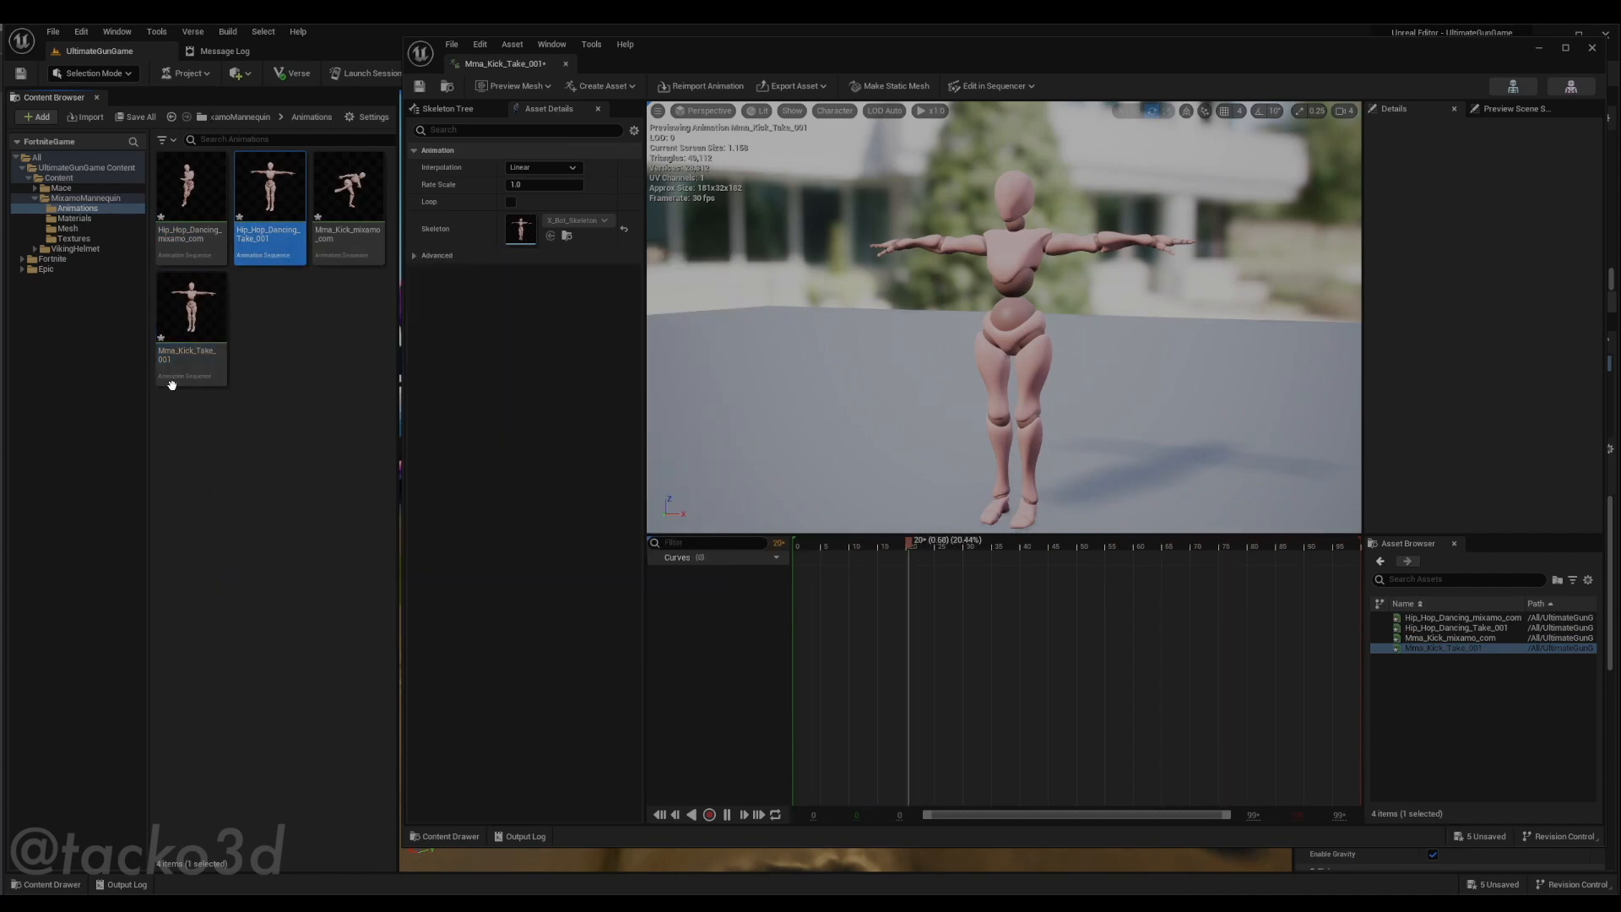
right_click(188, 305)
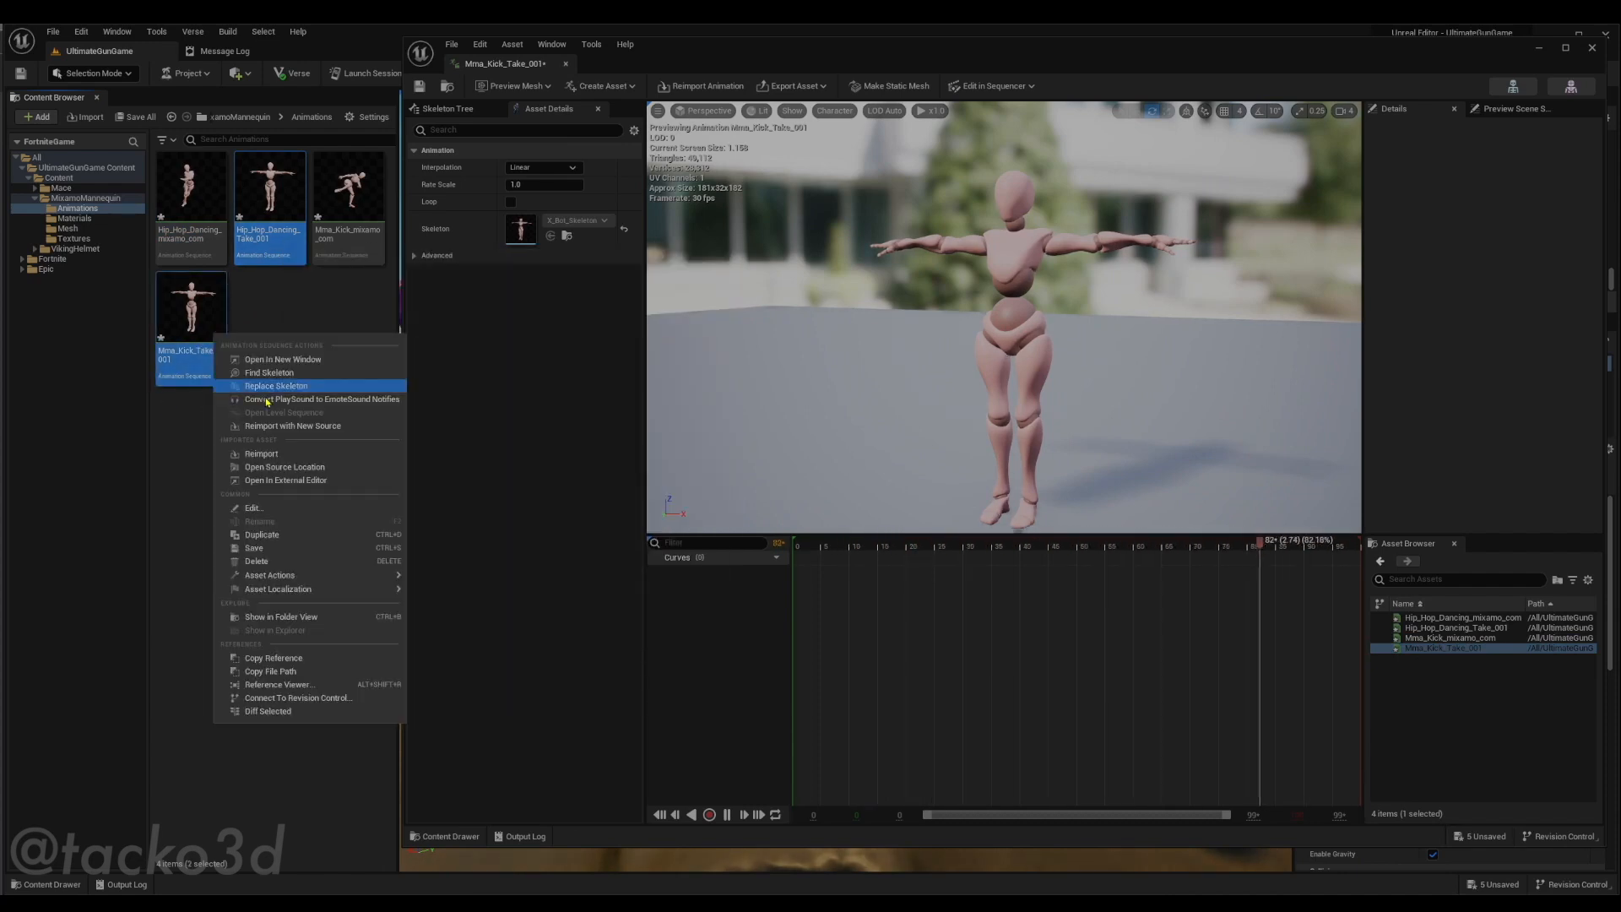
left_click(255, 560)
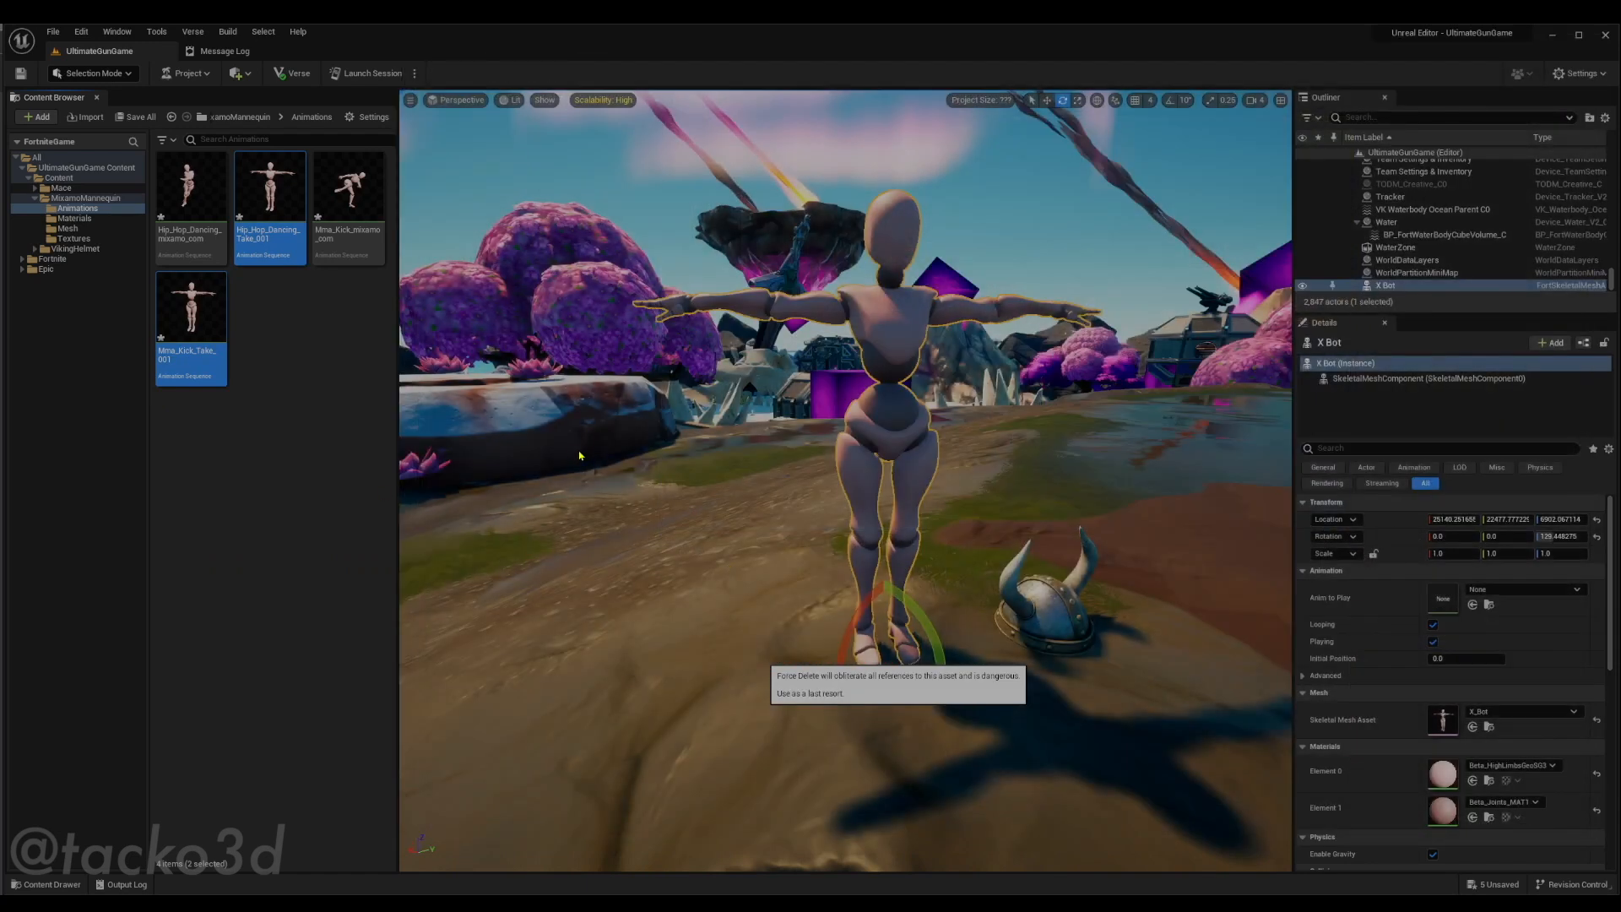
mouse_move(556, 525)
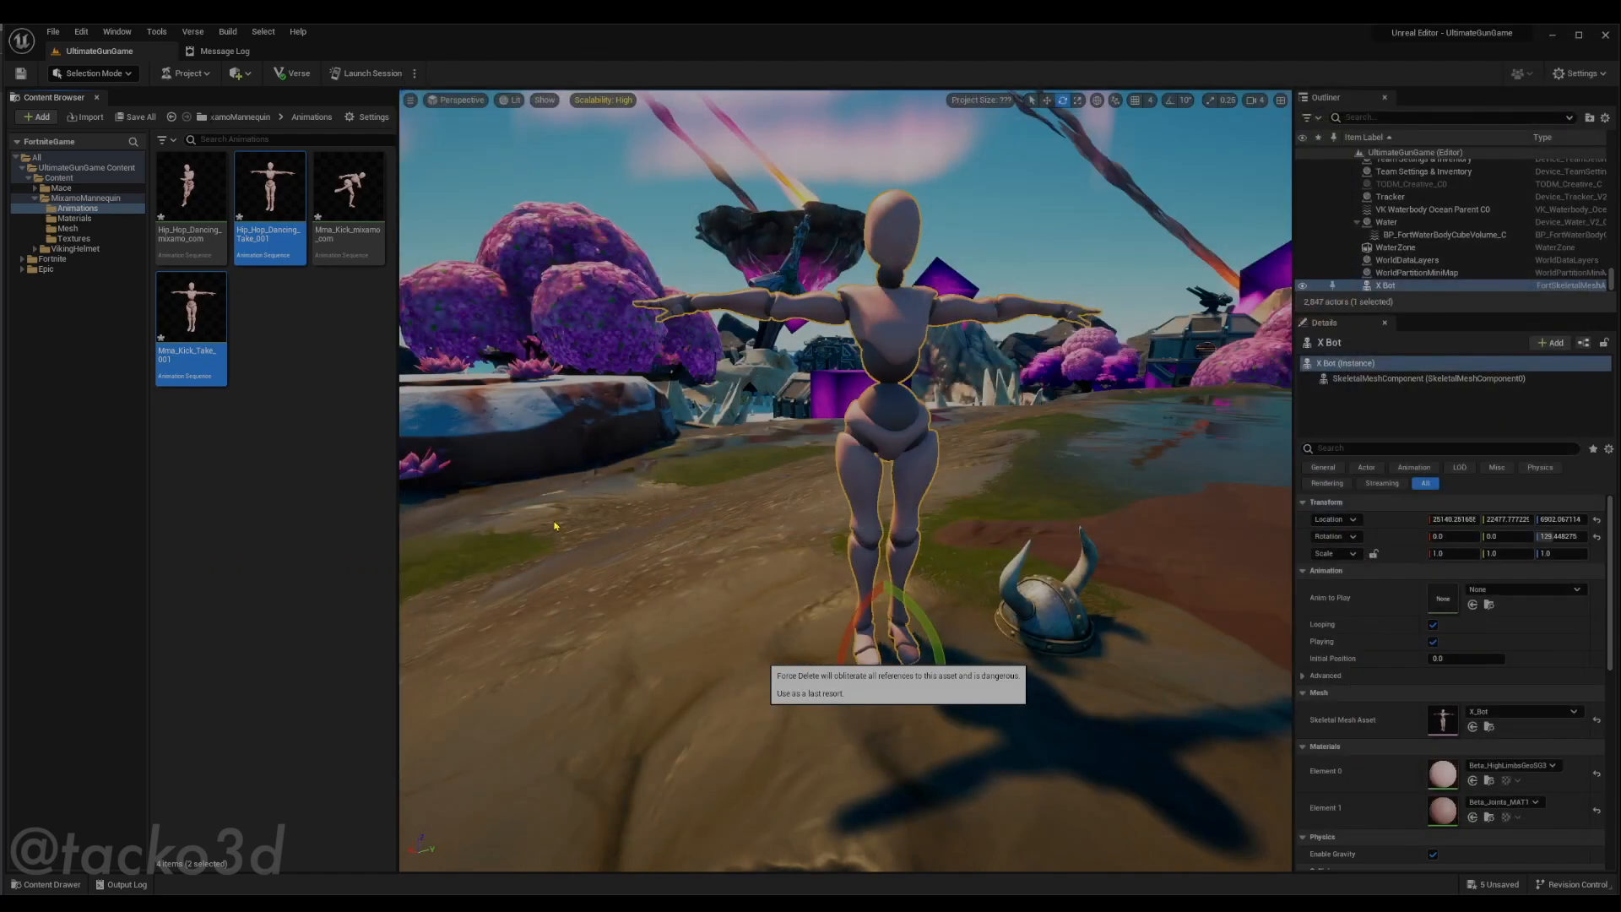
Force the deletion despite references and open the Mma_Kick animation
left_click(269, 191)
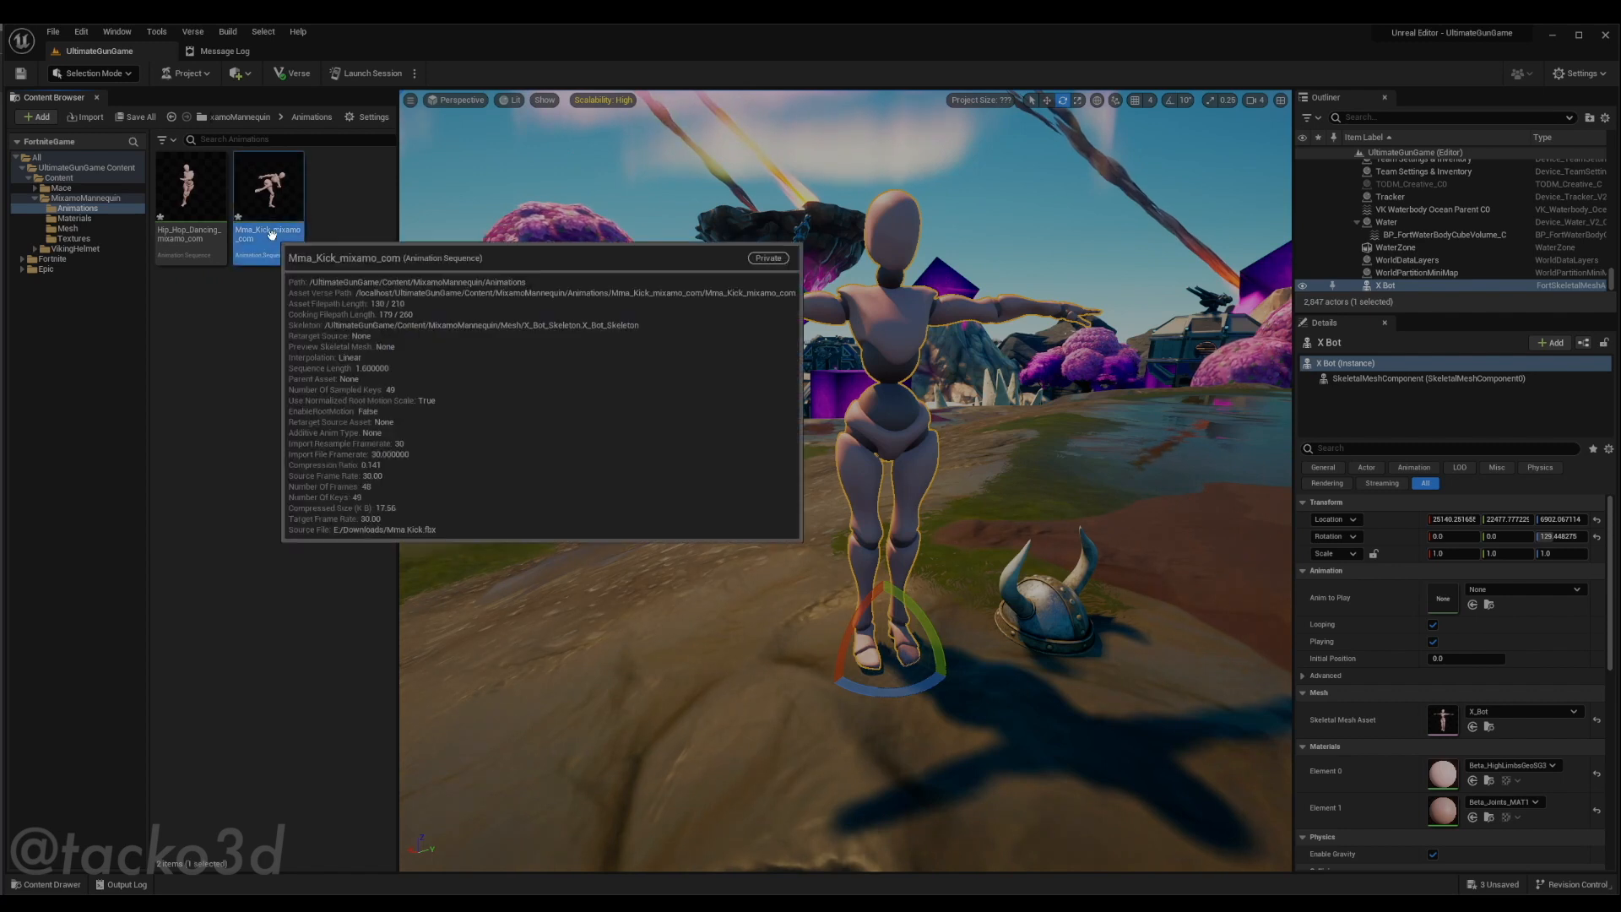
double_click(268, 191)
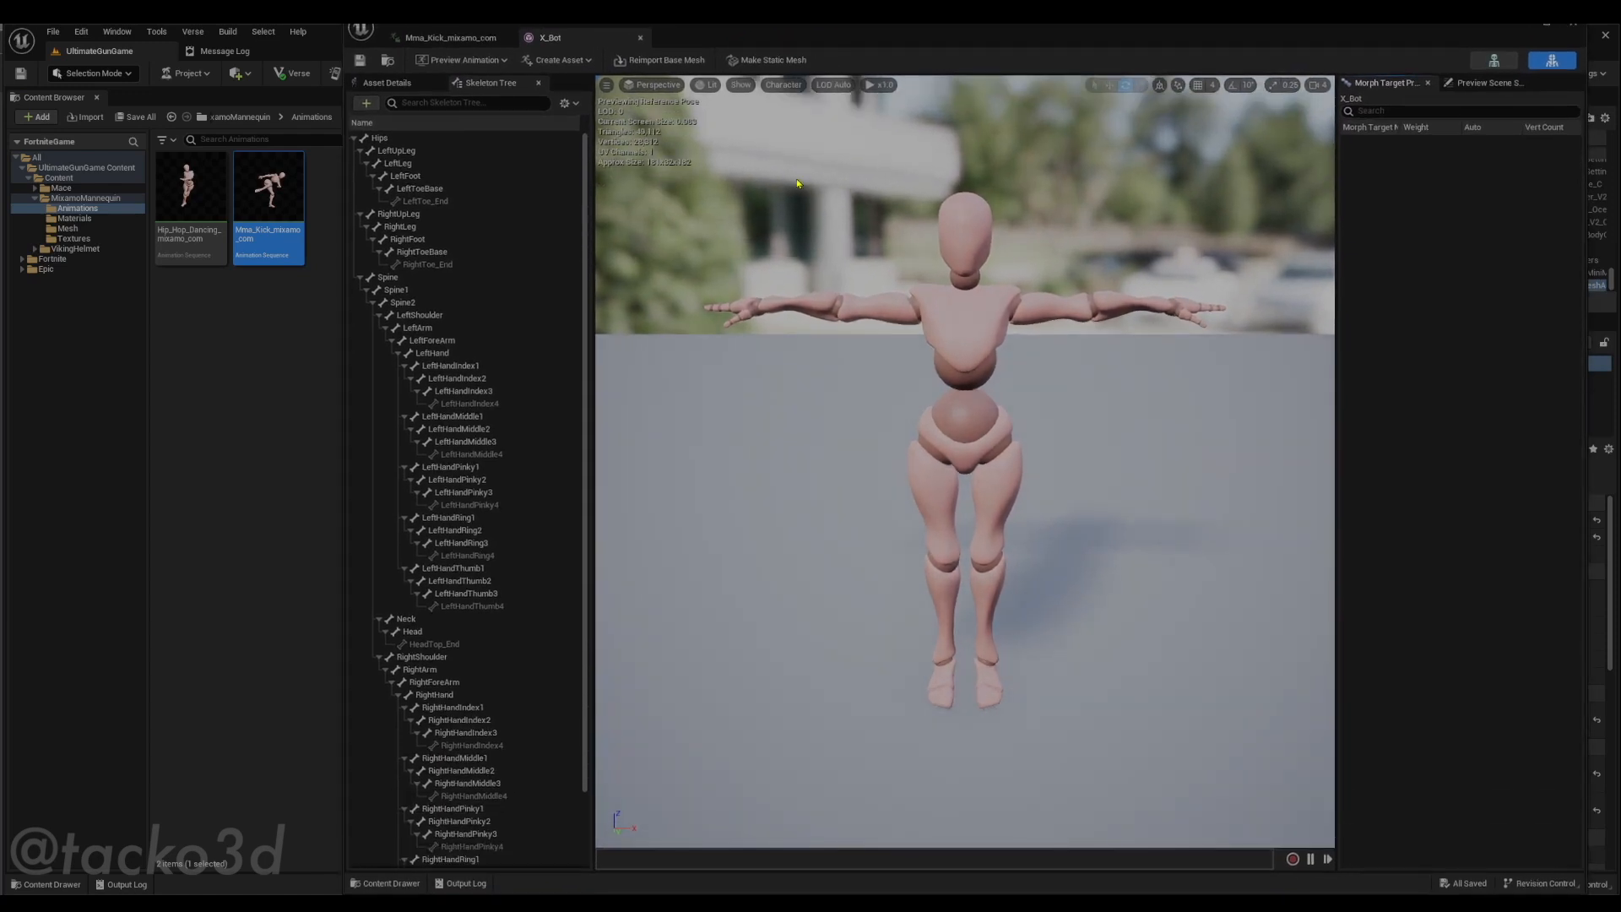
mouse_move(708, 287)
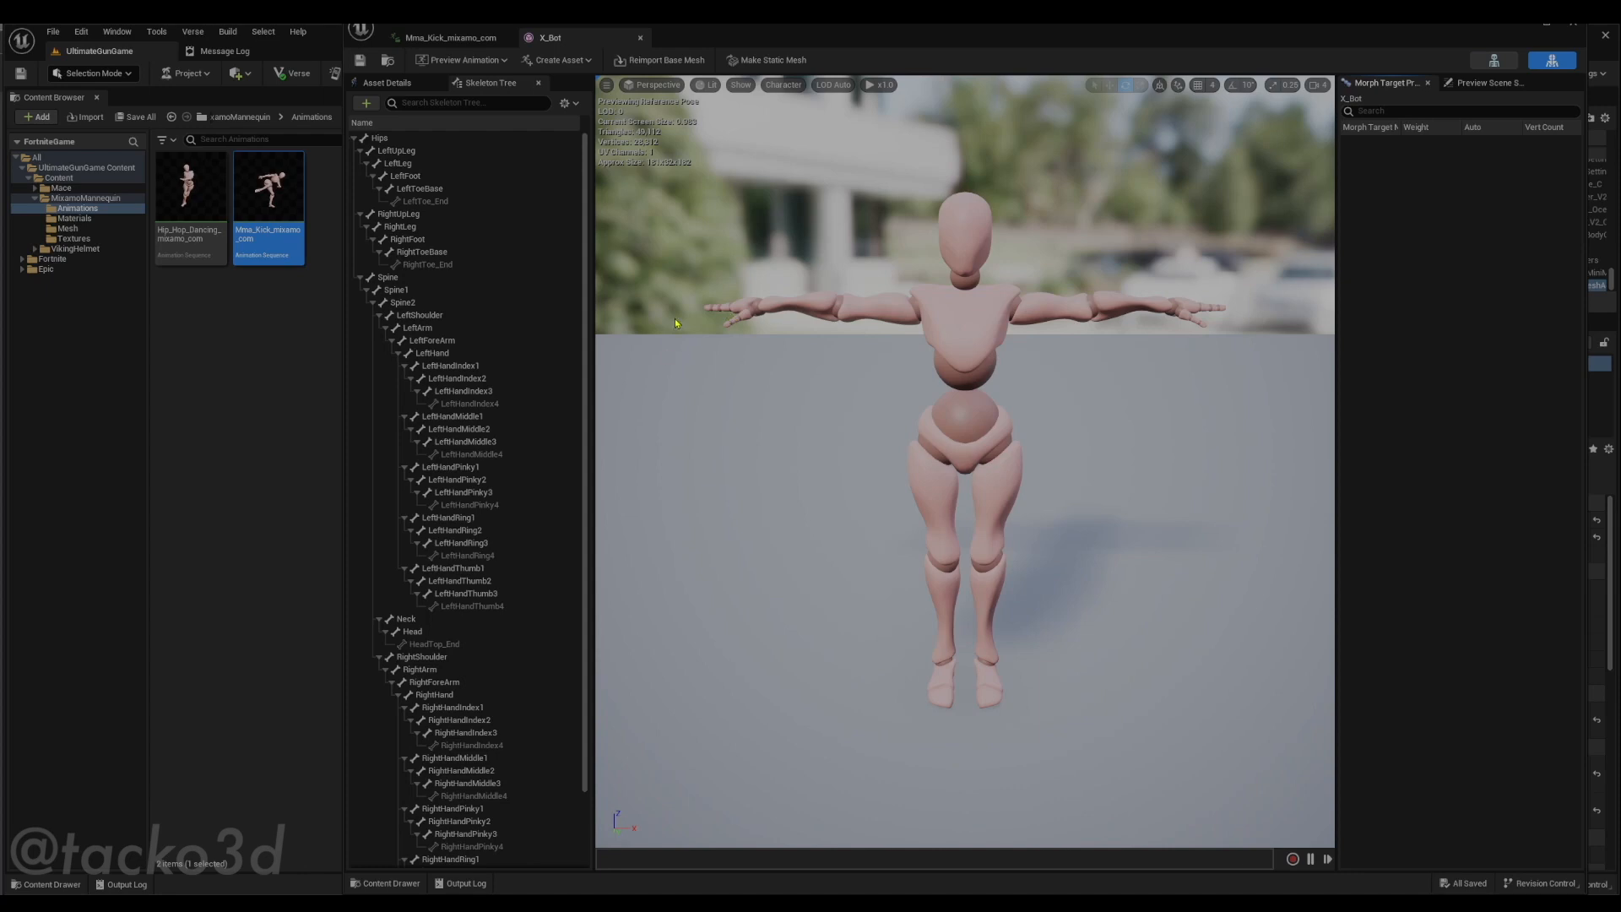
mouse_move(657, 290)
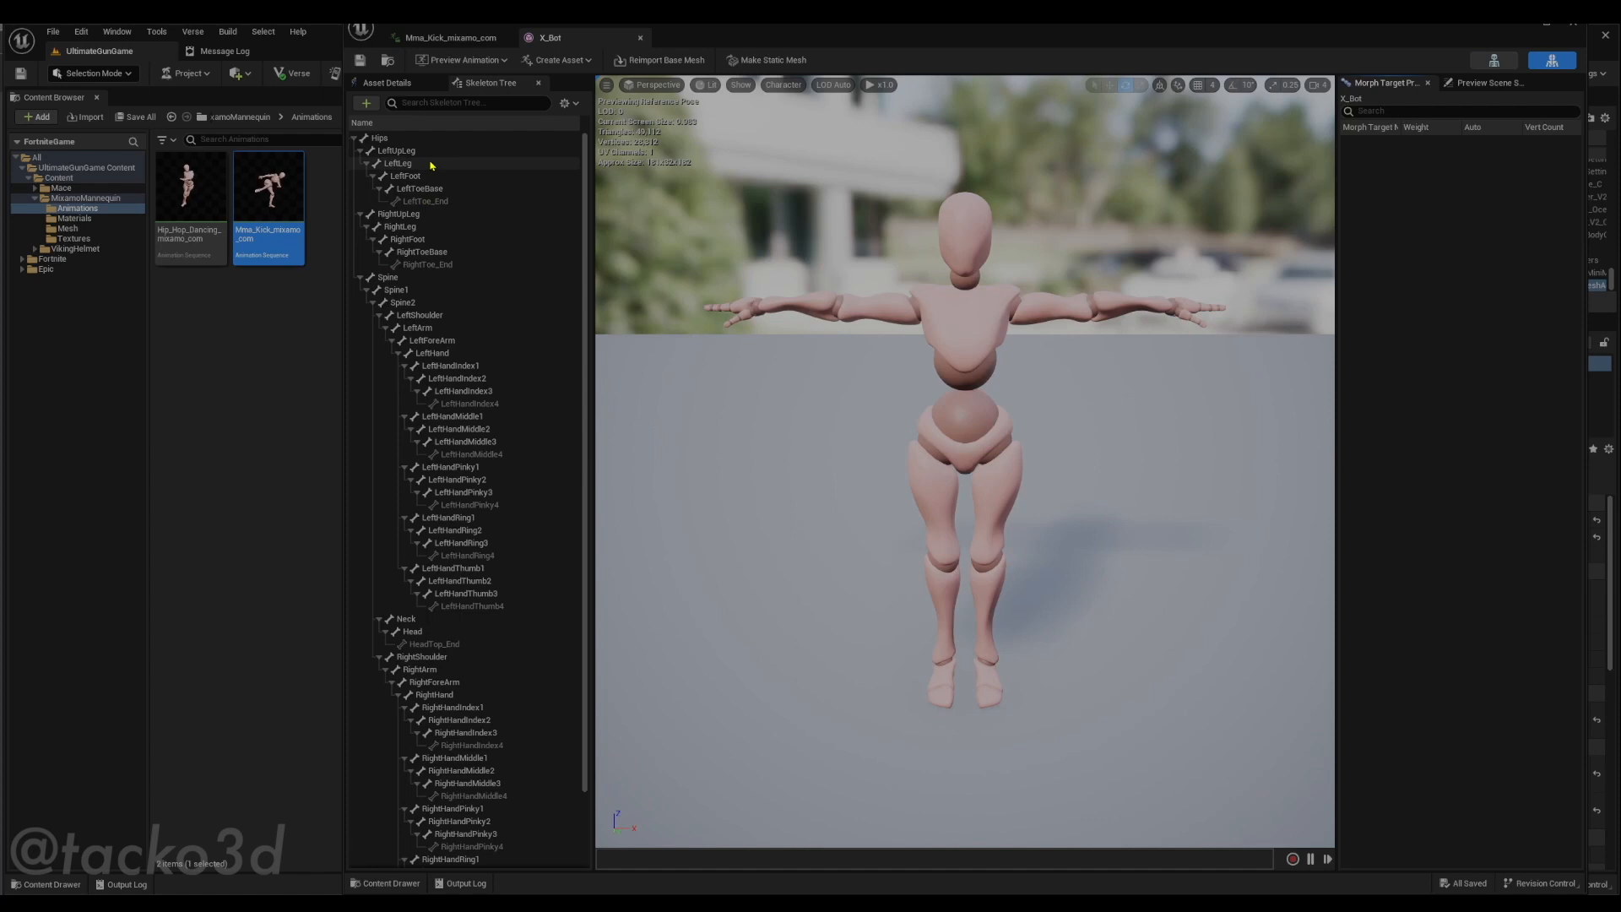
Add a socket to the Head bone of the X_Bot skeleton
left_click(398, 163)
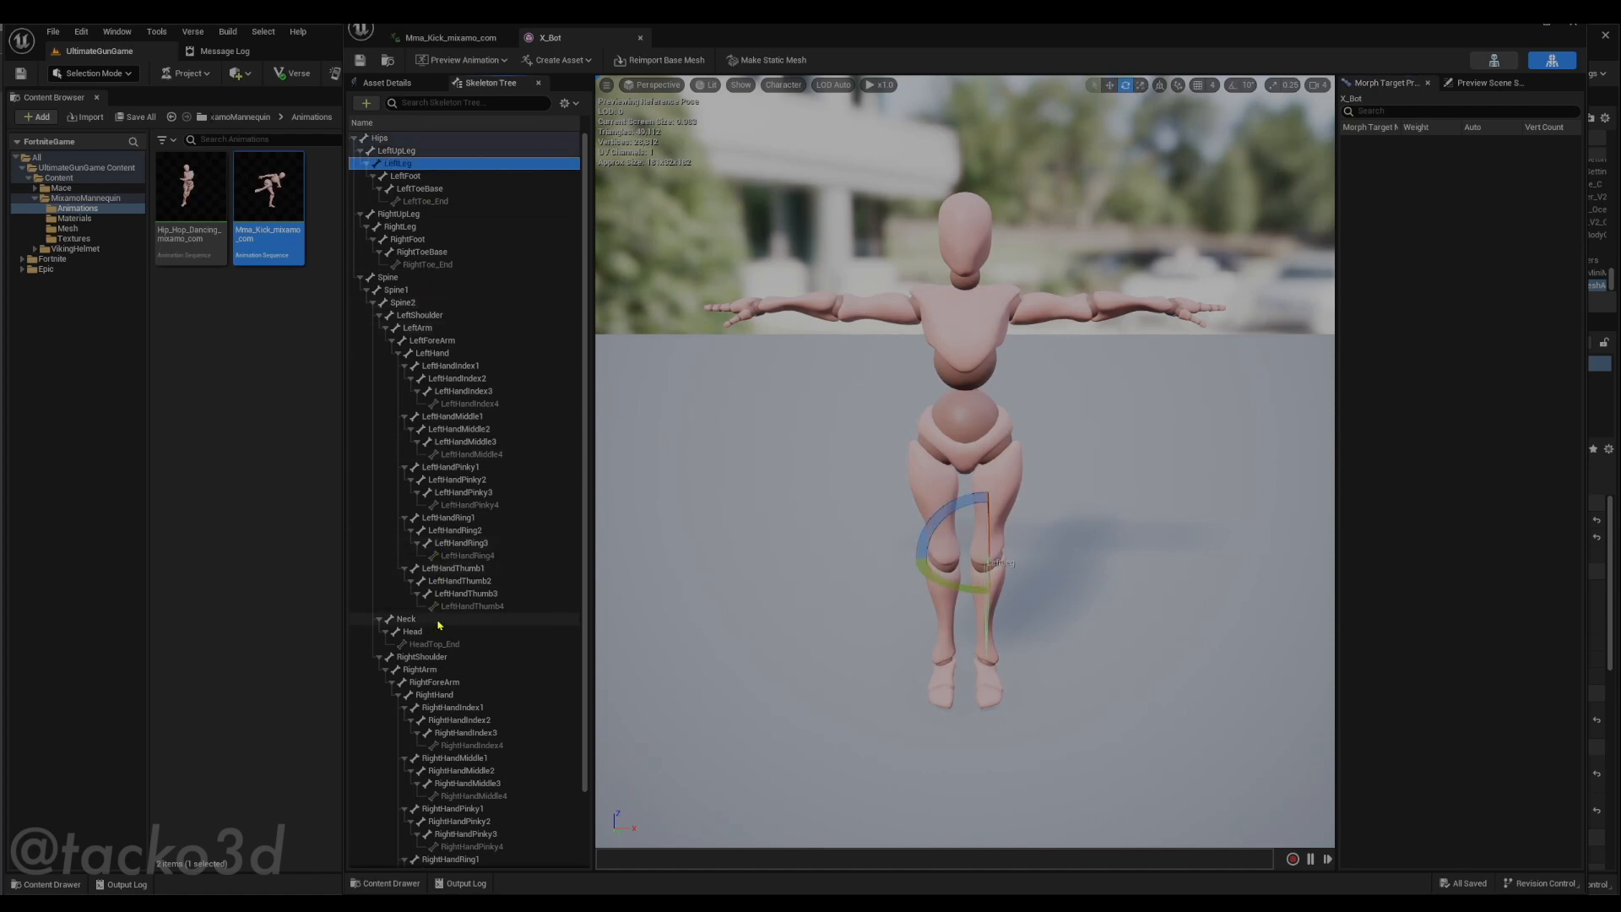
left_click(412, 629)
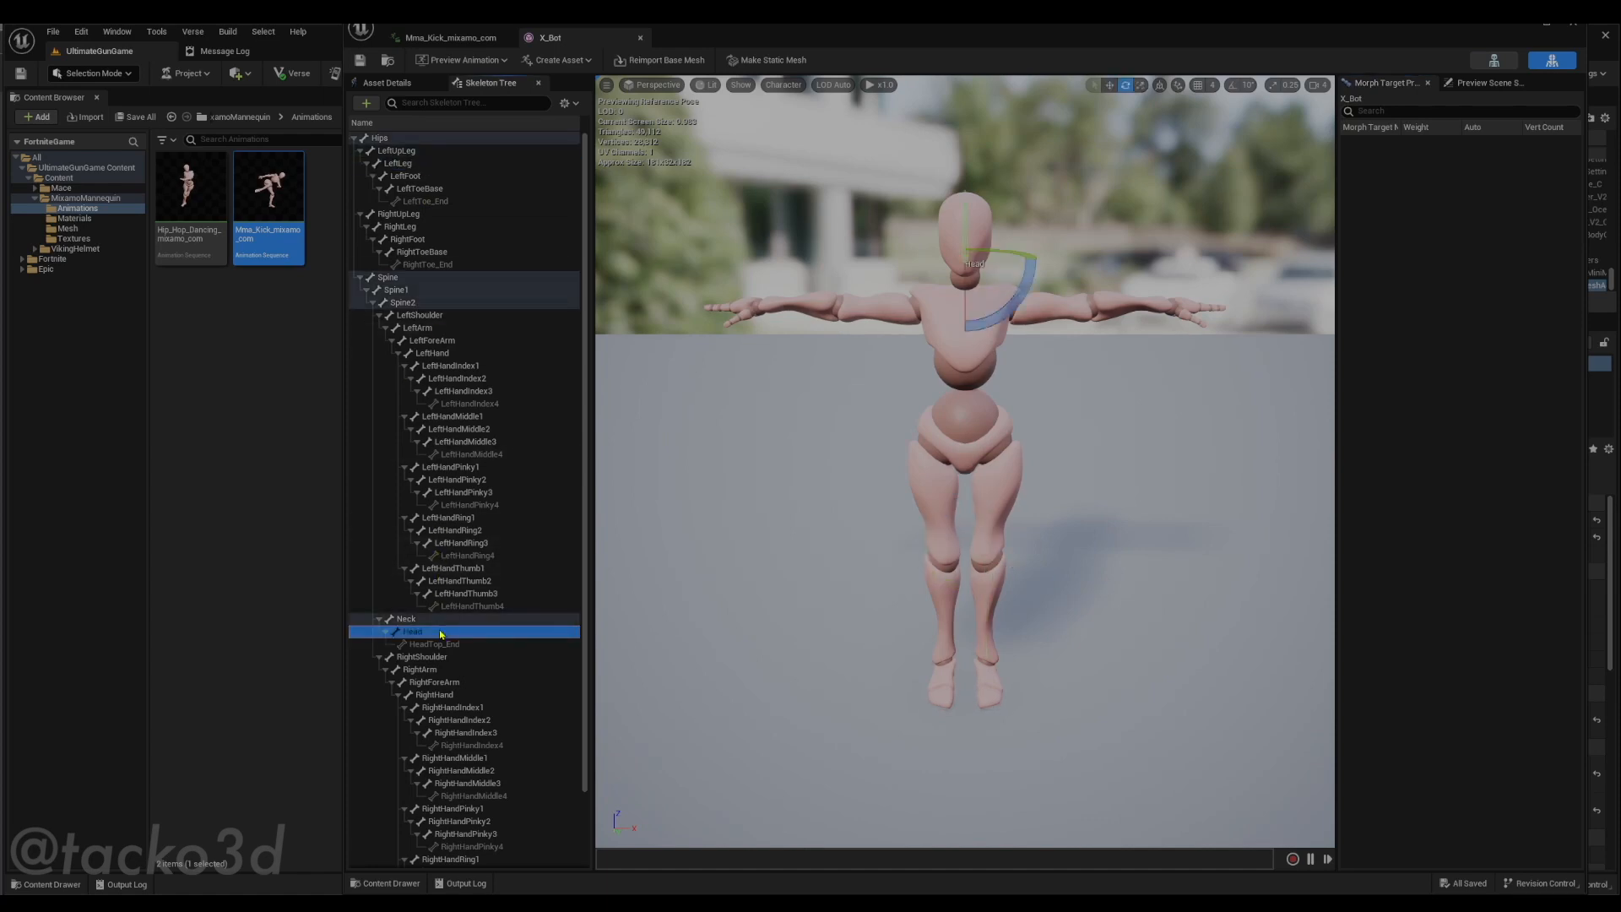
right_click(412, 632)
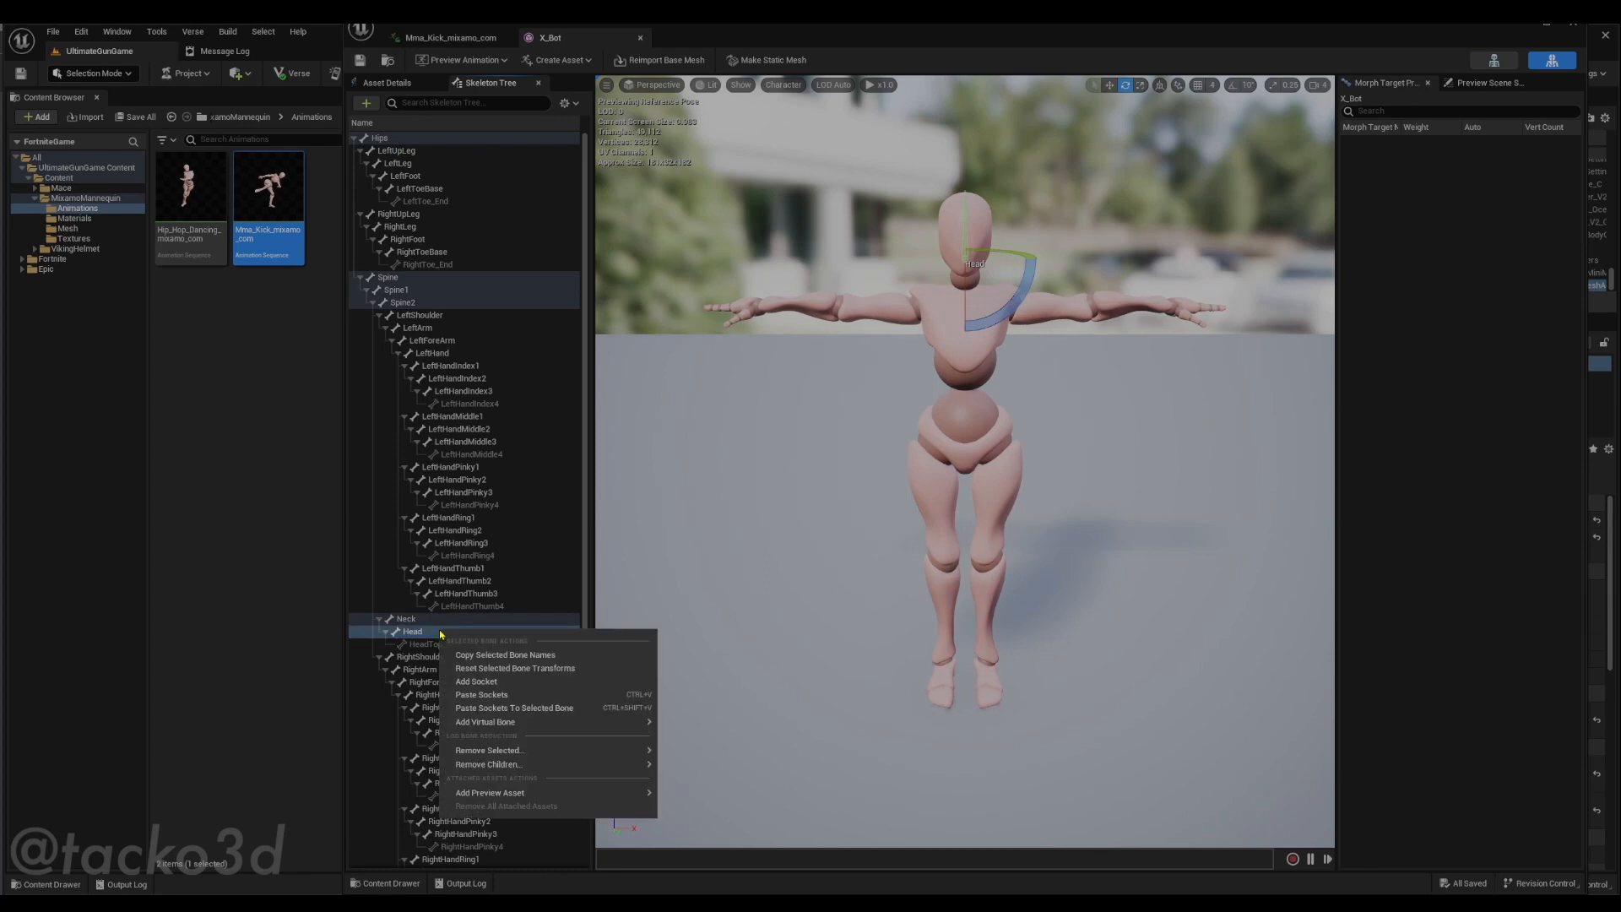
mouse_move(473, 93)
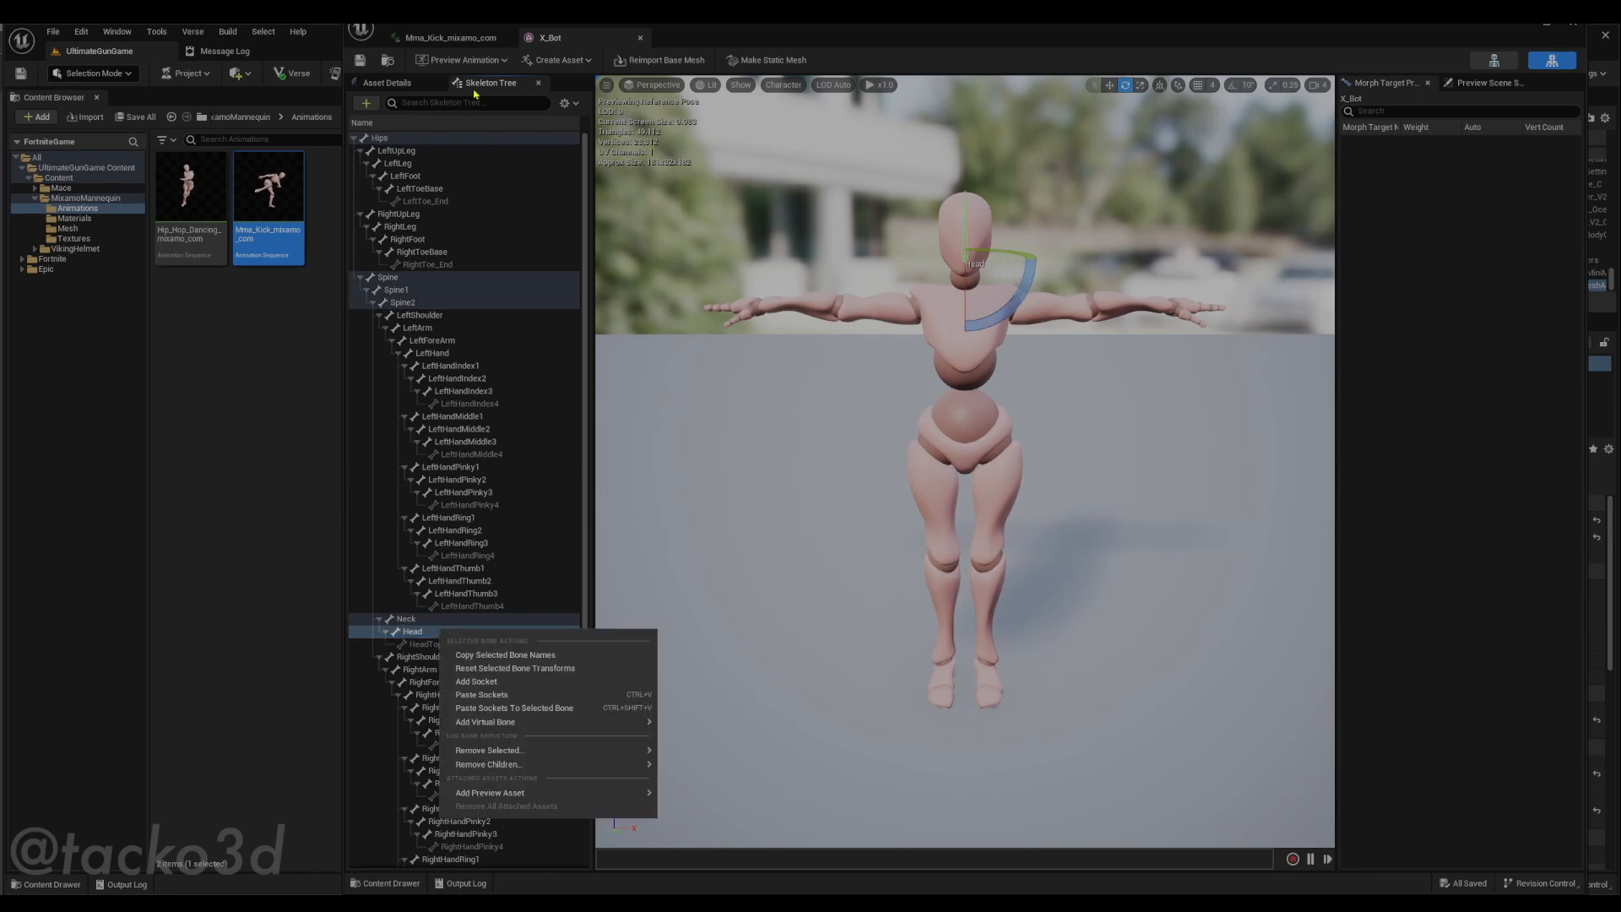
mouse_move(476, 680)
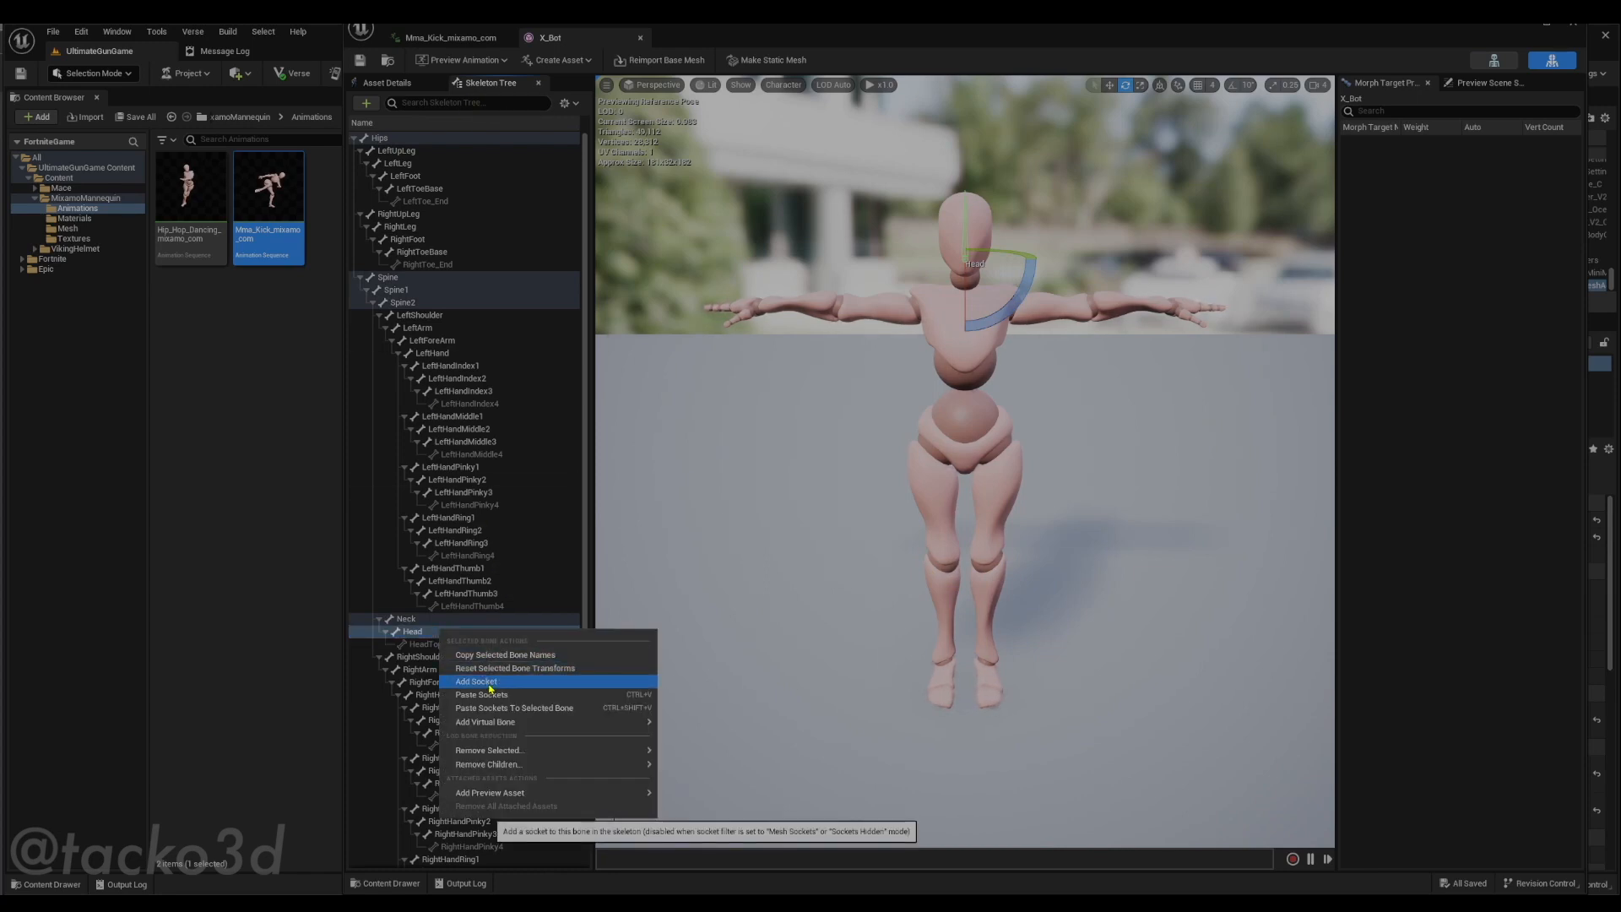
left_click(477, 681)
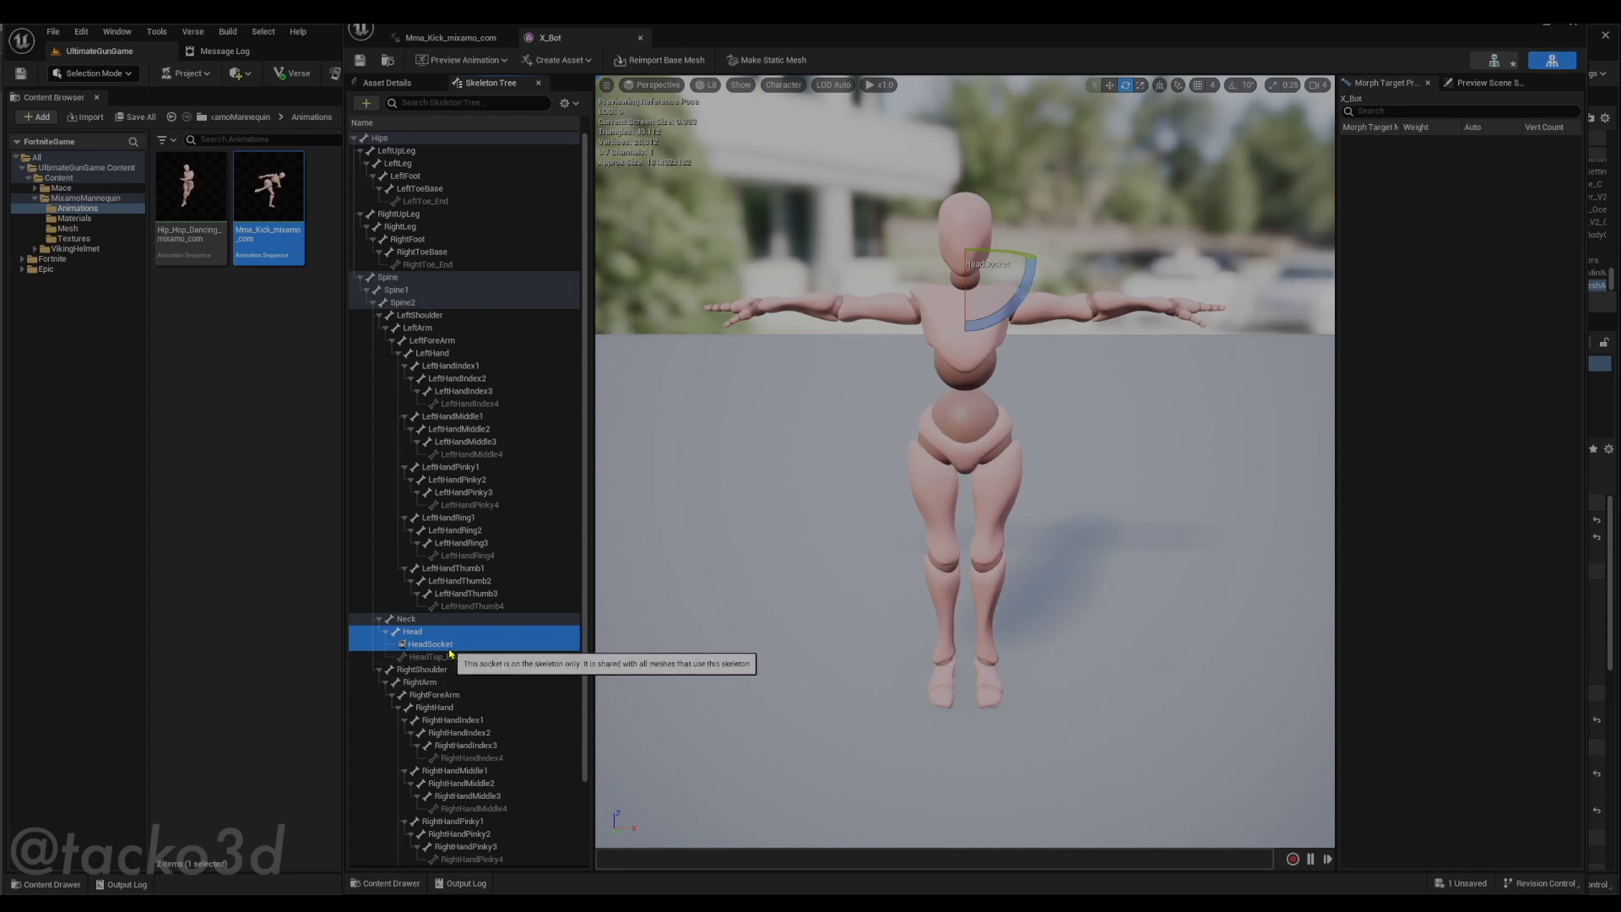
Rename the new head socket to Helmet
double_click(429, 643)
type("Helmet")
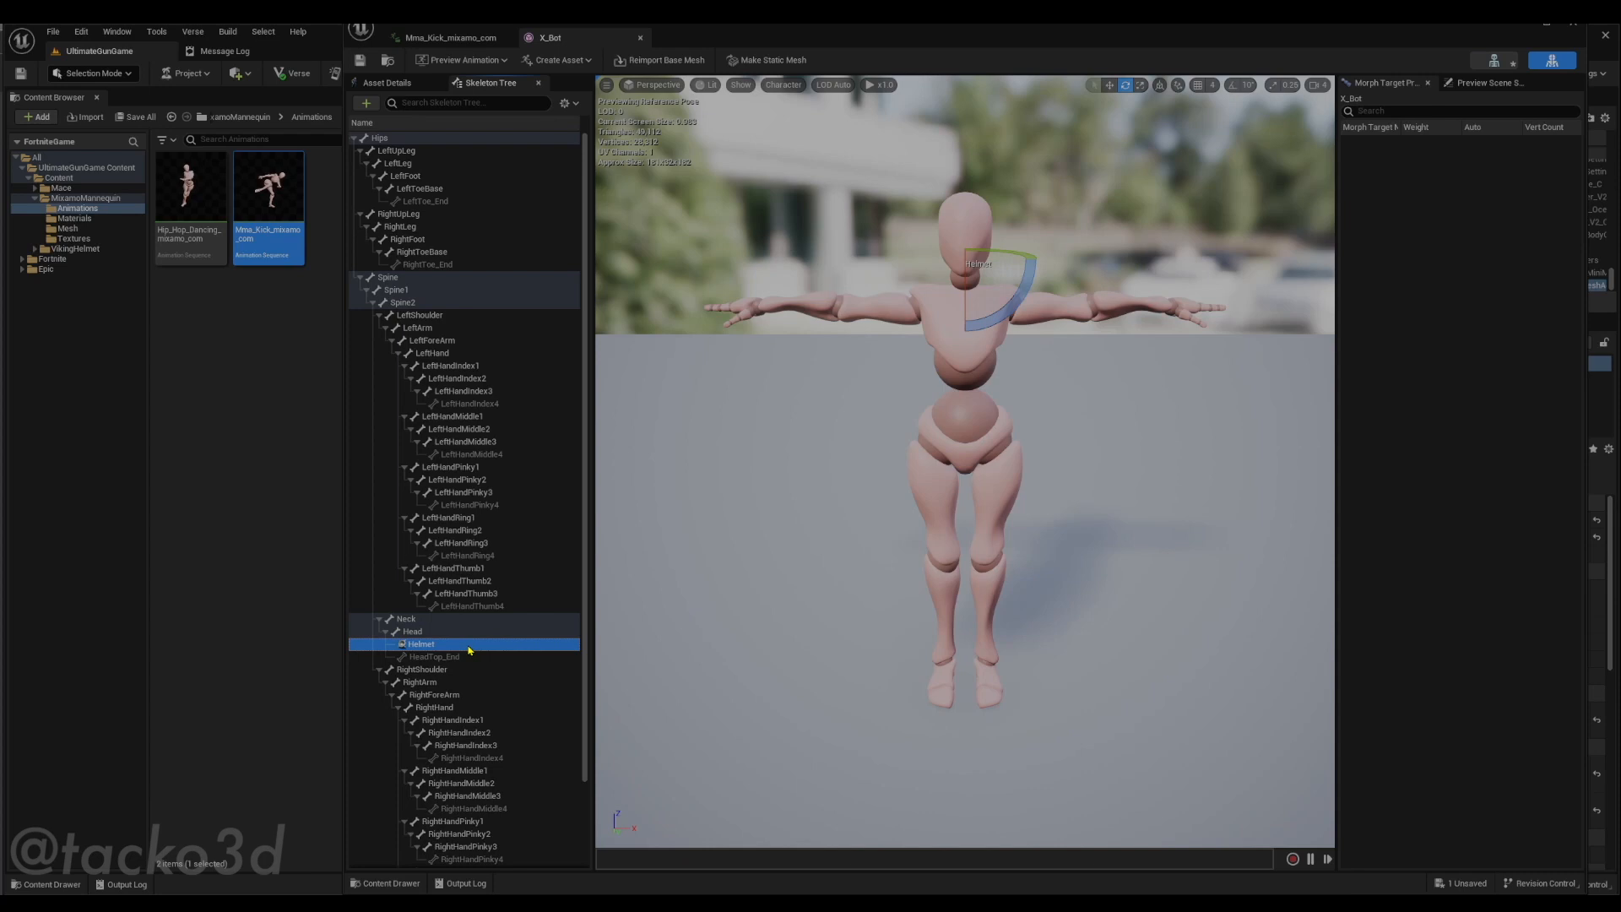
right_click(421, 643)
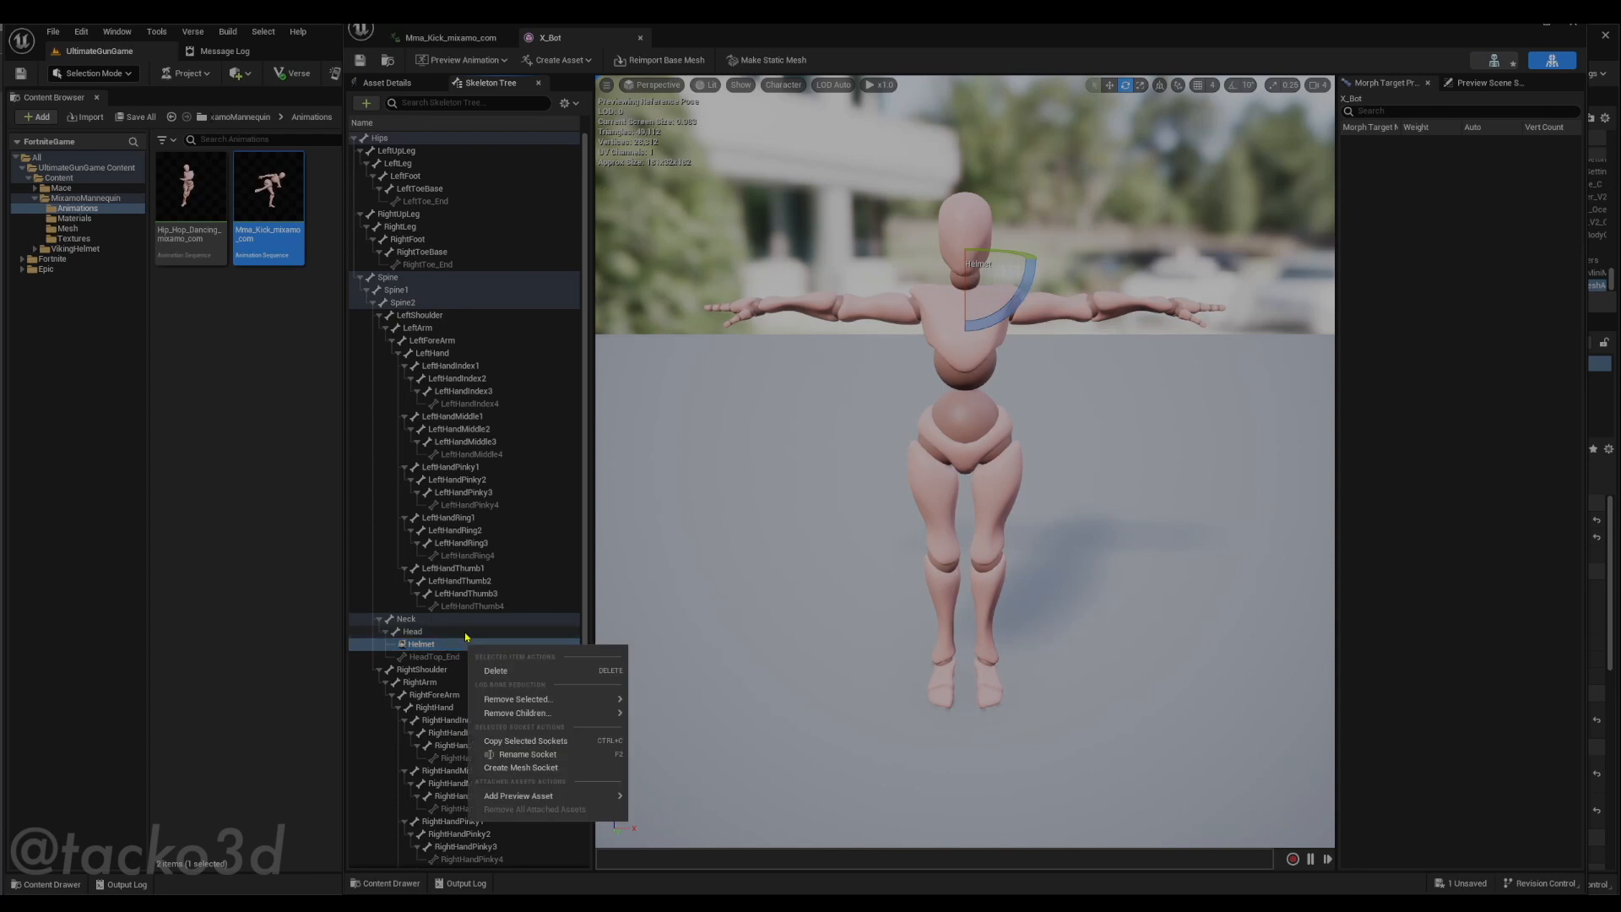
mouse_move(434, 647)
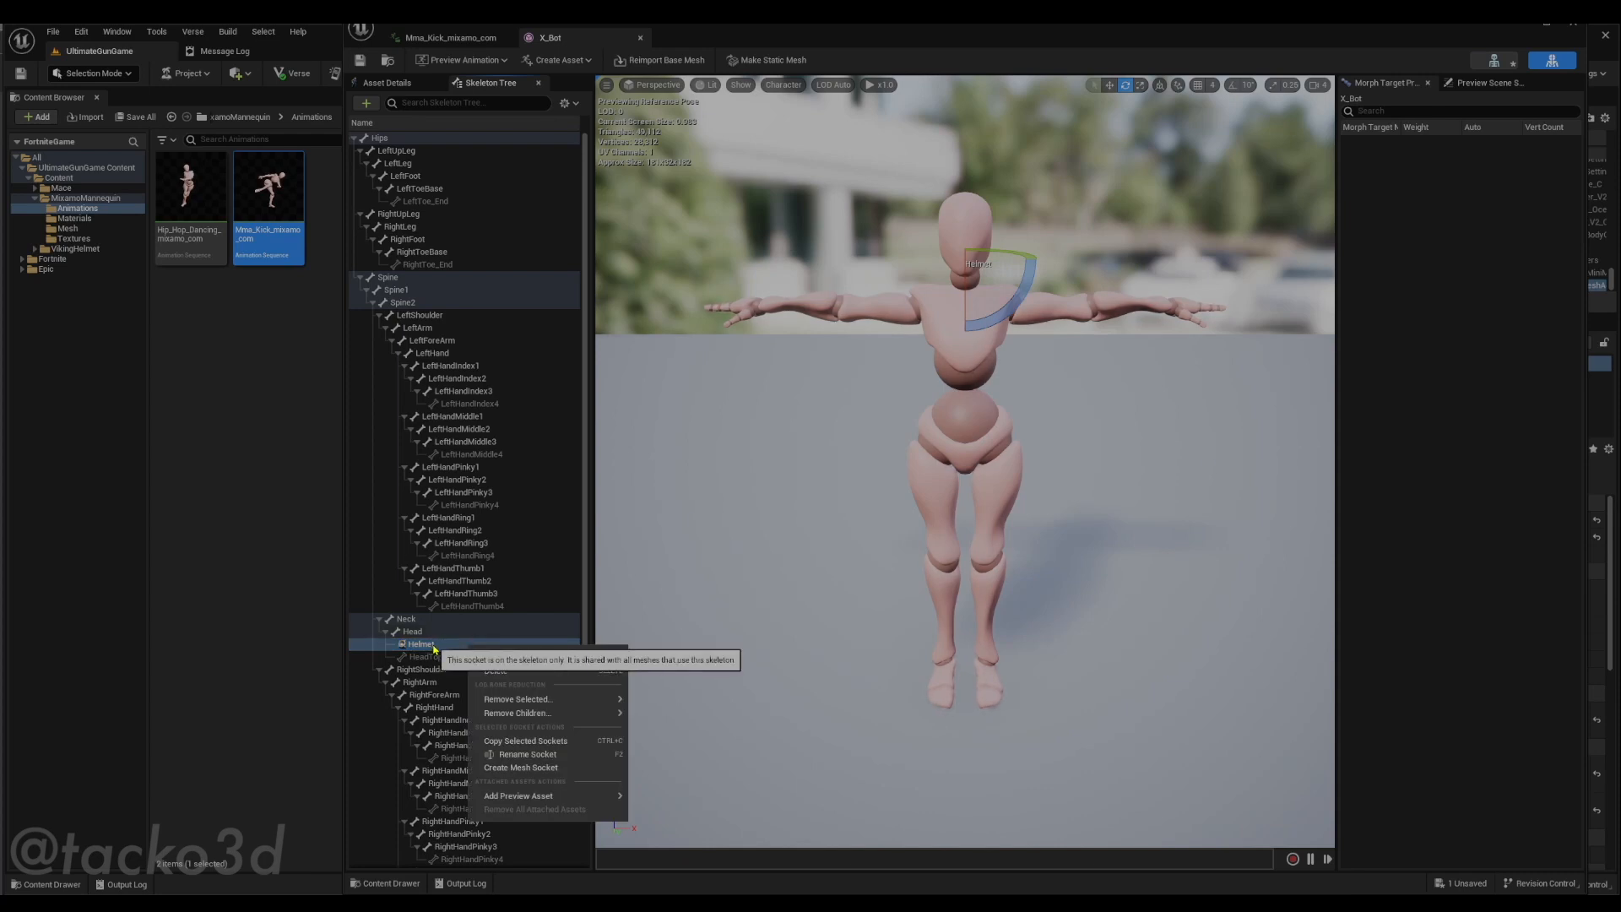
mouse_move(559, 790)
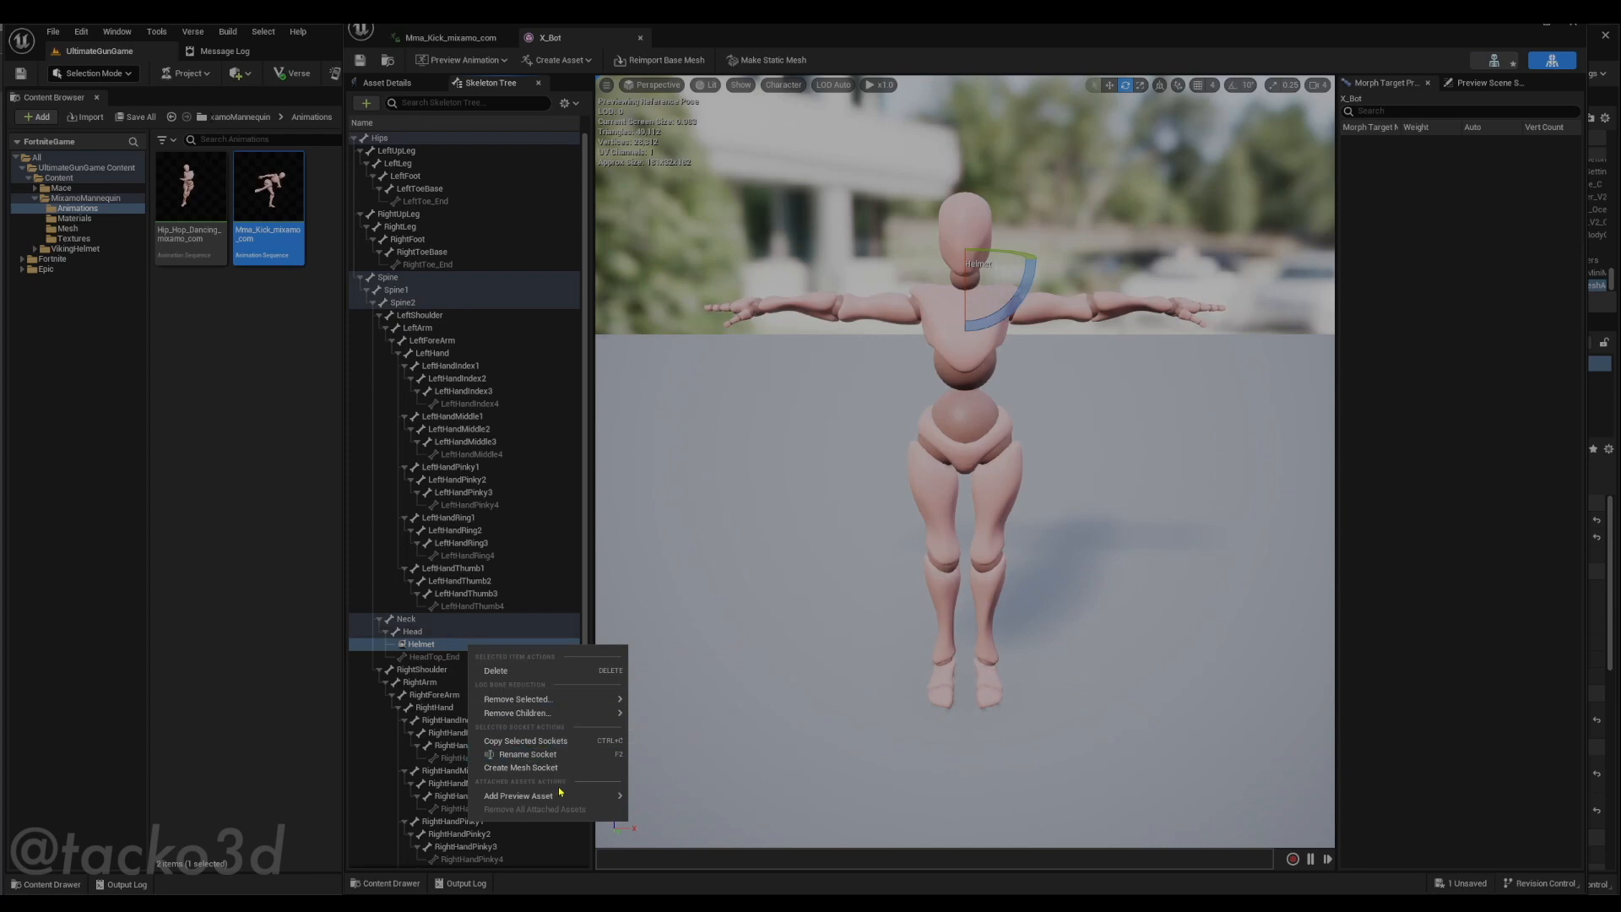
Attach the horned viking helmet as the Helmet socket's preview asset
left_click(517, 795)
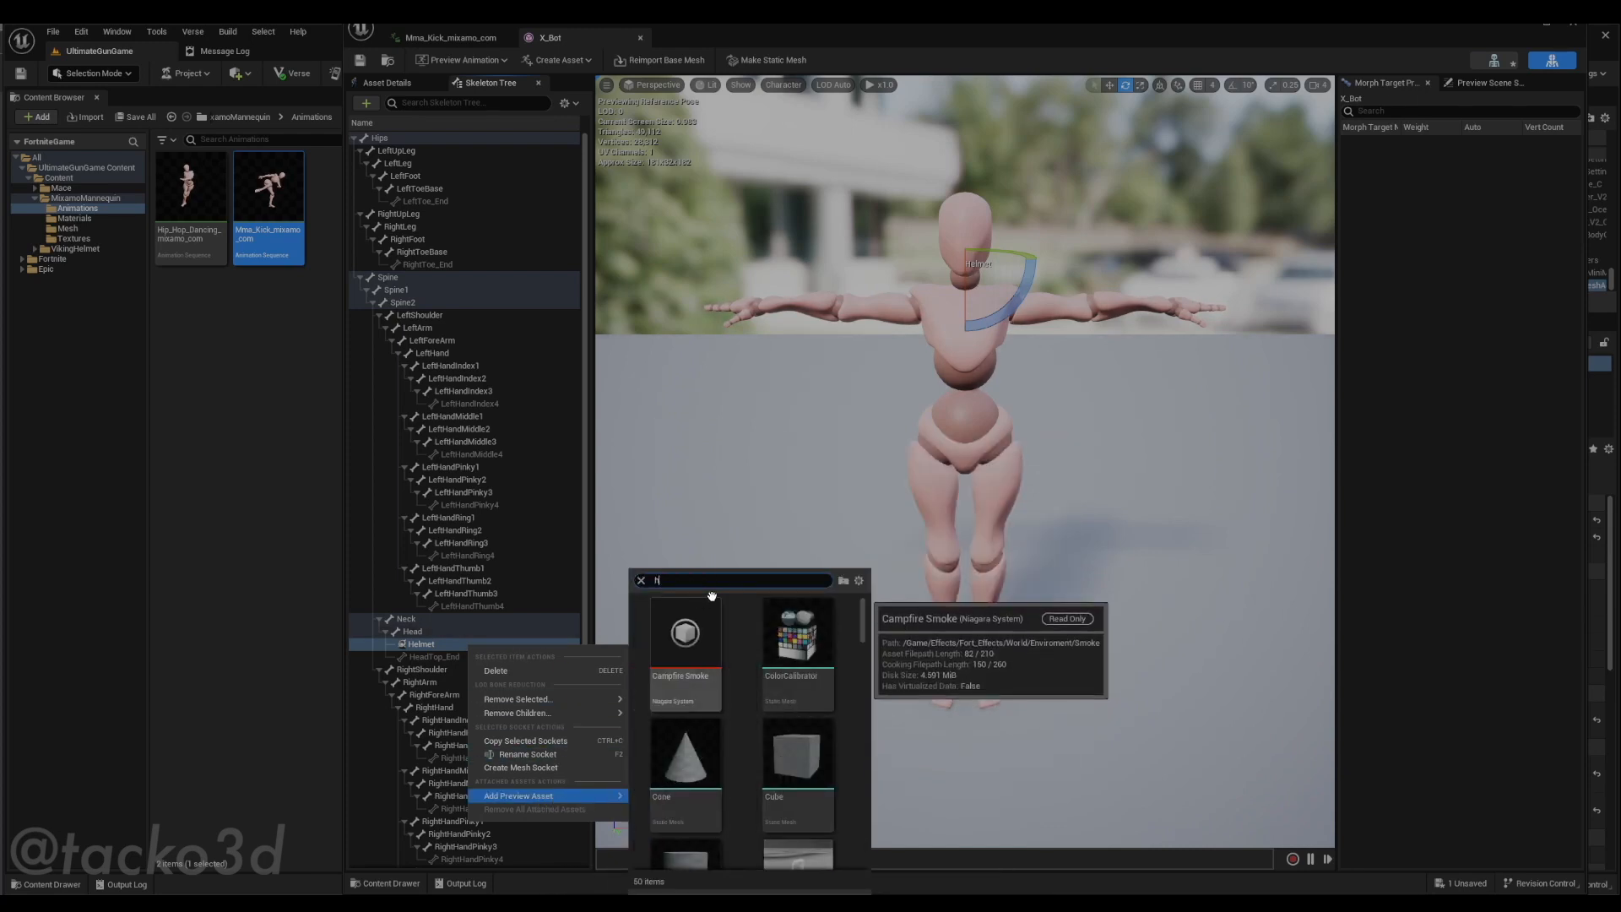
type("helmet")
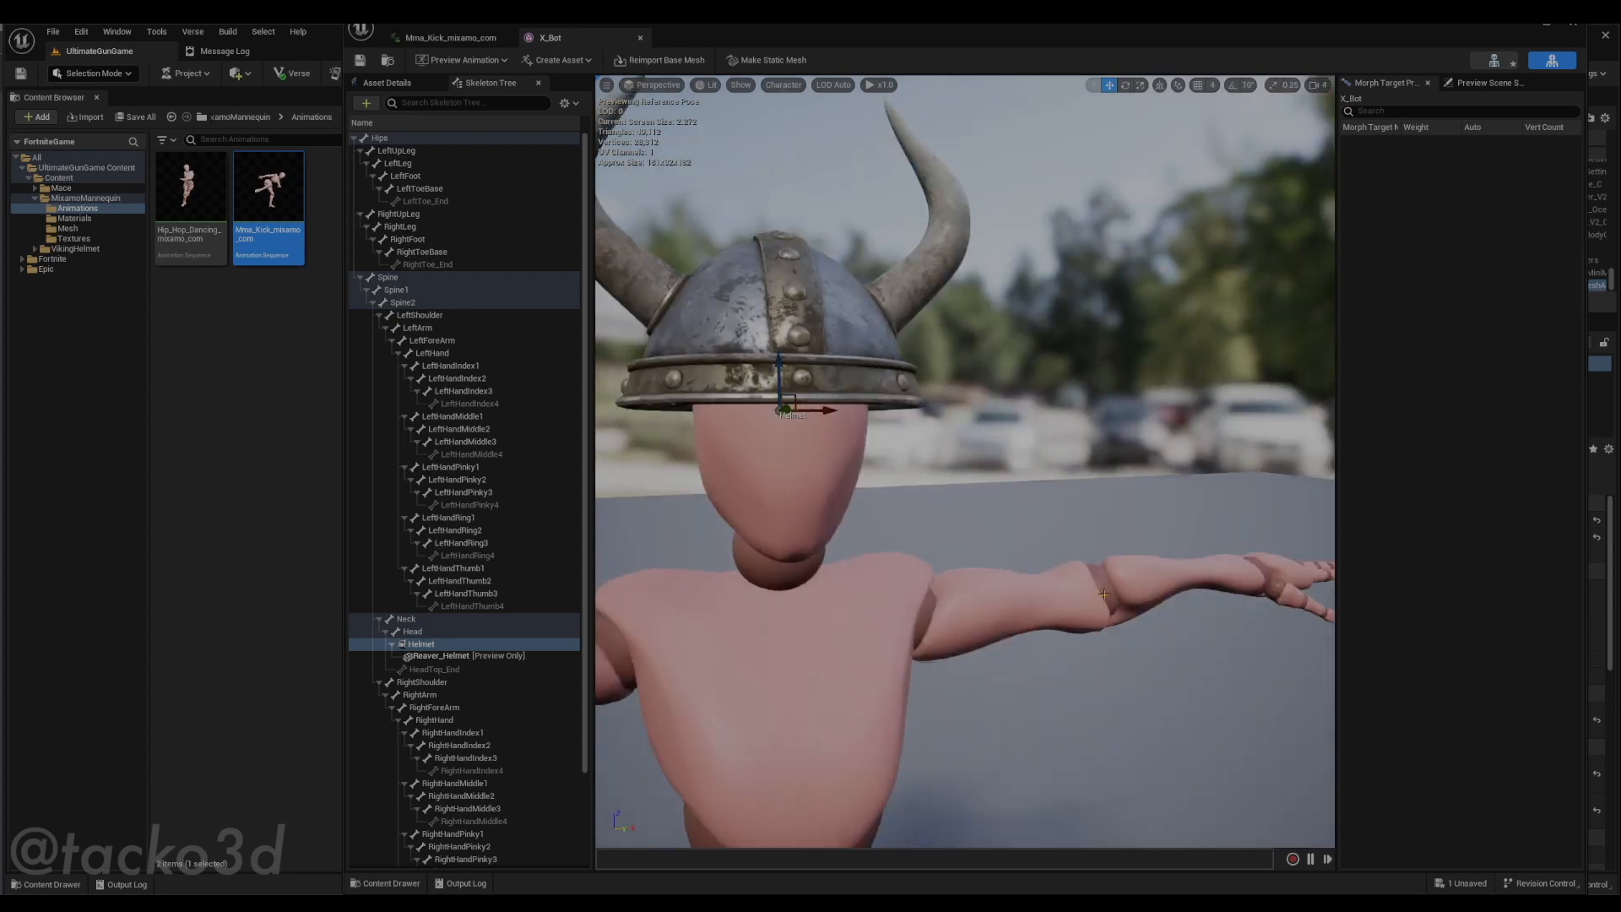
scroll("down", 3)
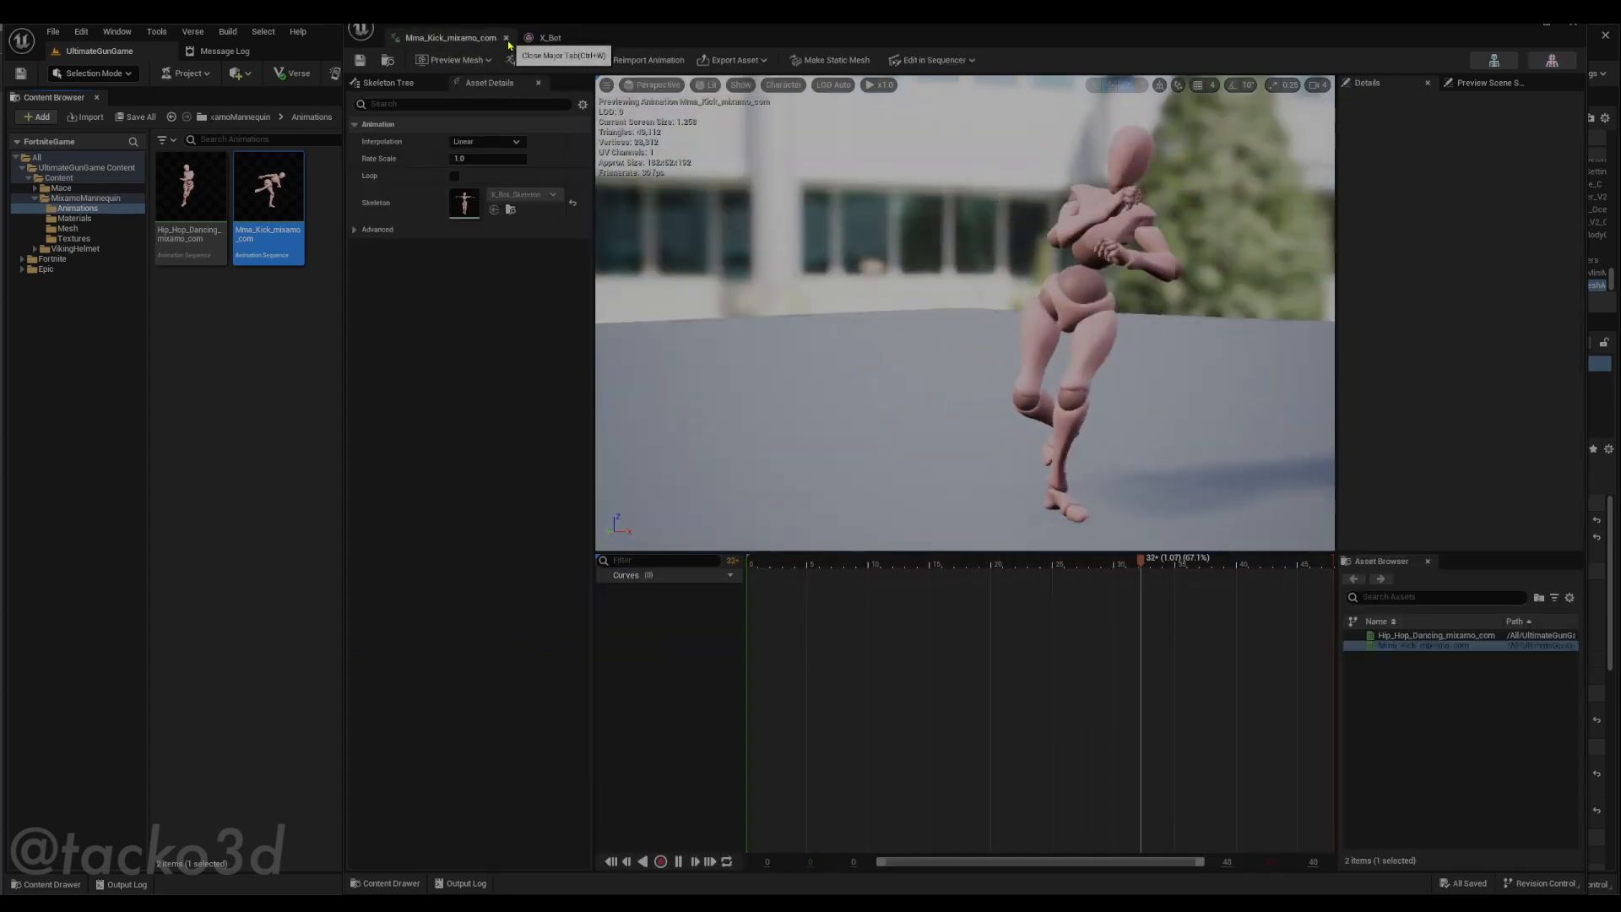
Close the kick animation and play Hip_Hop_Dancing_mixamo_com with the helmet worn
left_click(505, 37)
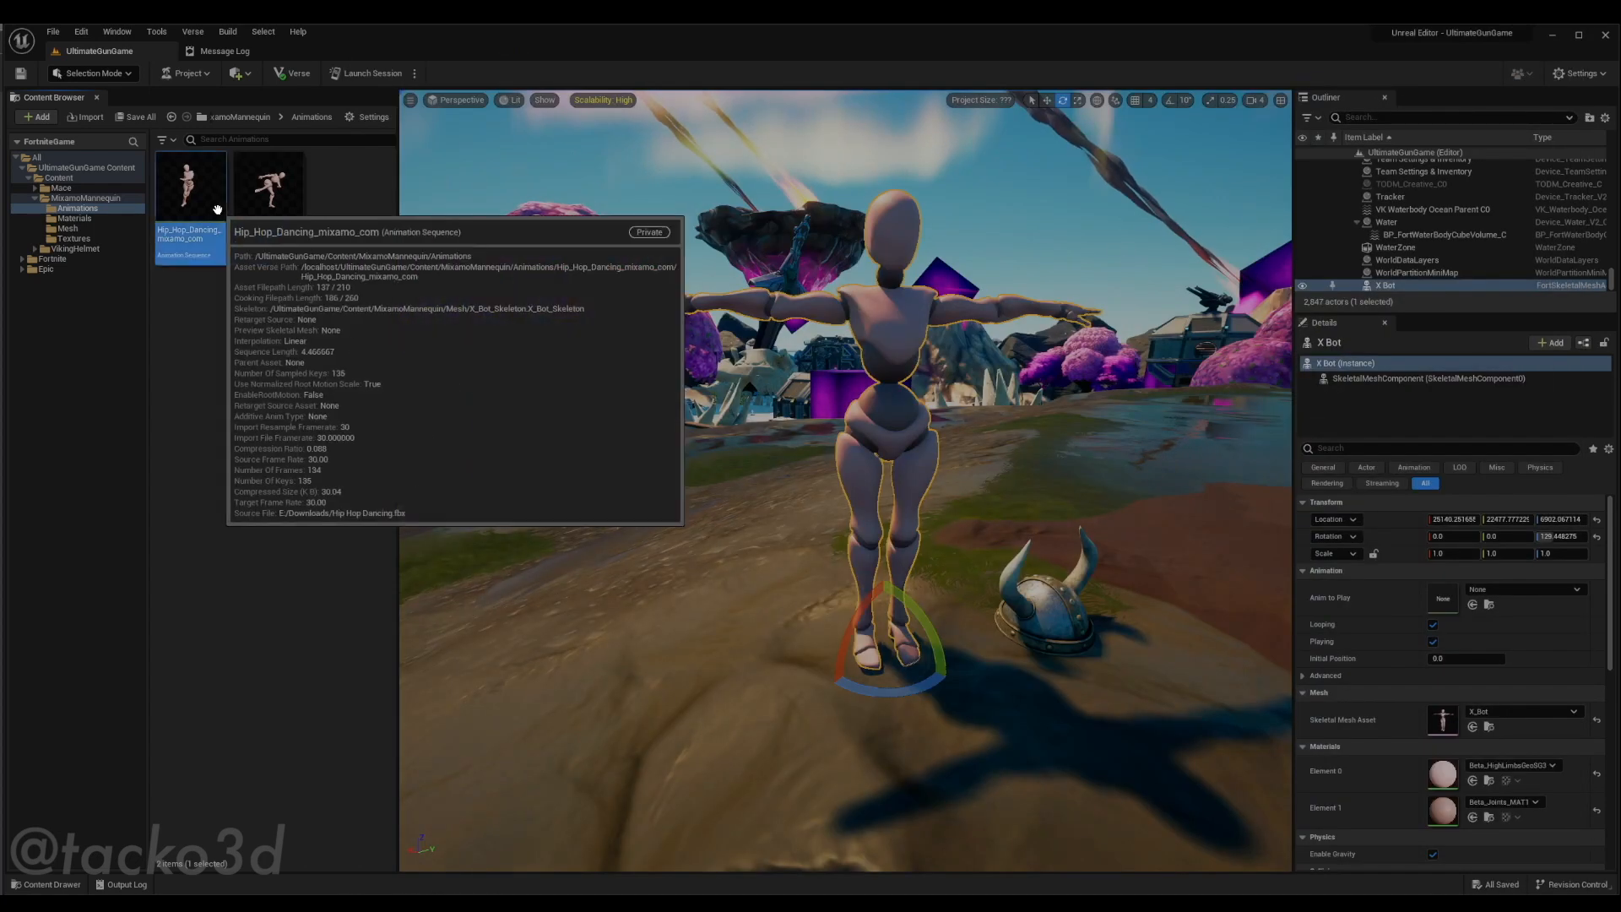
double_click(191, 184)
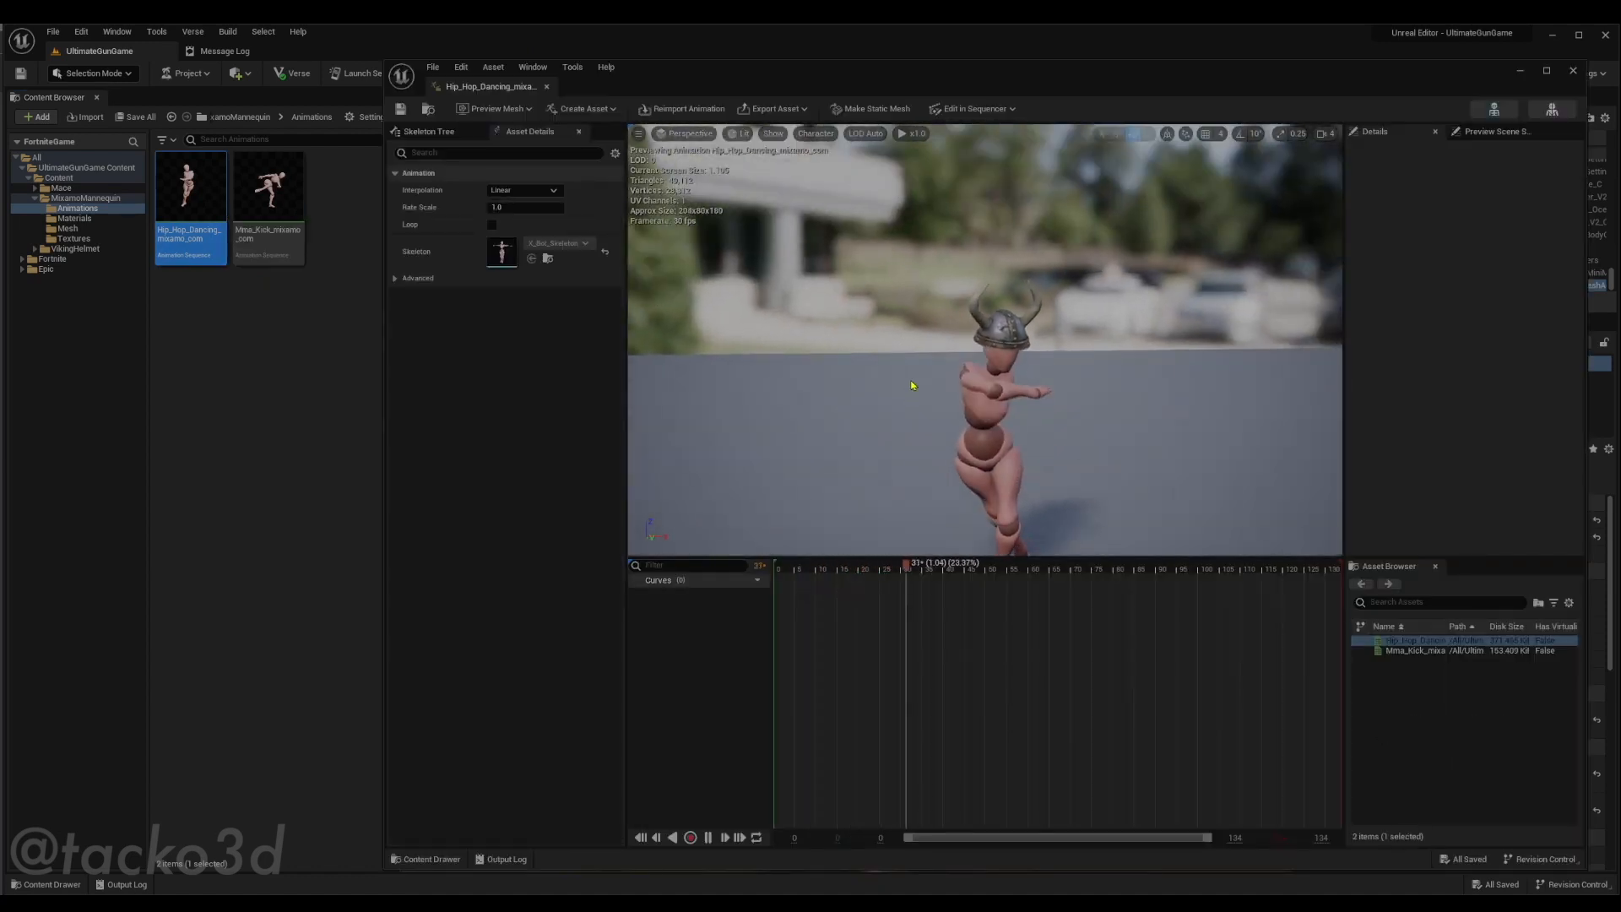